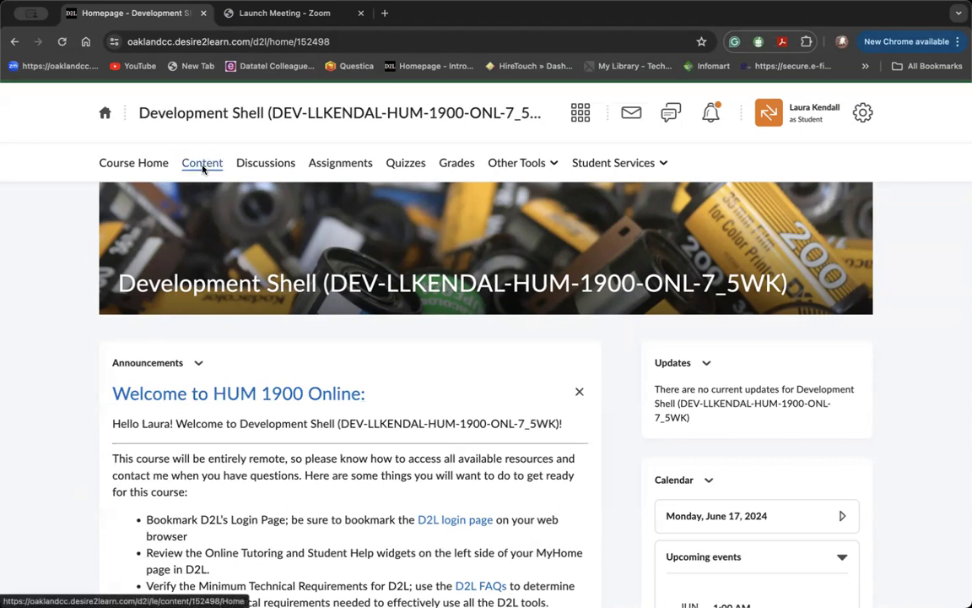
- Go to the course Content area and open the Course Information module
click(203, 162)
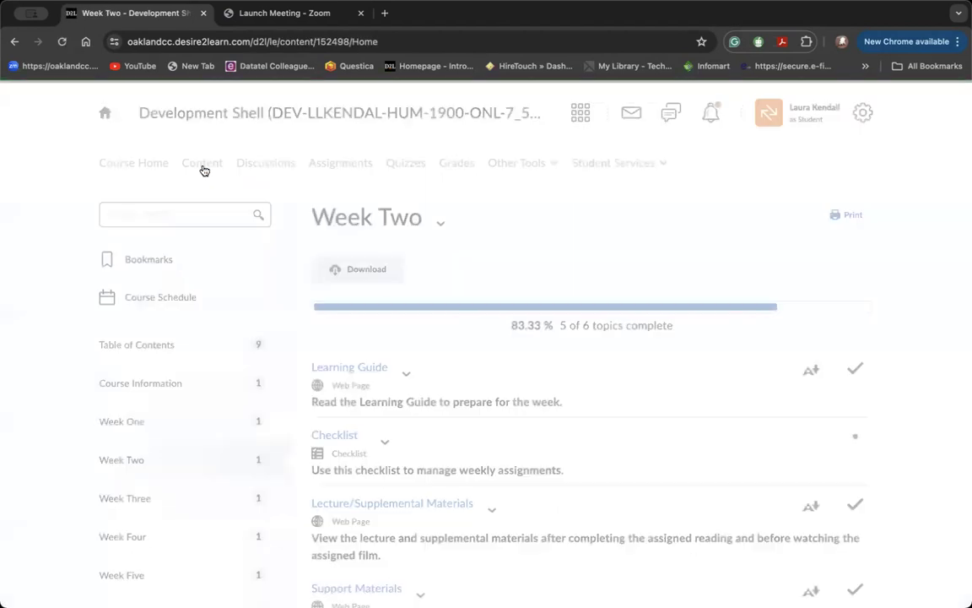
scroll(down, 3)
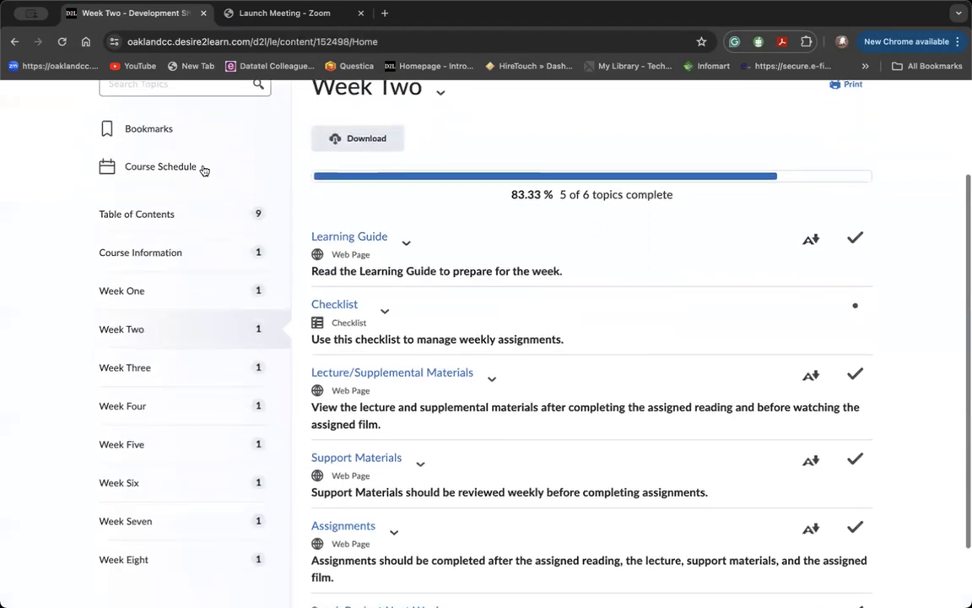
scroll(down, 3)
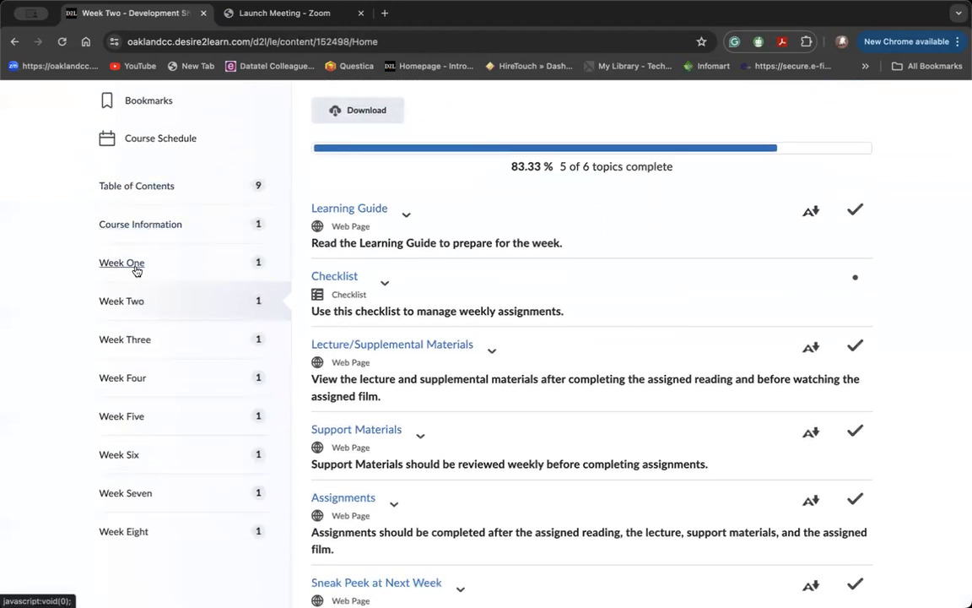
mouse_move(123, 567)
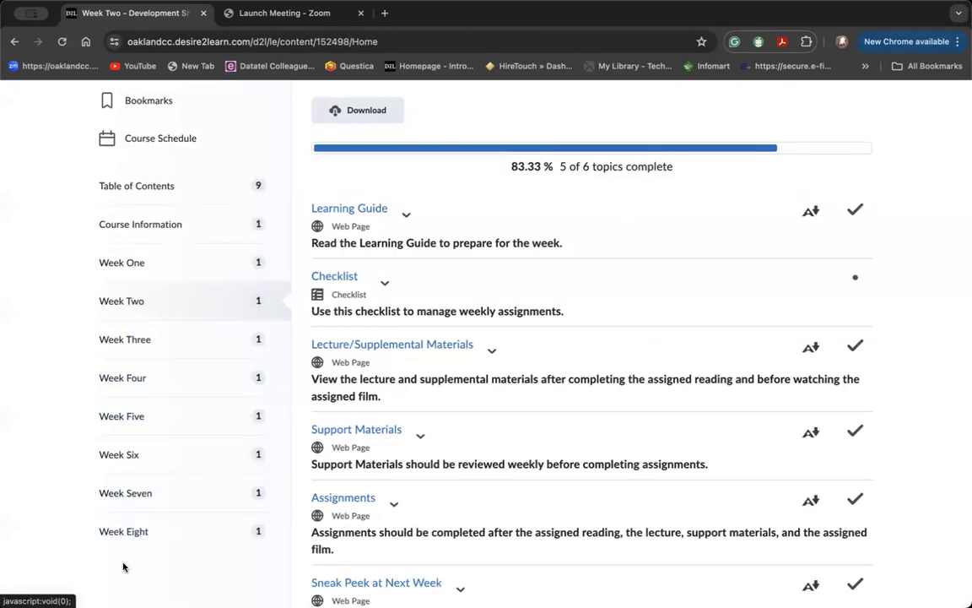
mouse_move(54, 446)
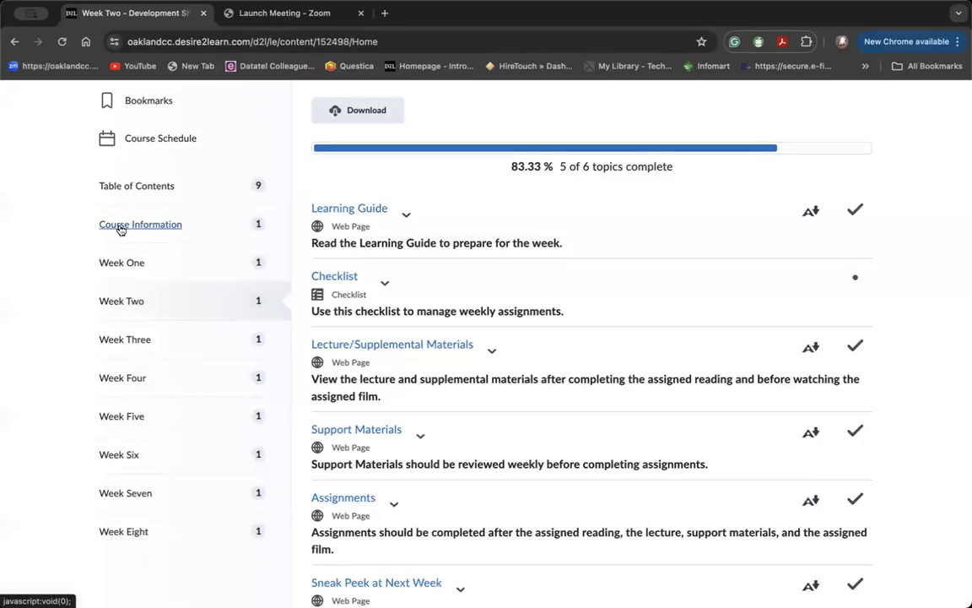
mouse_move(122, 300)
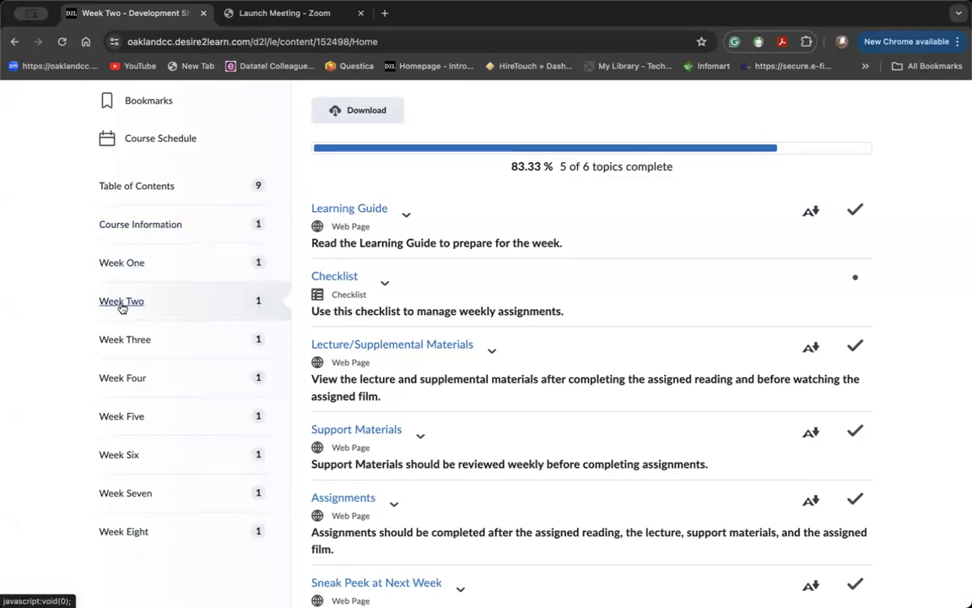
mouse_move(143, 427)
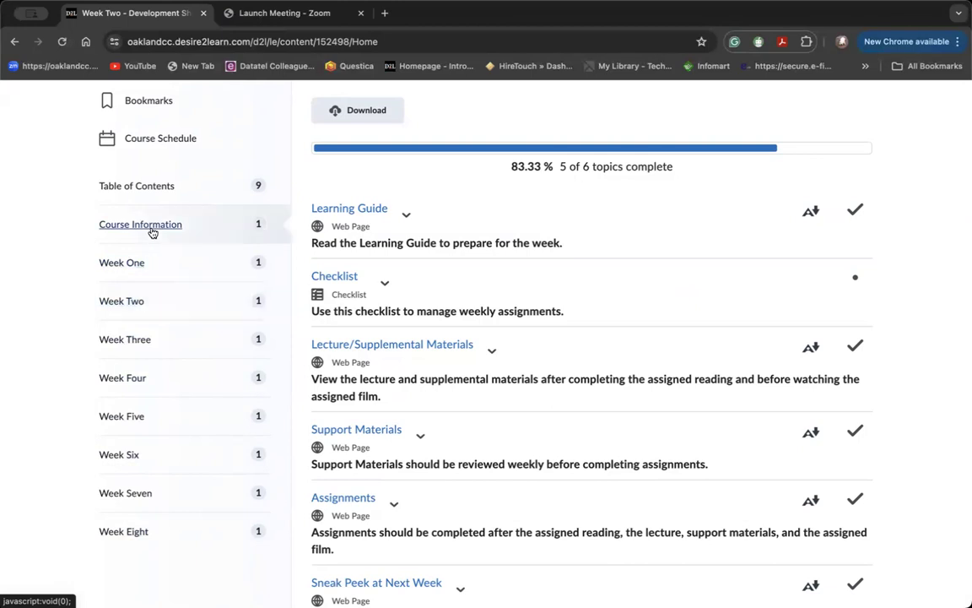
click(140, 223)
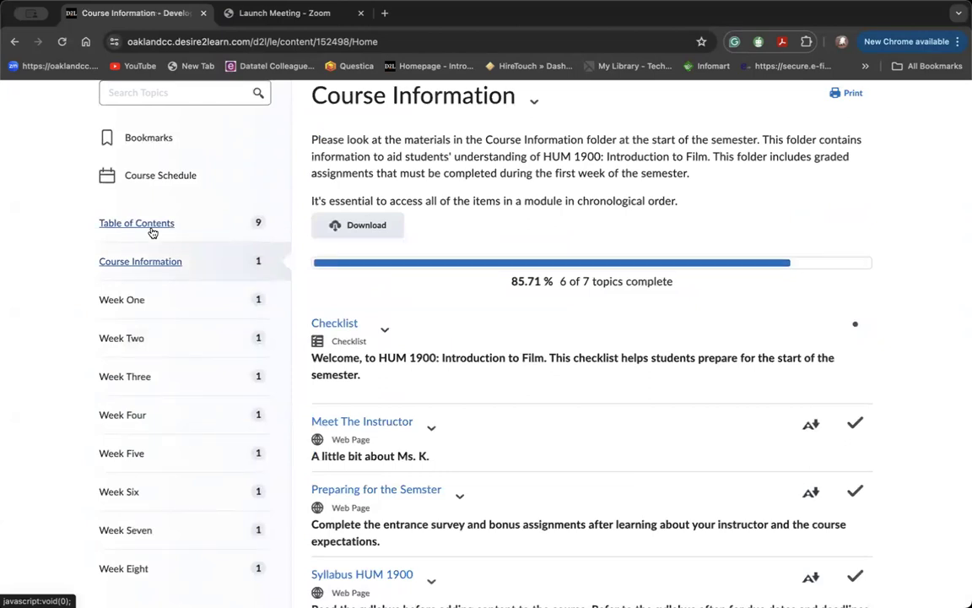
- Open the Checklist topic, read Tasks 1-6, then continue to Meet The Instructor
click(334, 322)
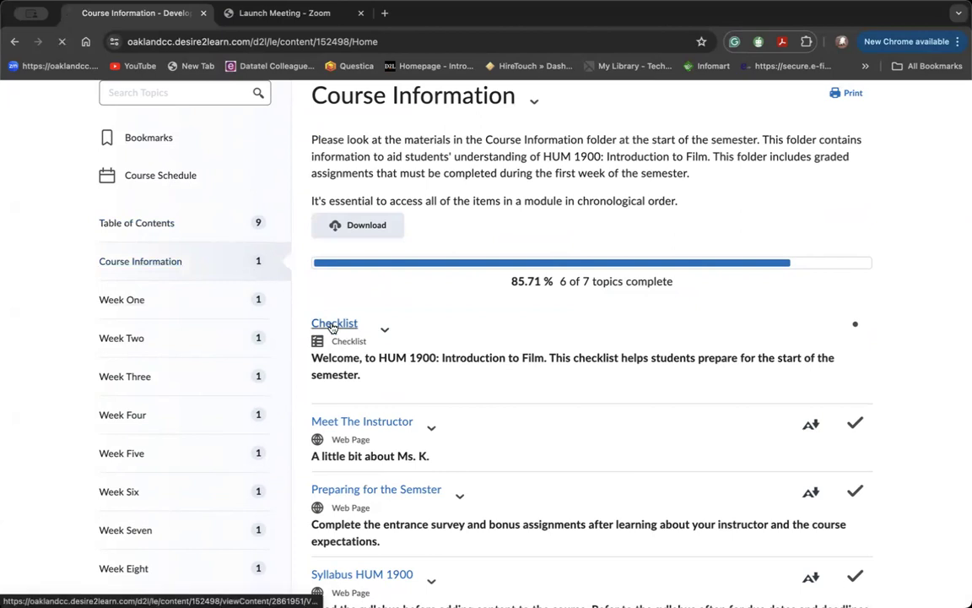
click(334, 322)
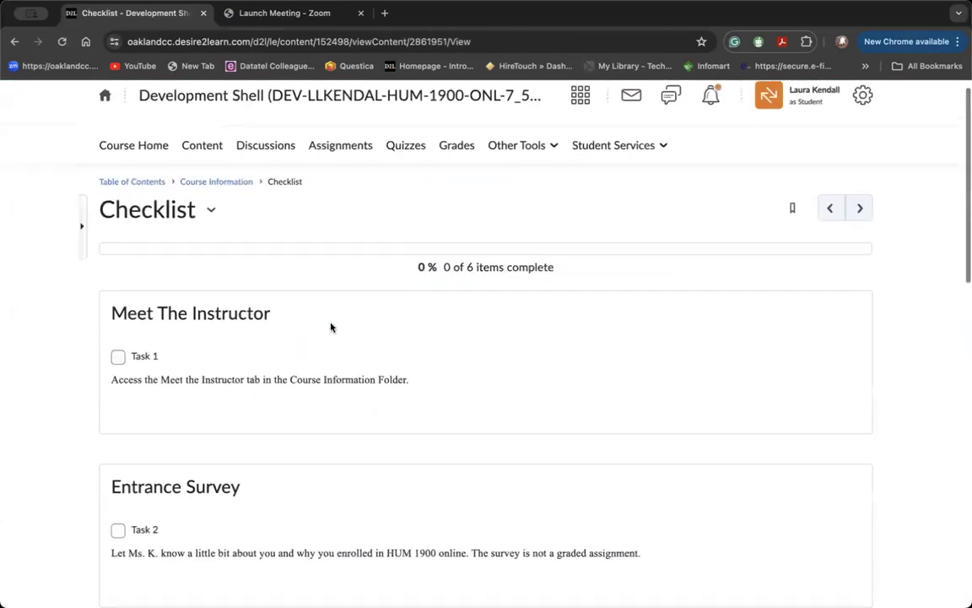
scroll(down, 3)
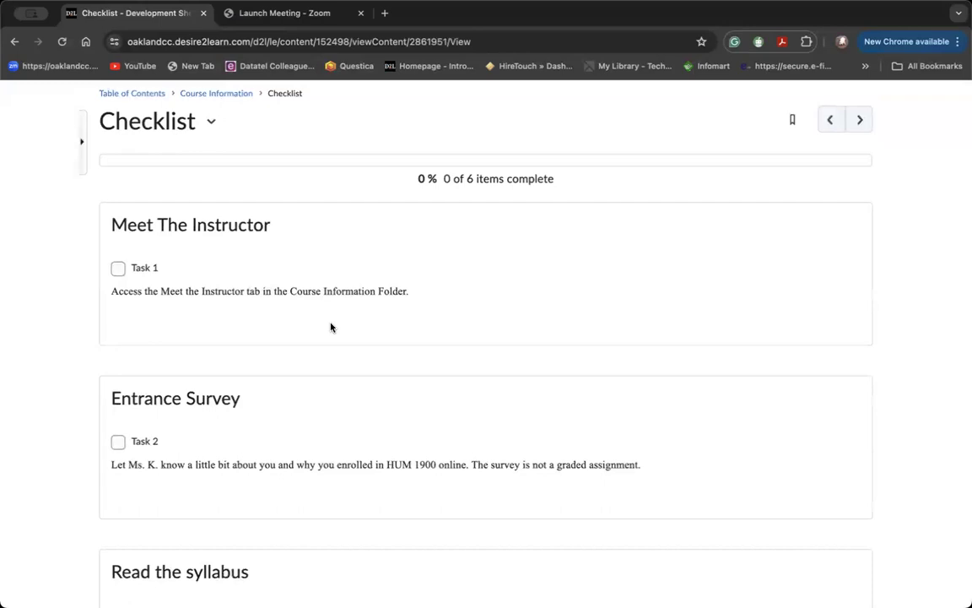
mouse_move(887, 198)
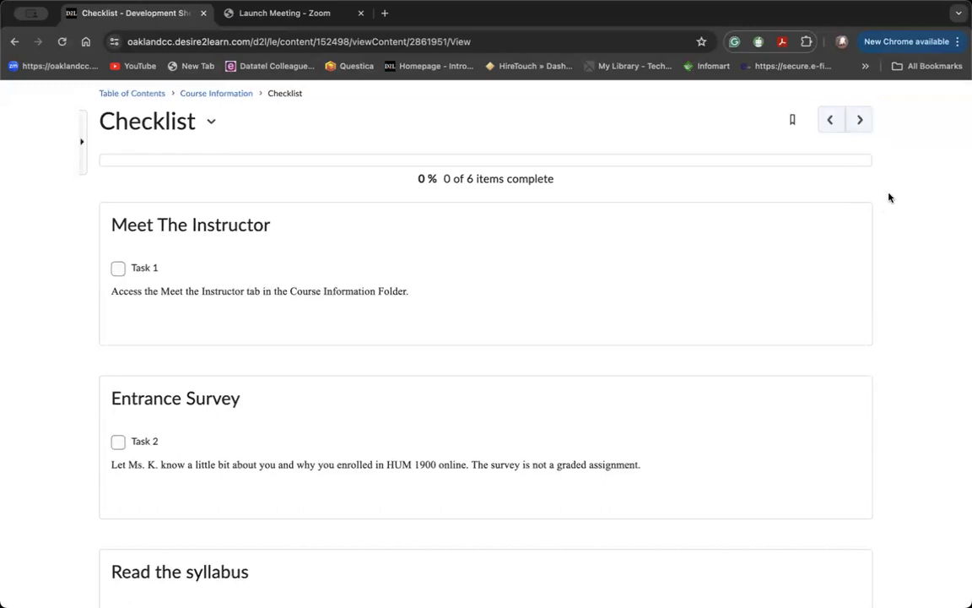
scroll(down, 3)
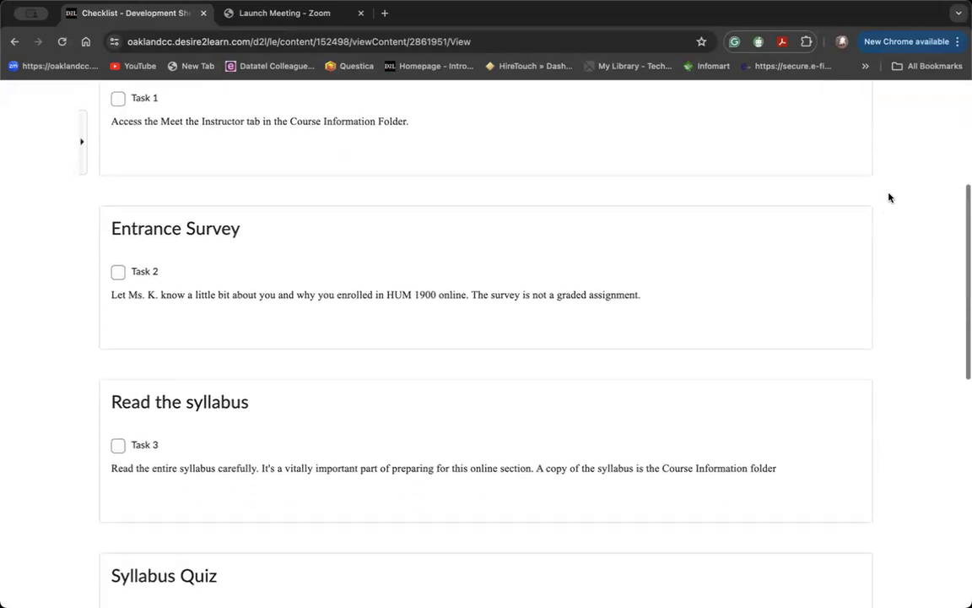
scroll(down, 3)
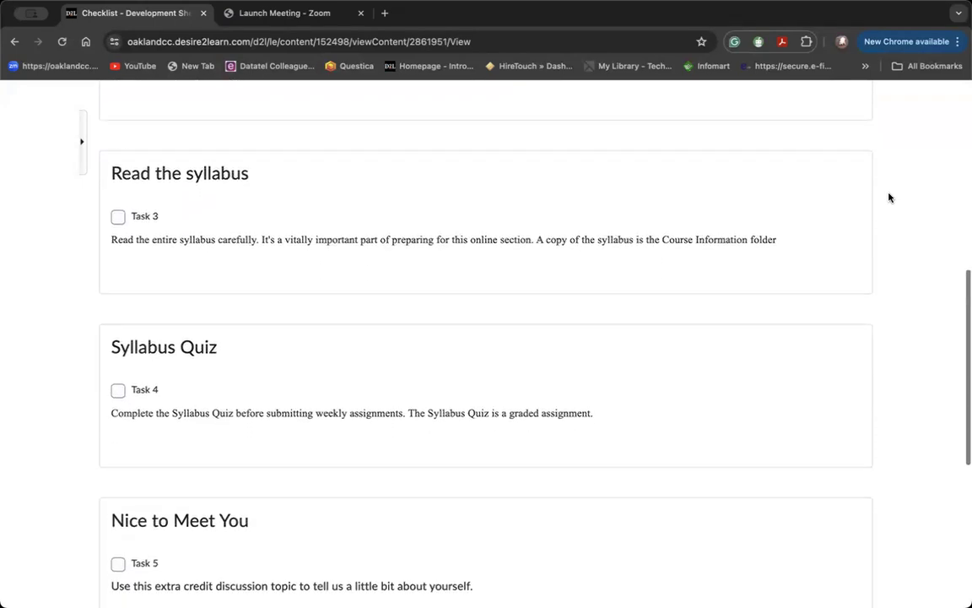
scroll(down, 3)
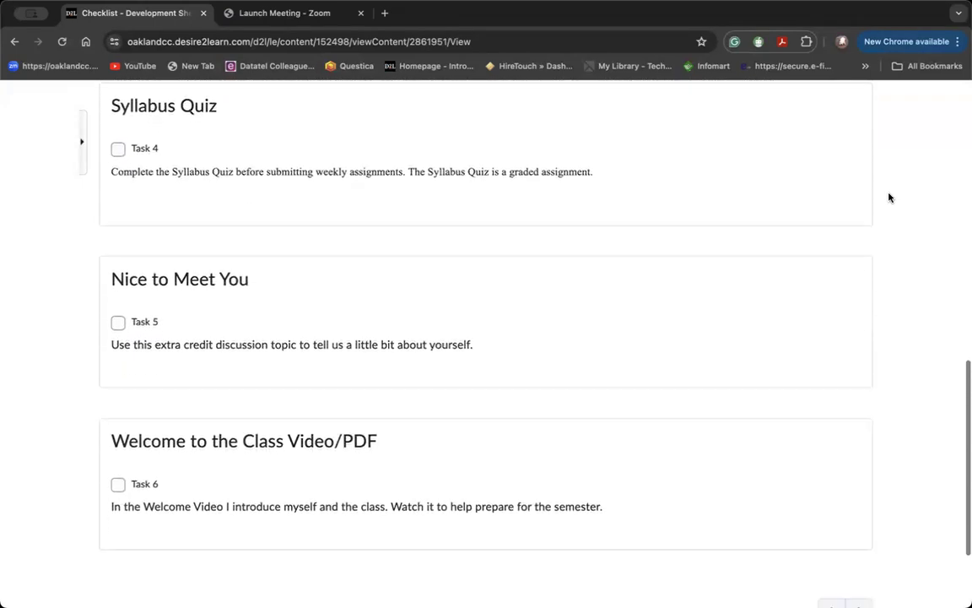
scroll(down, 3)
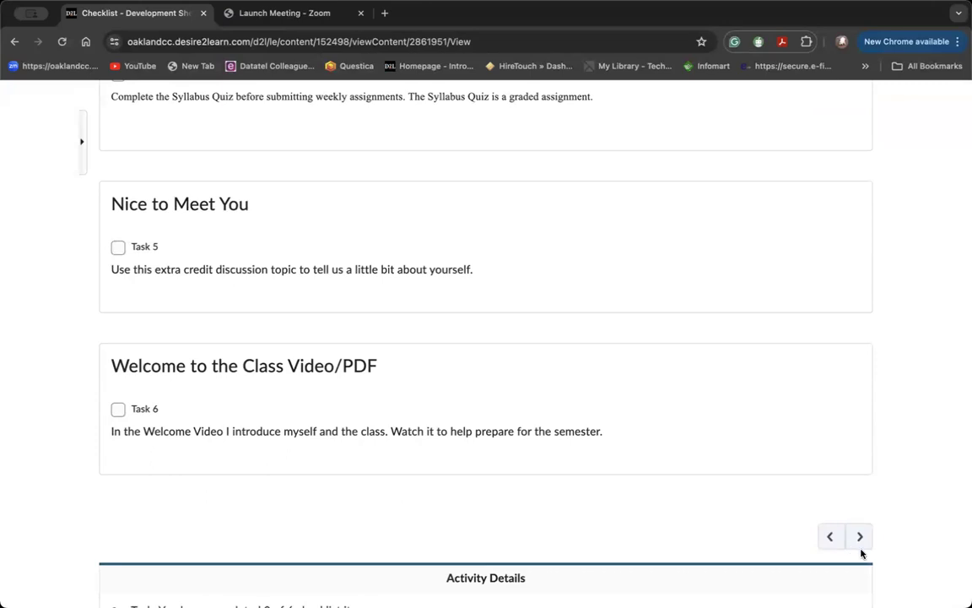
click(859, 535)
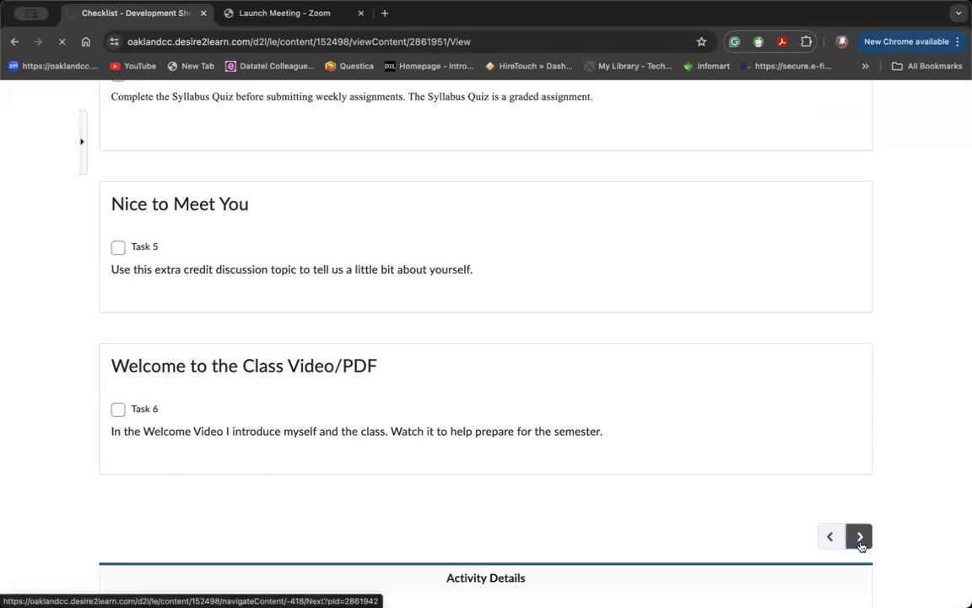
- Read through the Meet The Instructor page and continue to Preparing for the Semester
click(857, 537)
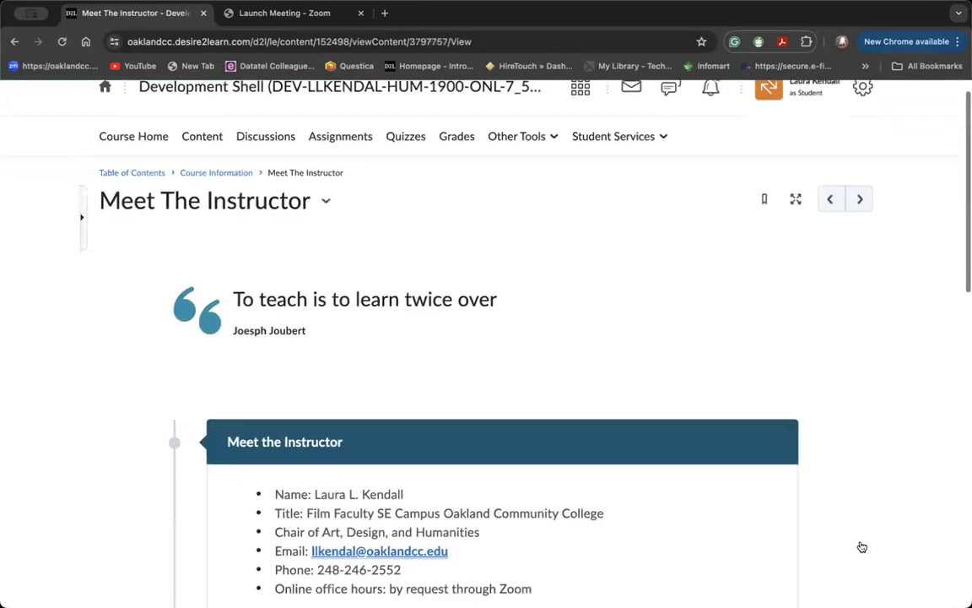
scroll(down, 3)
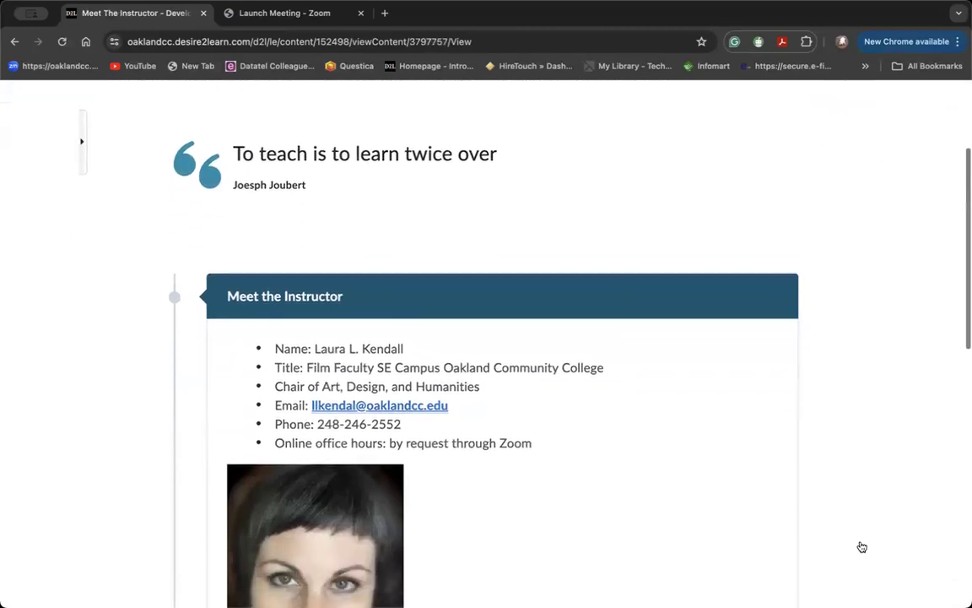
scroll(down, 3)
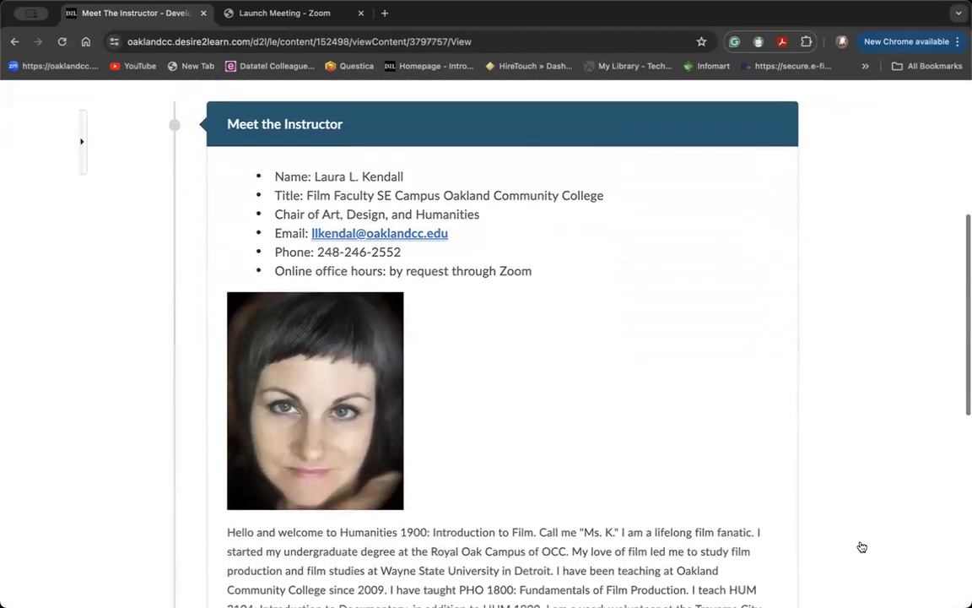
scroll(down, 3)
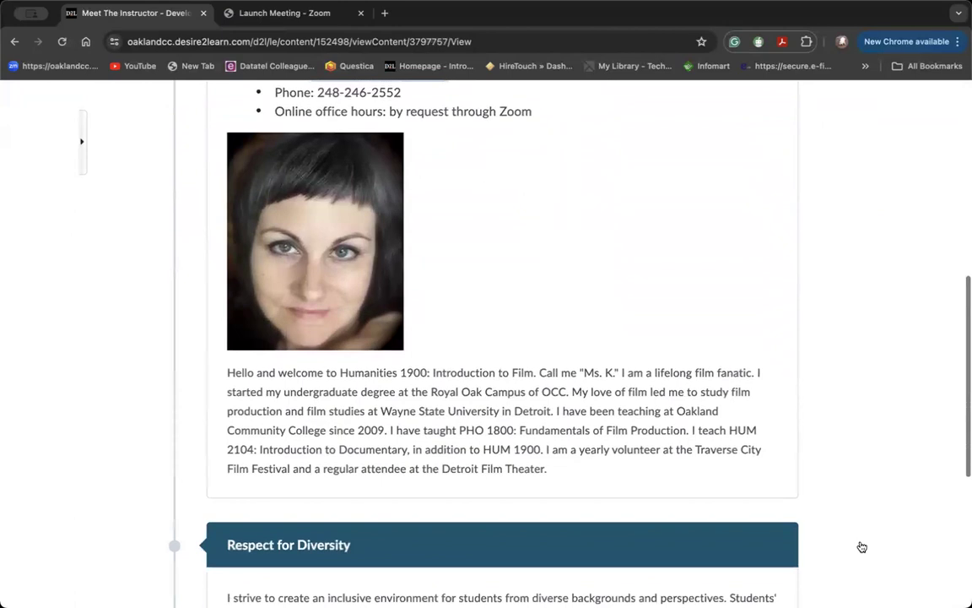
scroll(down, 3)
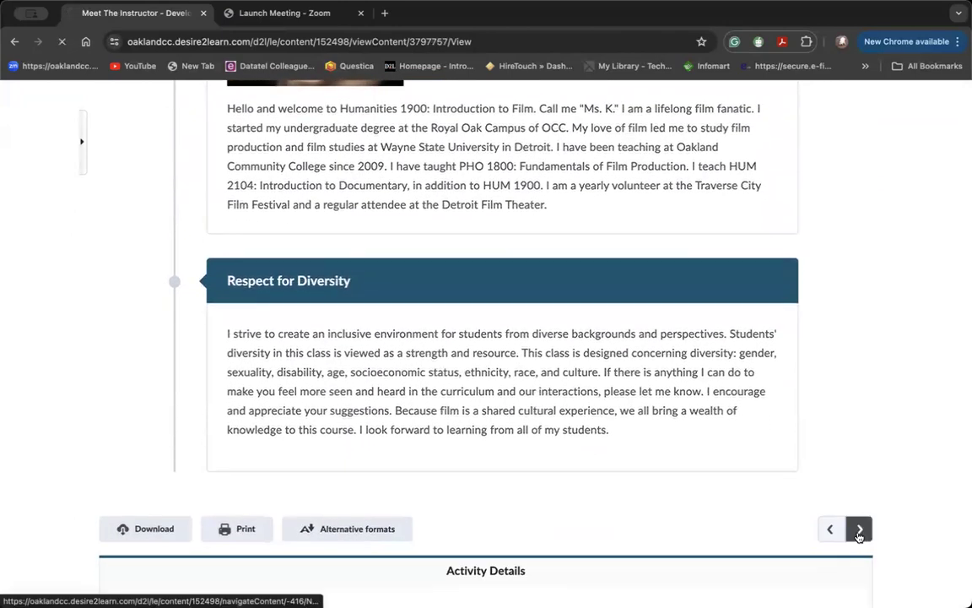
click(857, 528)
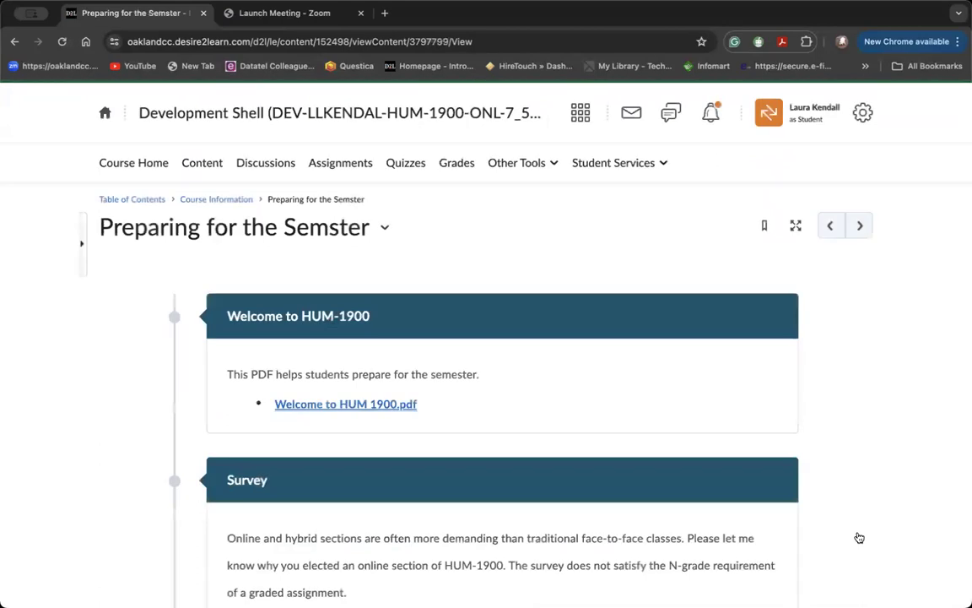
- Read Preparing for the Semester down to Bonus Assignments and continue to the syllabus
scroll(down, 3)
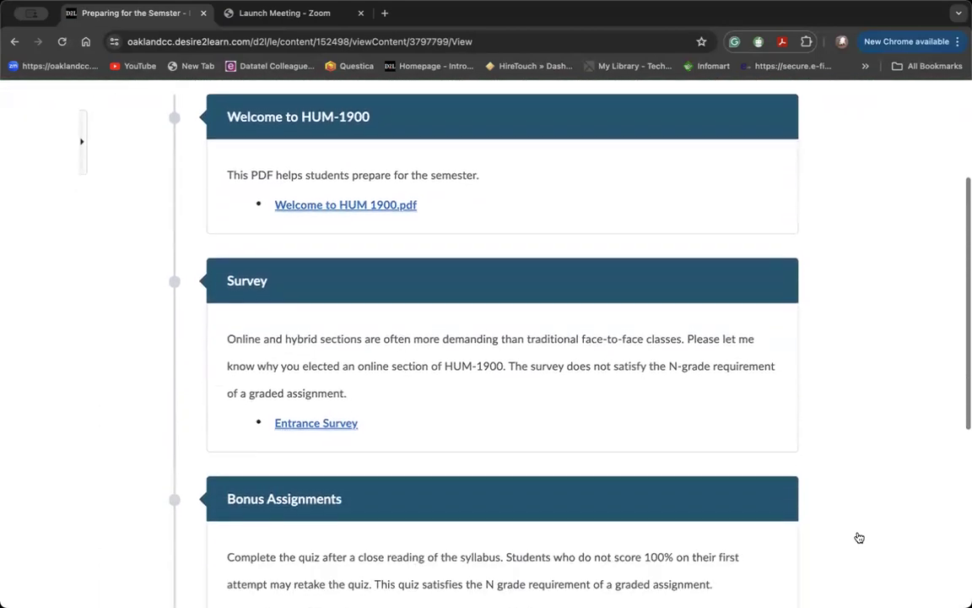
scroll(down, 3)
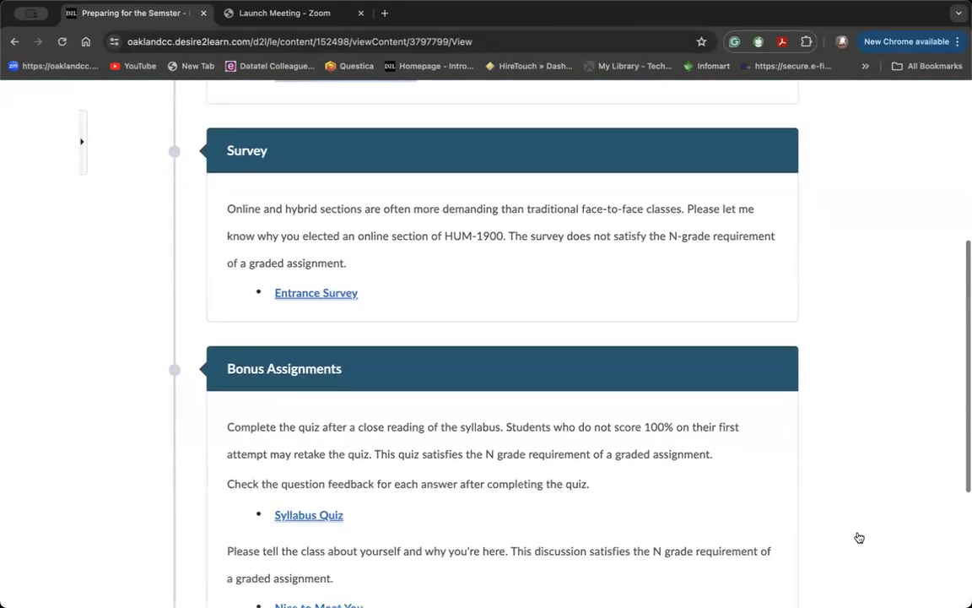
scroll(down, 3)
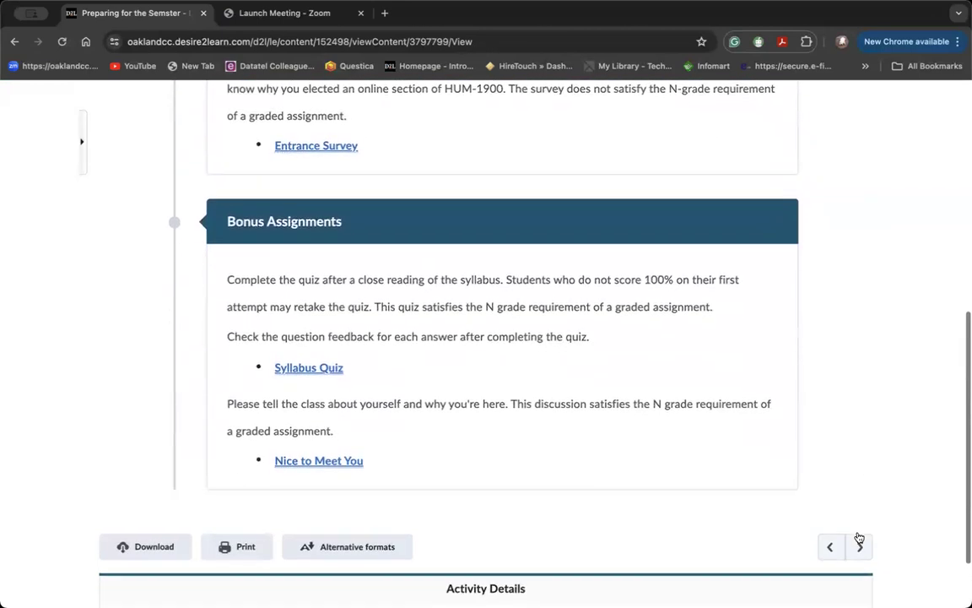
mouse_move(857, 547)
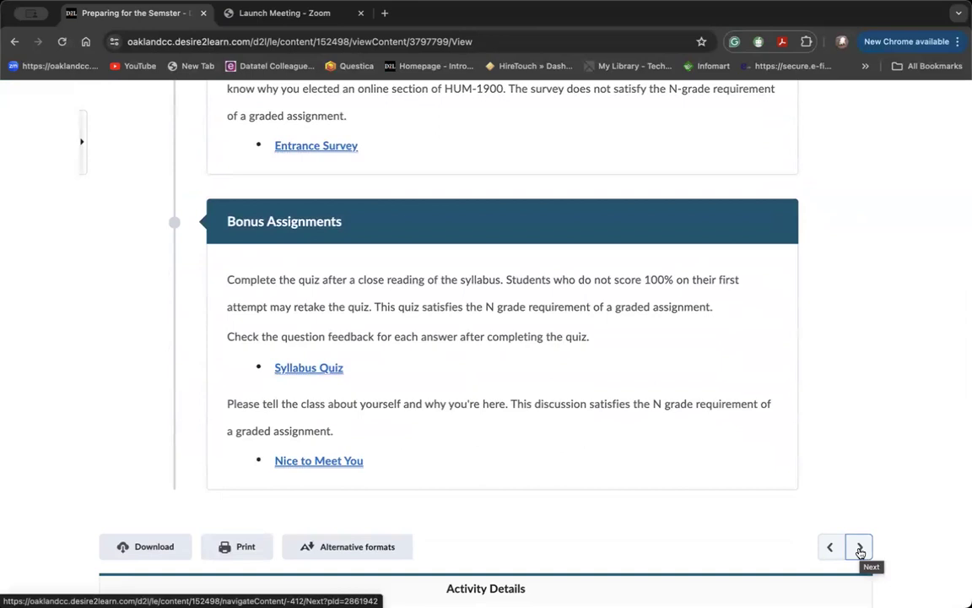
click(858, 547)
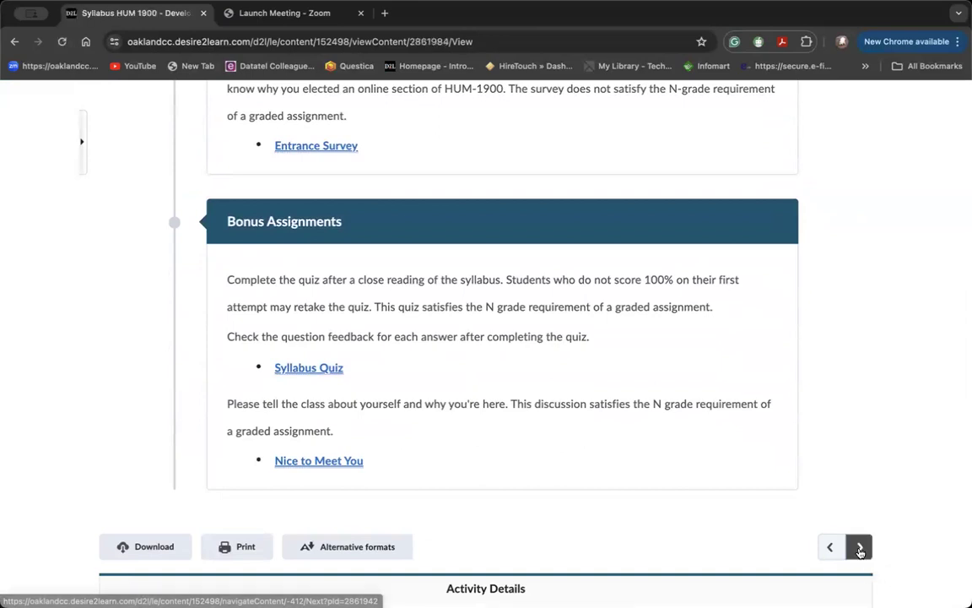
- View the RedShelf shelf with Understanding Movies, then return to the D2L Textbook topic
click(858, 547)
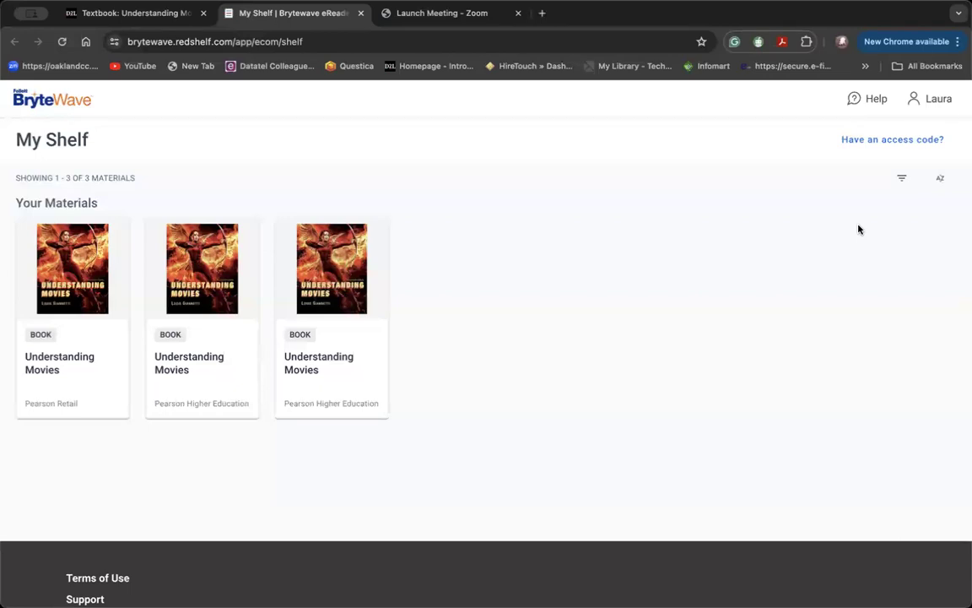
mouse_move(412, 93)
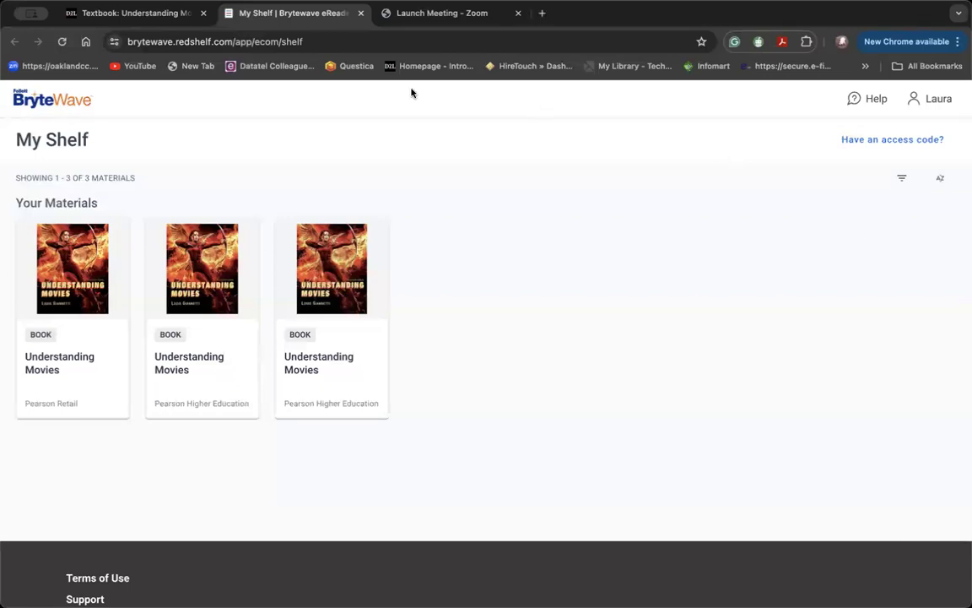
click(135, 13)
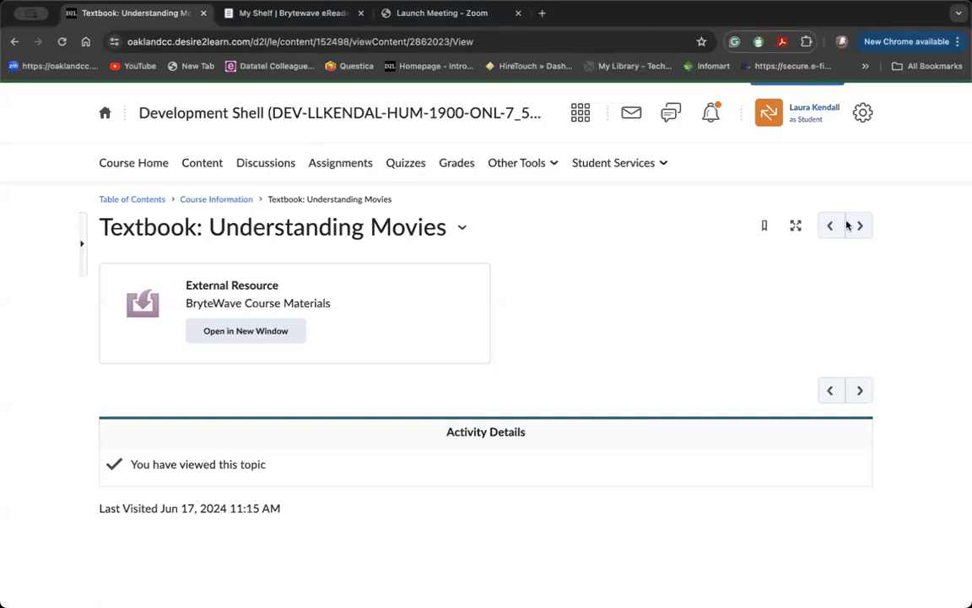
- Move on to the Commonly Asked Questions Forum topic and read through it
click(859, 226)
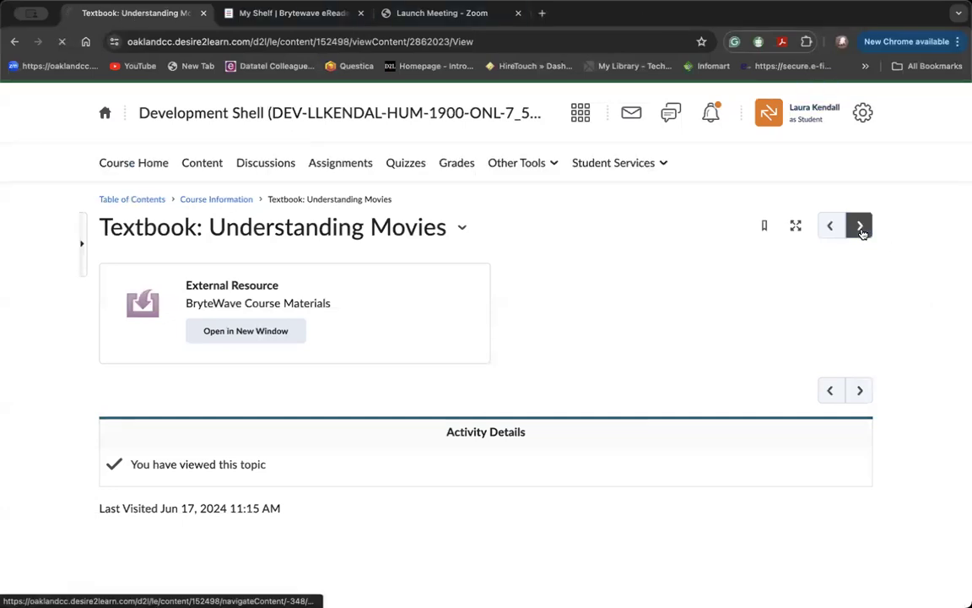
click(858, 226)
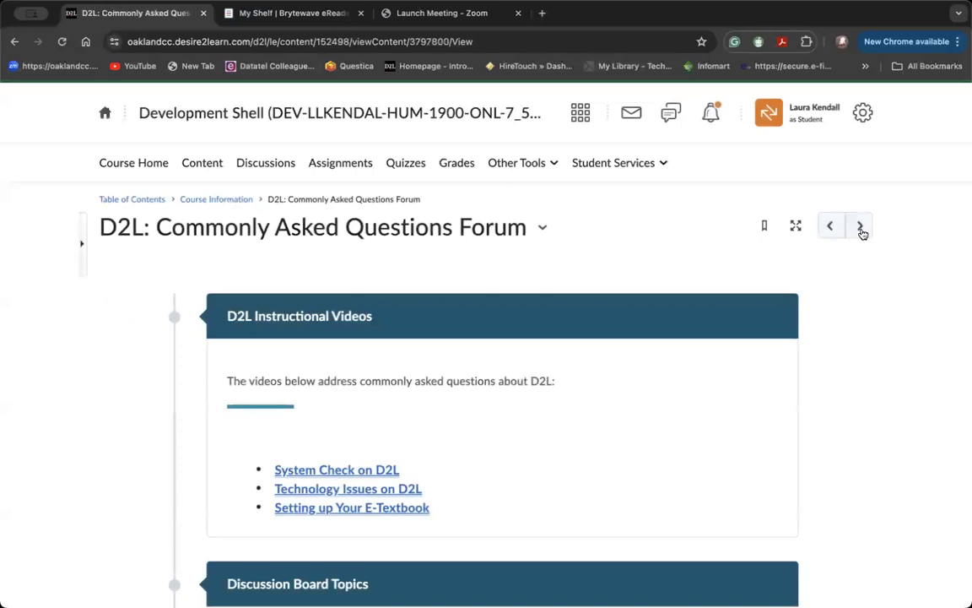
scroll(down, 3)
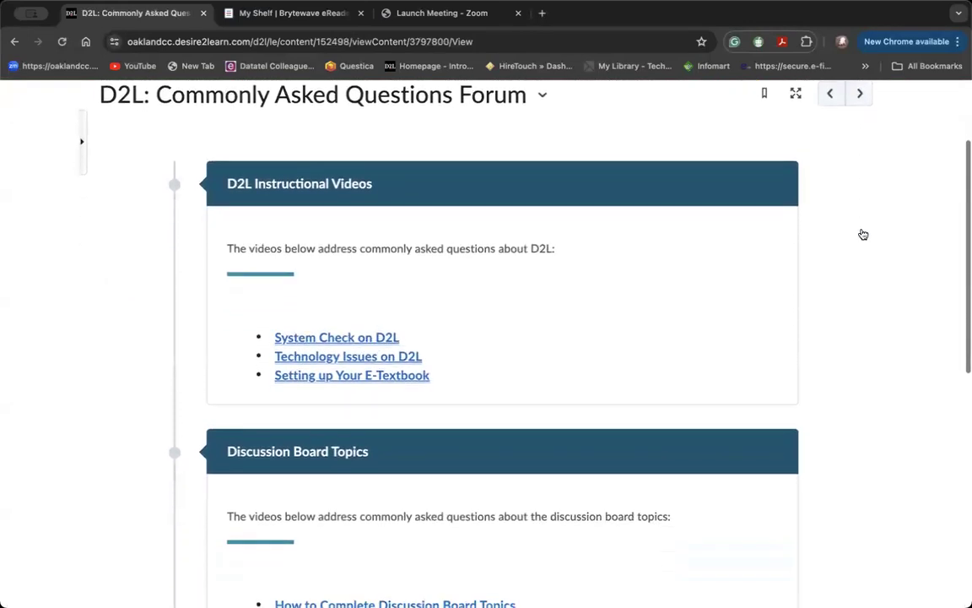
scroll(down, 3)
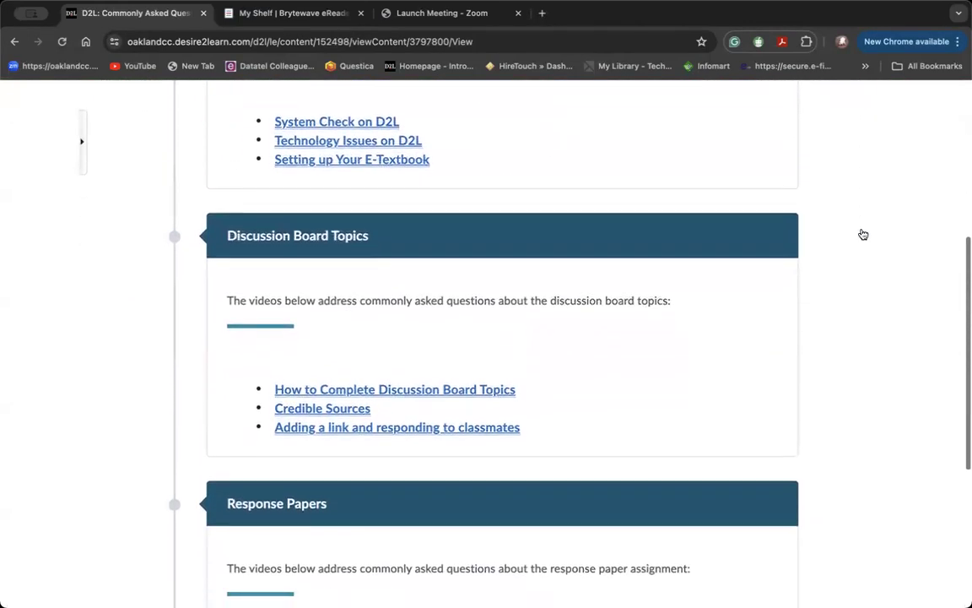
scroll(down, 3)
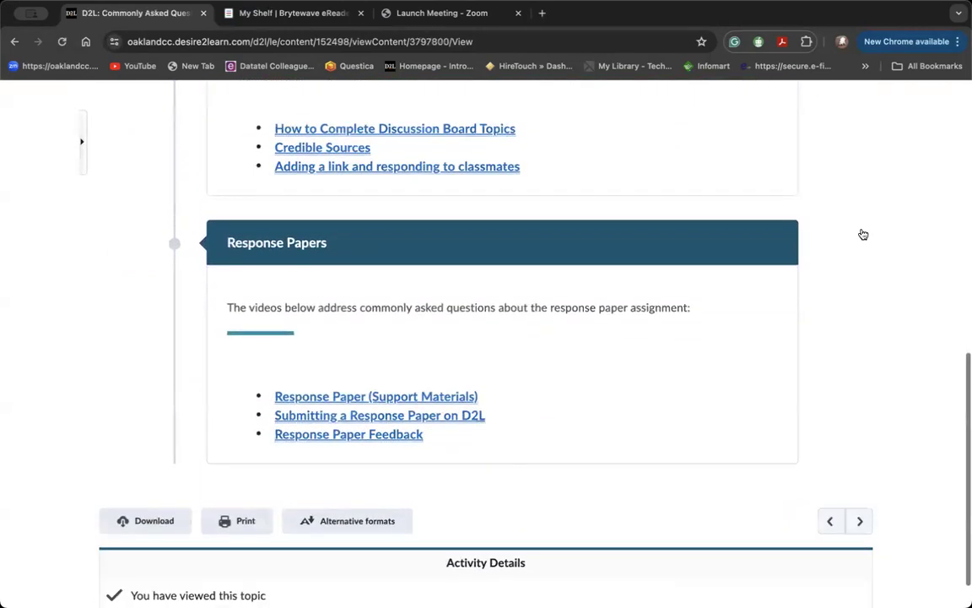
- Continue to Sneak Peek at Next Week and read it to the closing message
click(859, 520)
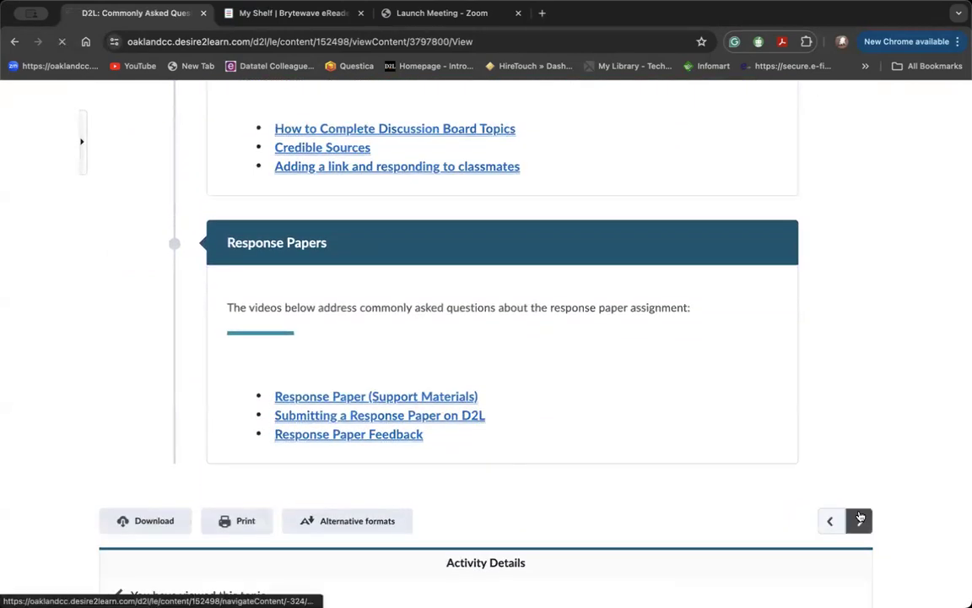
click(859, 520)
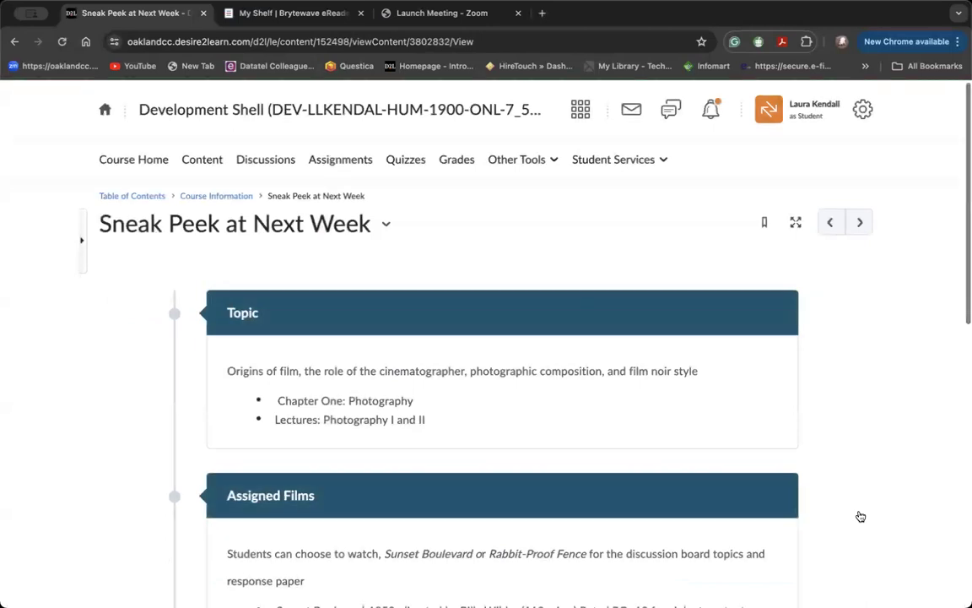
scroll(down, 3)
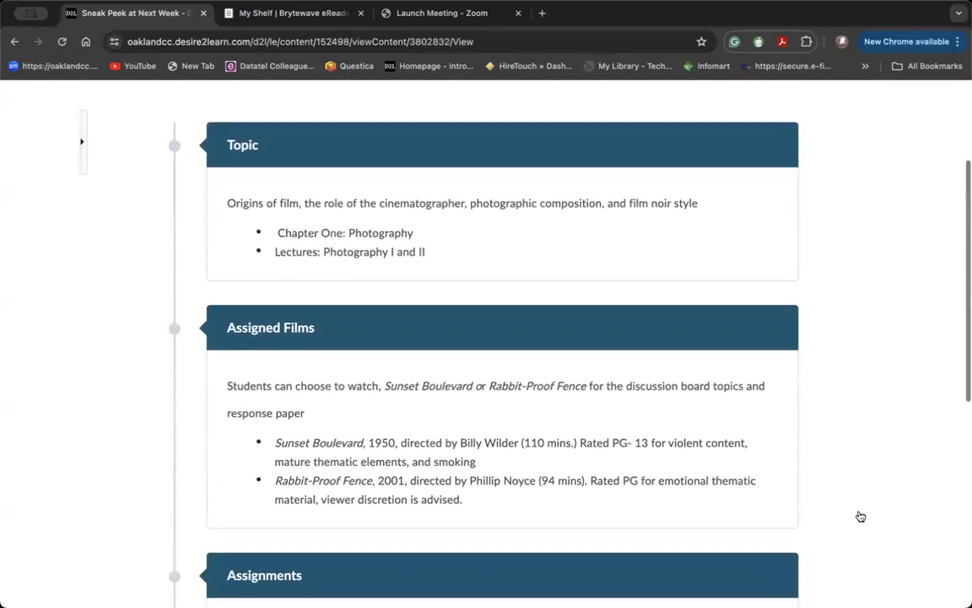
scroll(down, 3)
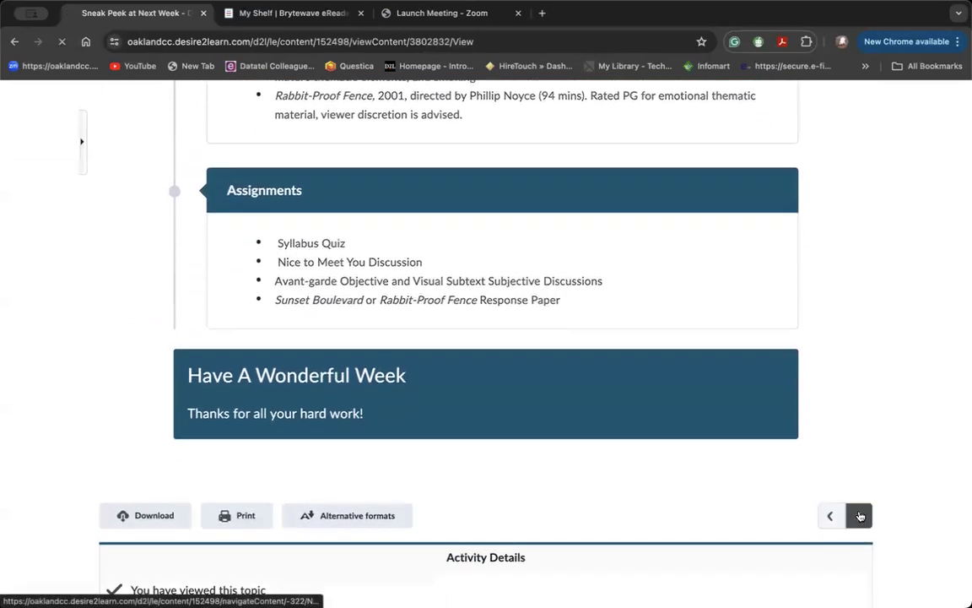
- Continue into Week One, open its Learning Guide and read to the closing tip
click(859, 516)
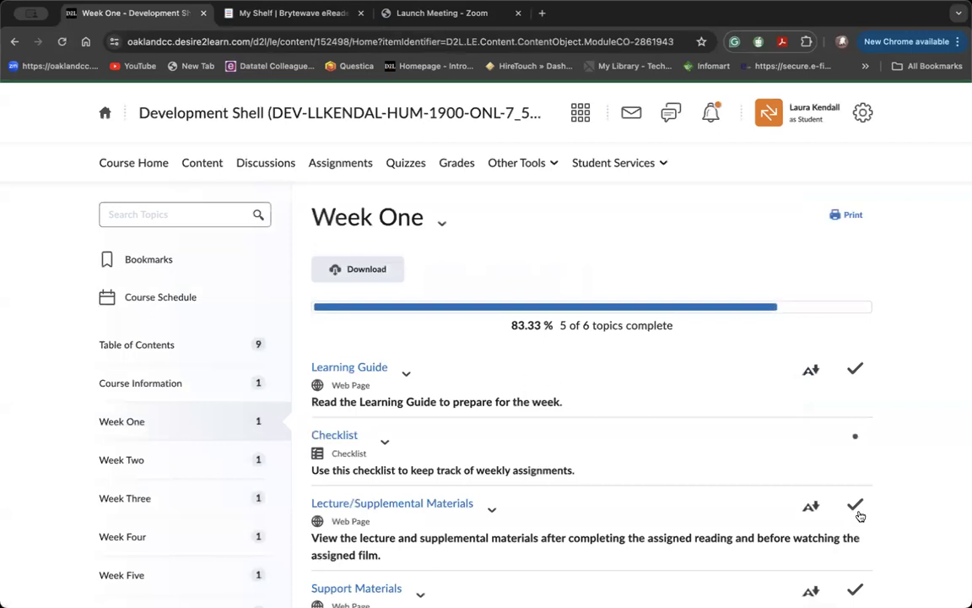
mouse_move(349, 366)
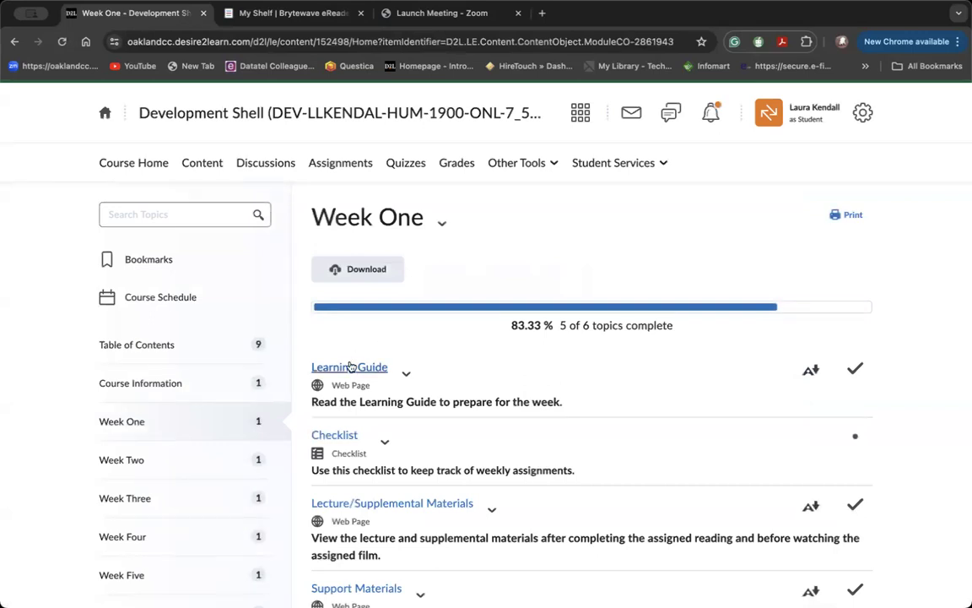
click(350, 366)
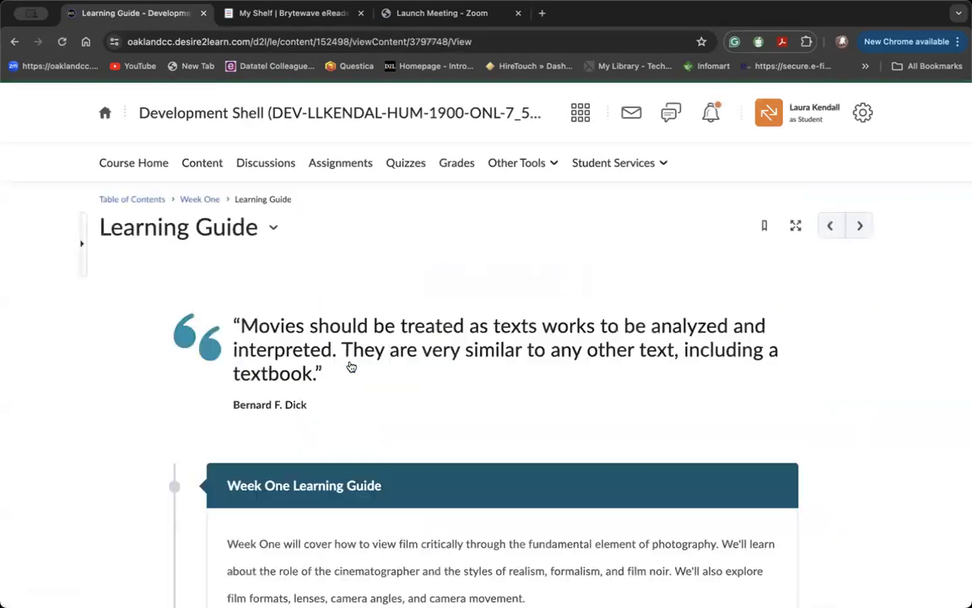
scroll(down, 3)
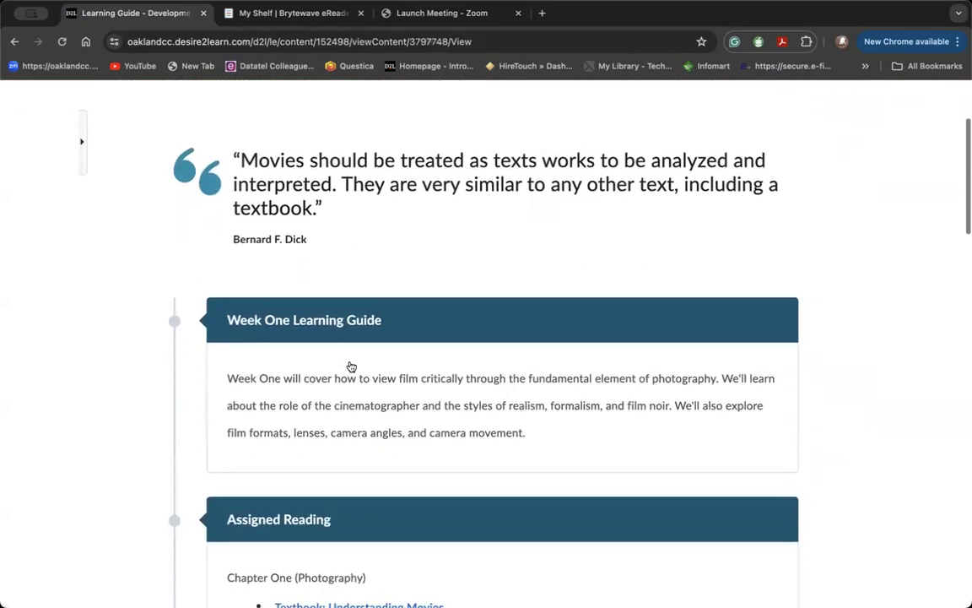
scroll(down, 3)
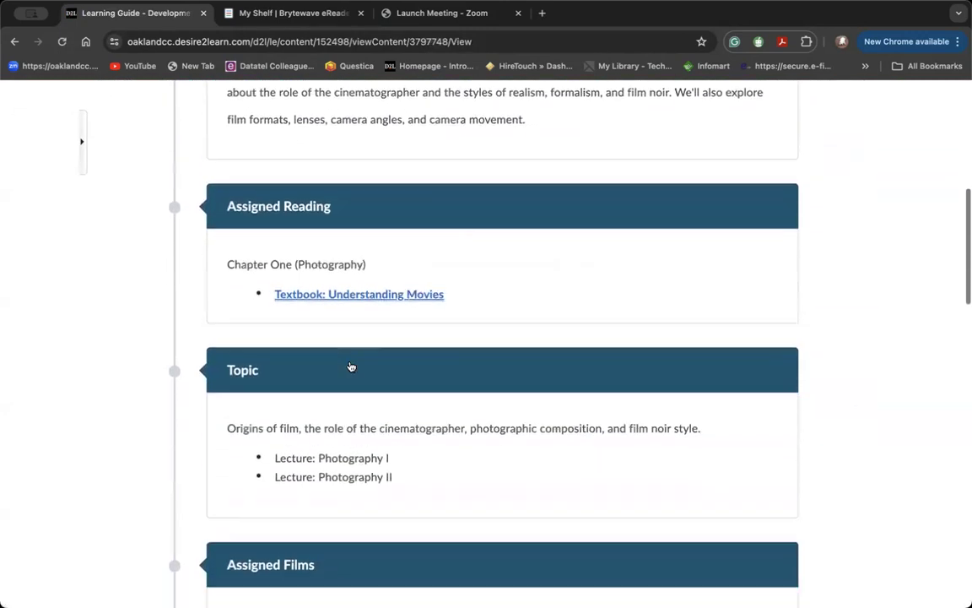
scroll(down, 3)
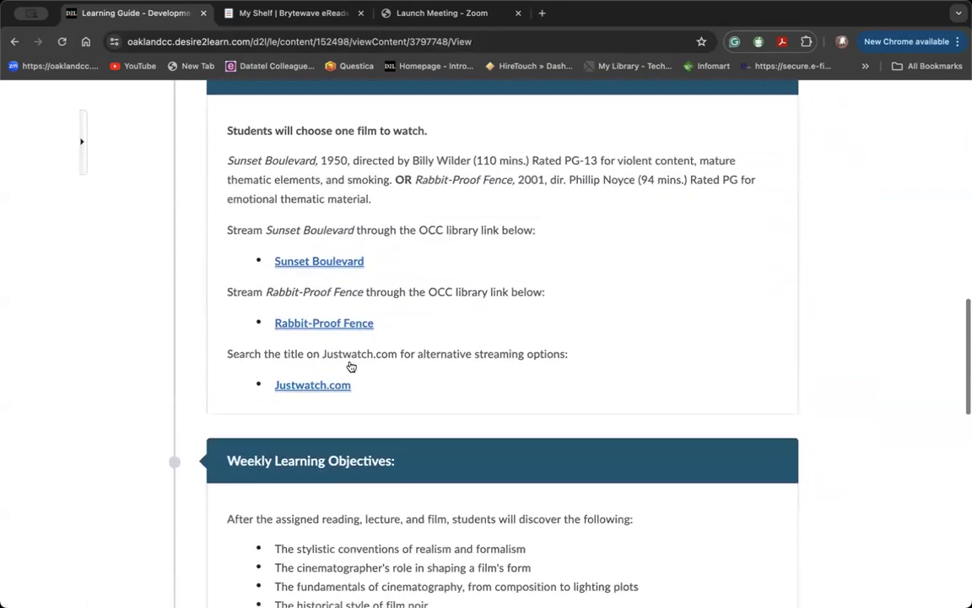
scroll(down, 3)
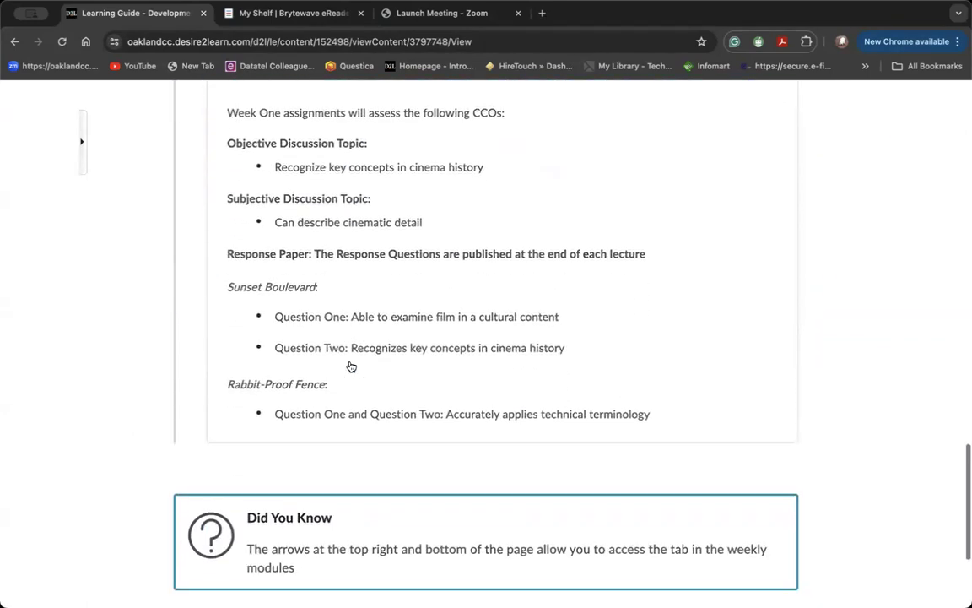
scroll(down, 3)
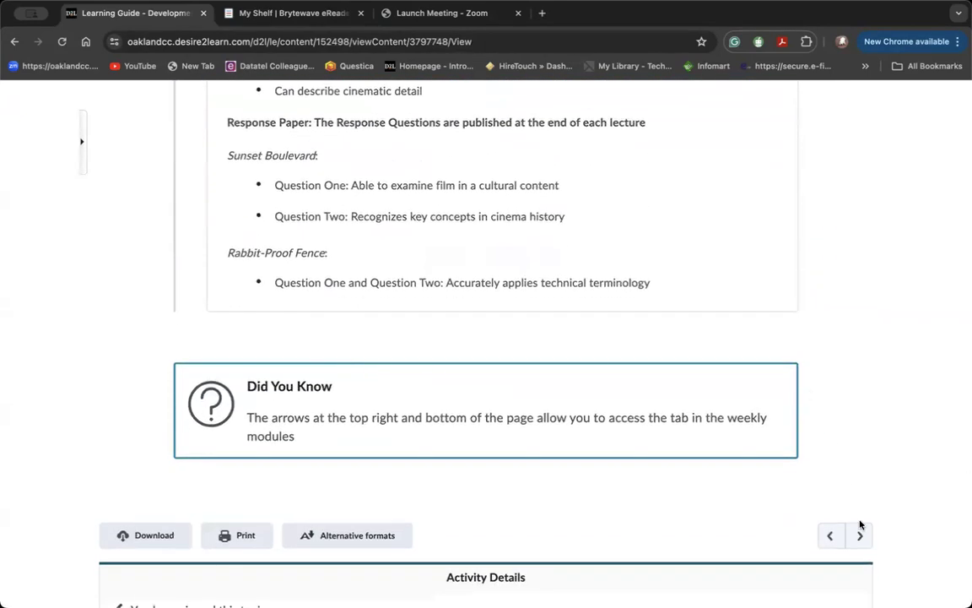
click(859, 535)
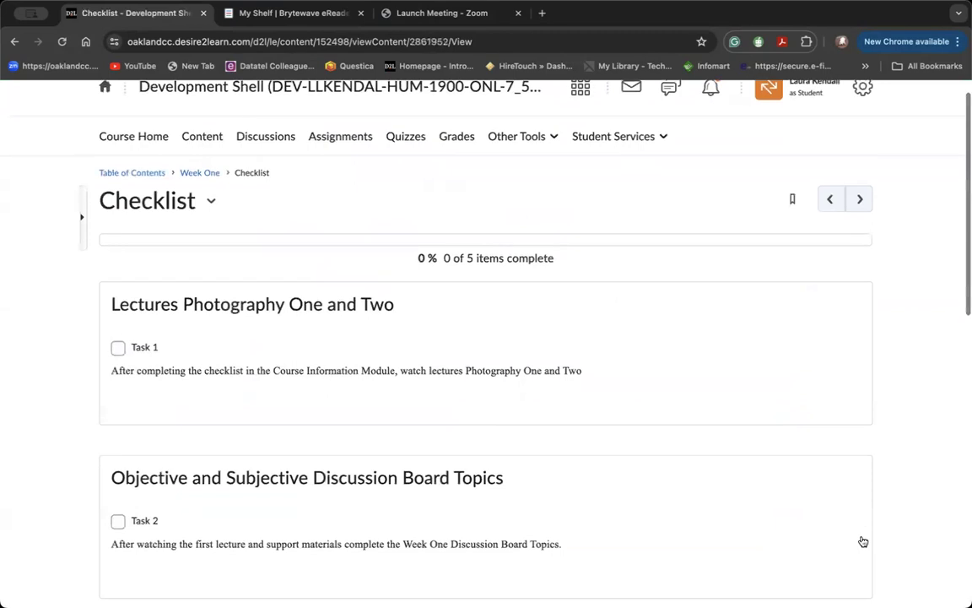
scroll(down, 3)
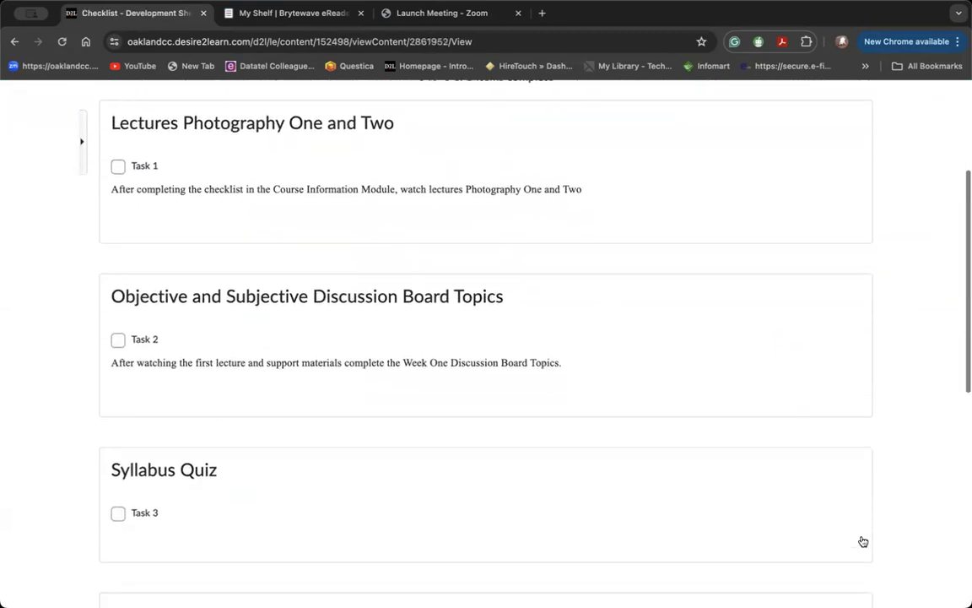
scroll(down, 3)
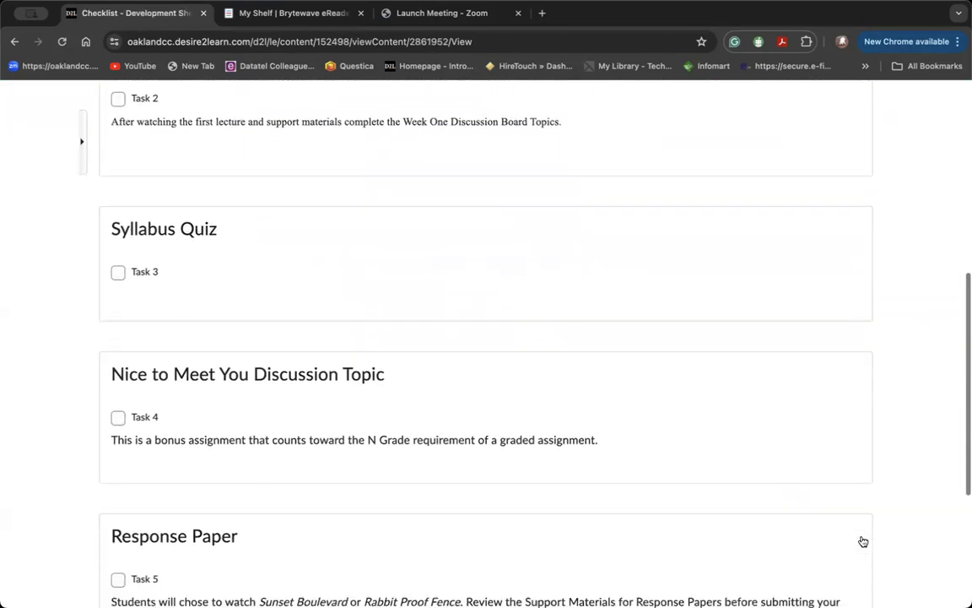
scroll(down, 3)
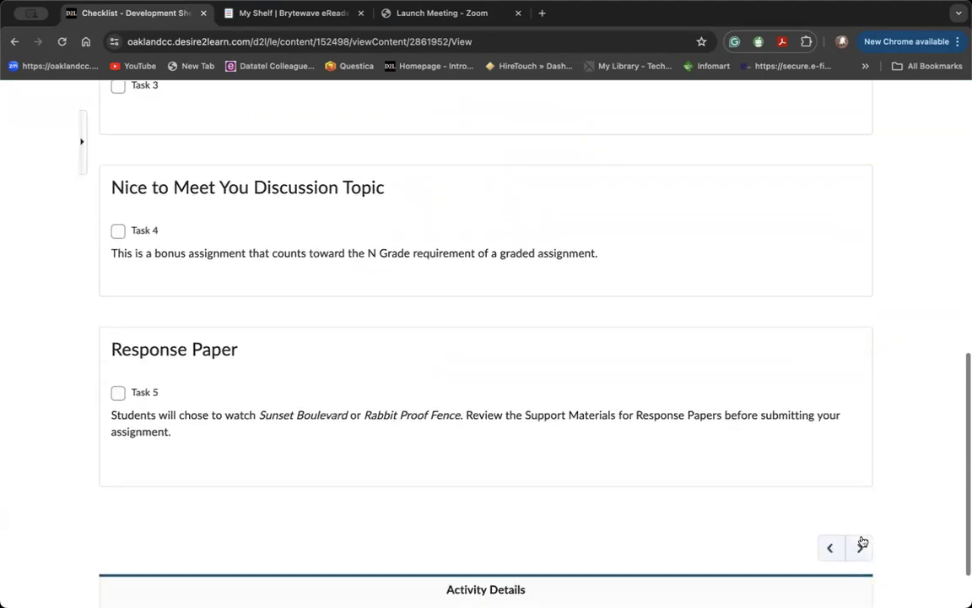
click(861, 547)
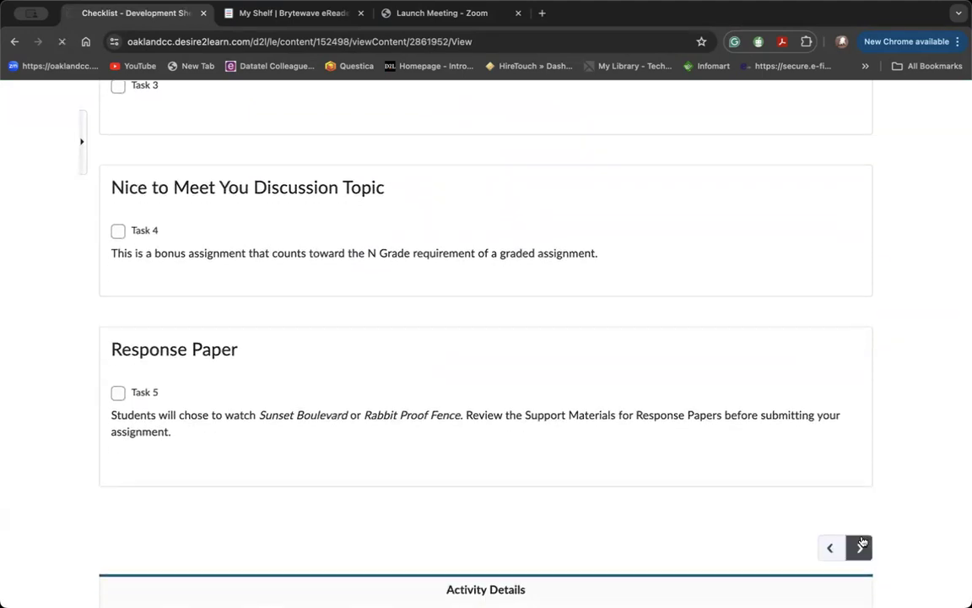
- Open Week One's Lecture/Supplemental Materials and read the film grammar sheet and lectures
click(861, 547)
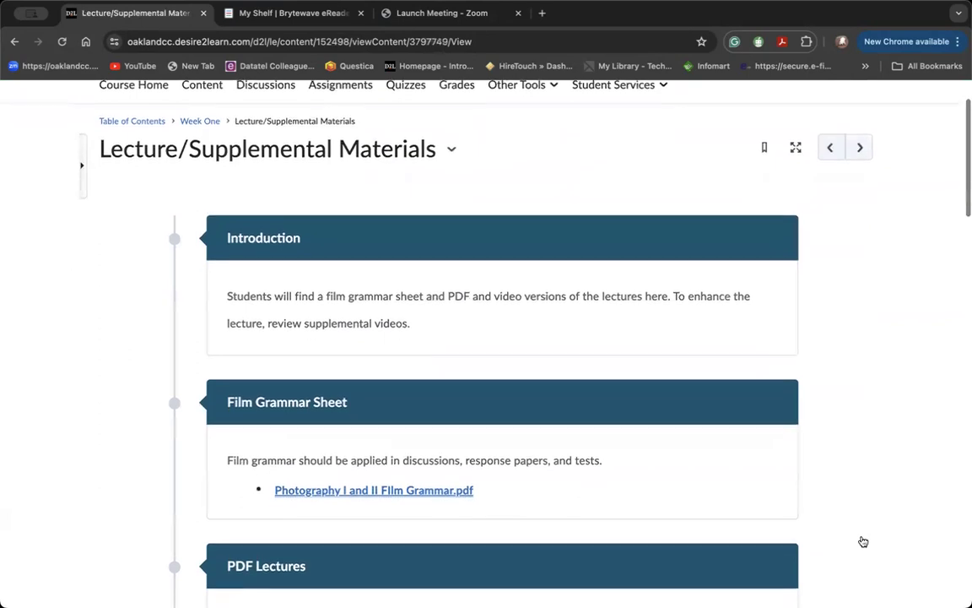
scroll(down, 3)
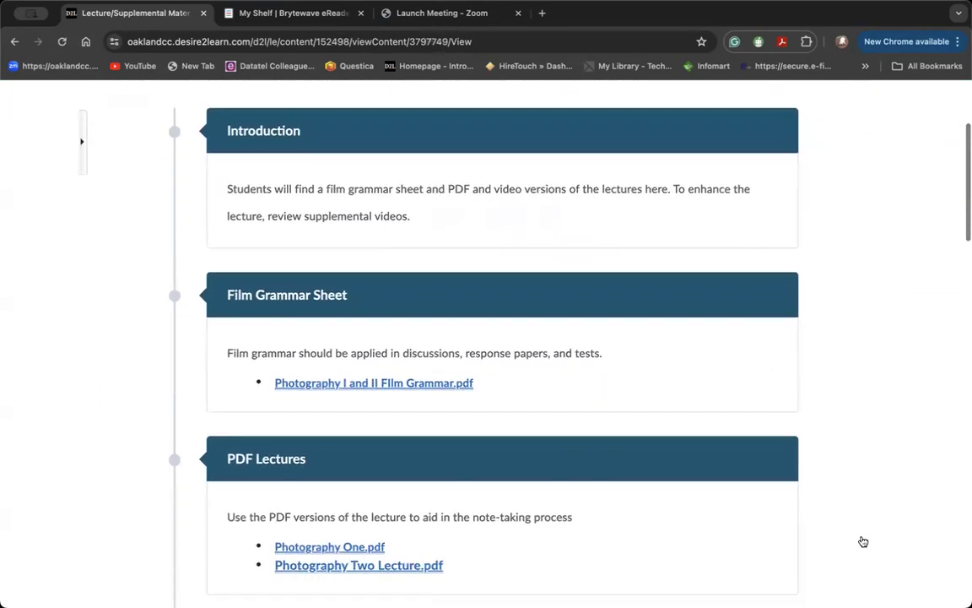
scroll(down, 3)
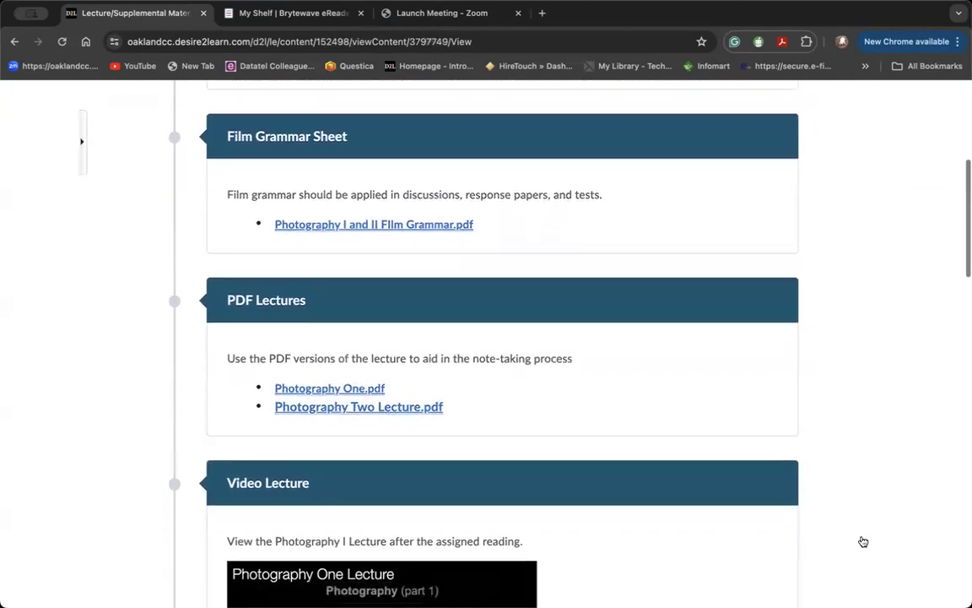
scroll(down, 3)
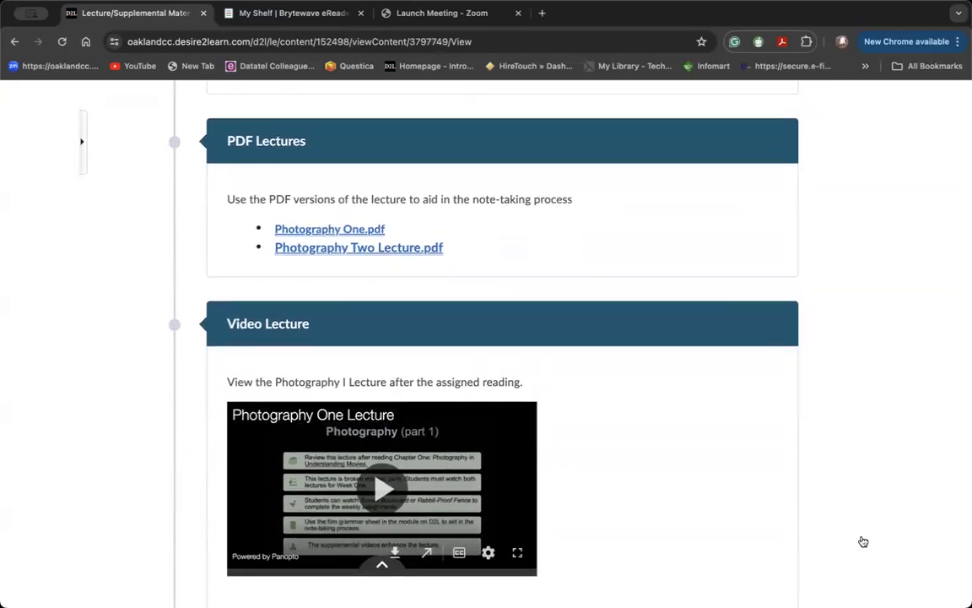
scroll(down, 3)
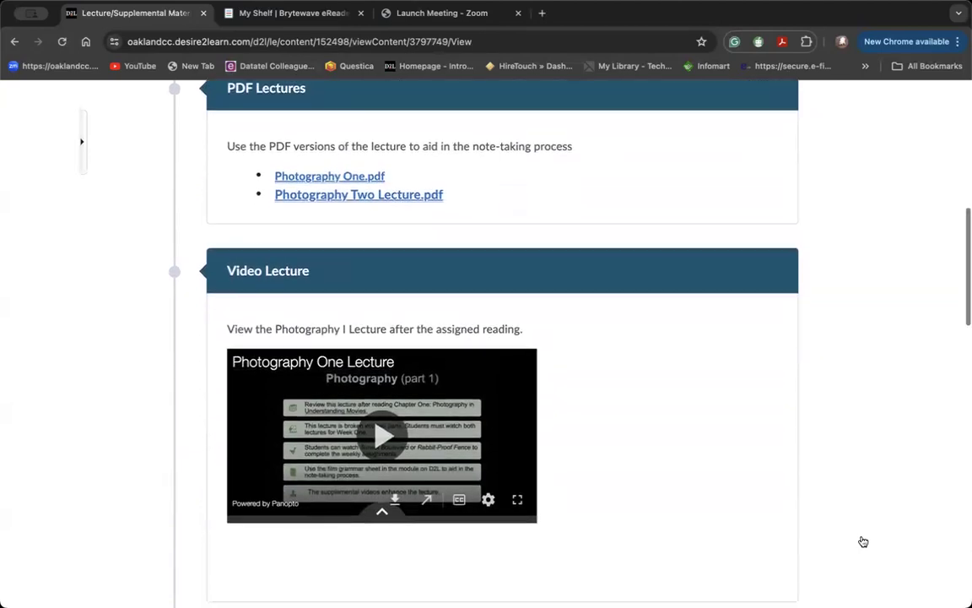
scroll(down, 3)
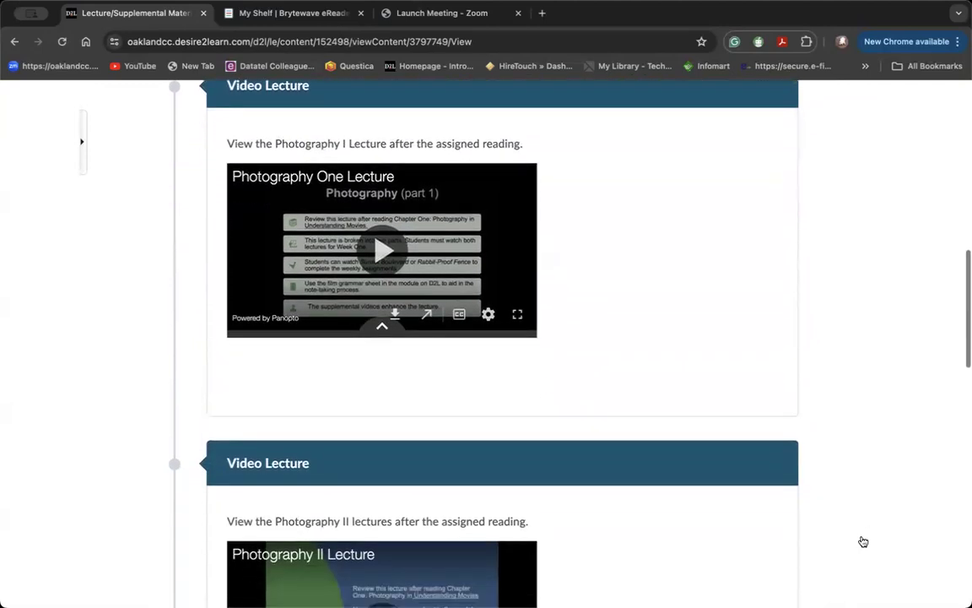
- Finish the playlists and review reminder, then continue to Support Materials
scroll(down, 3)
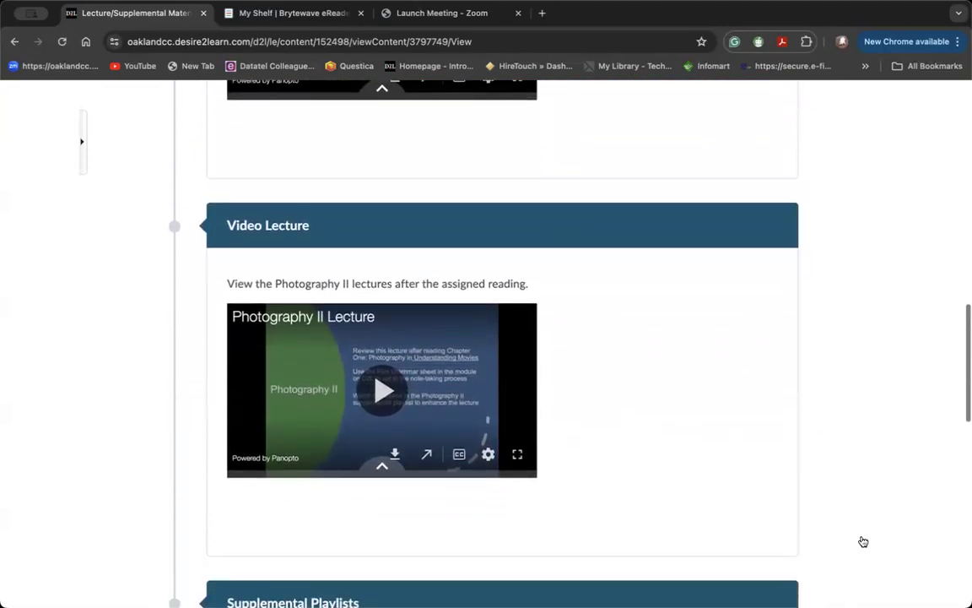
scroll(down, 3)
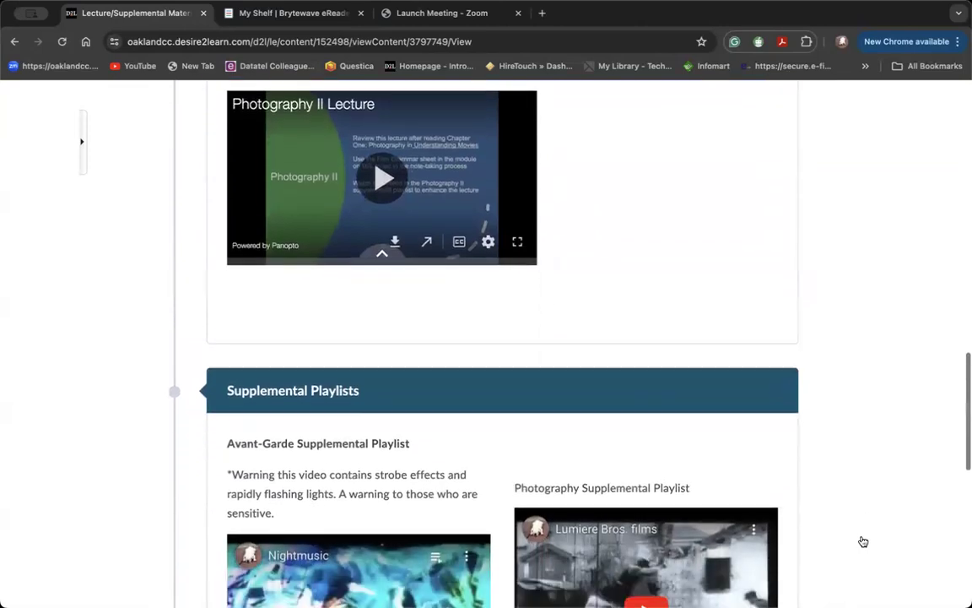
scroll(down, 3)
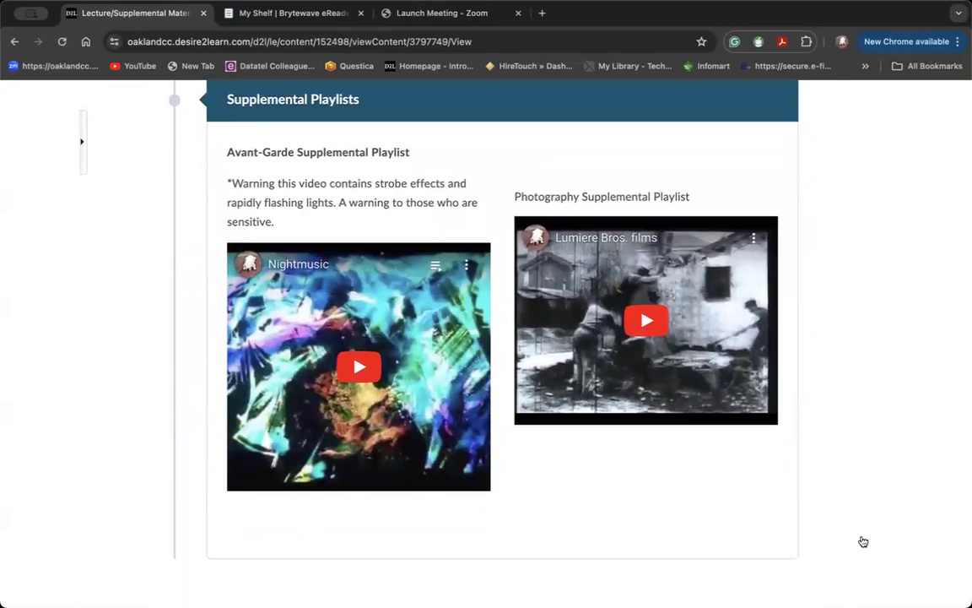
scroll(down, 3)
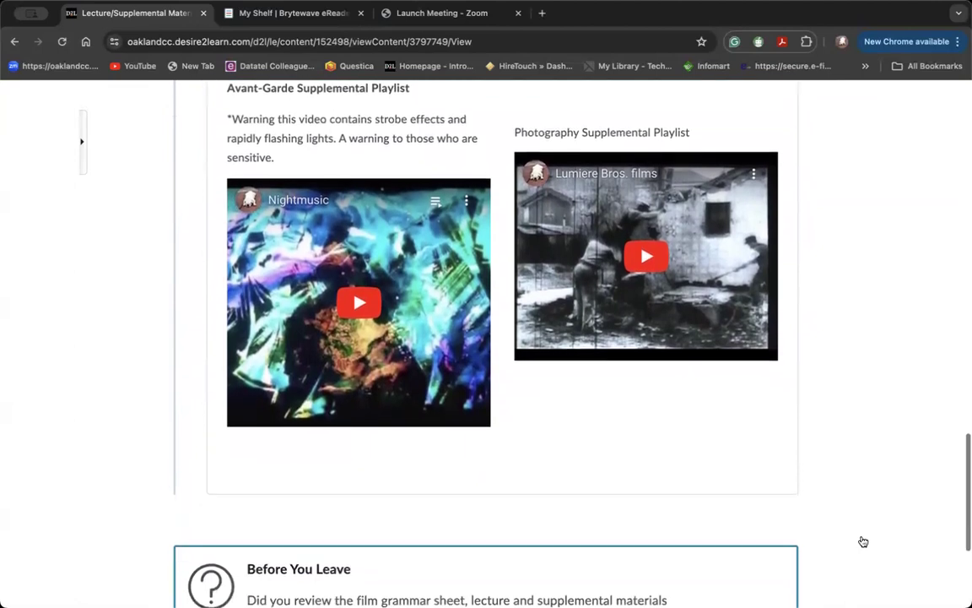
scroll(down, 3)
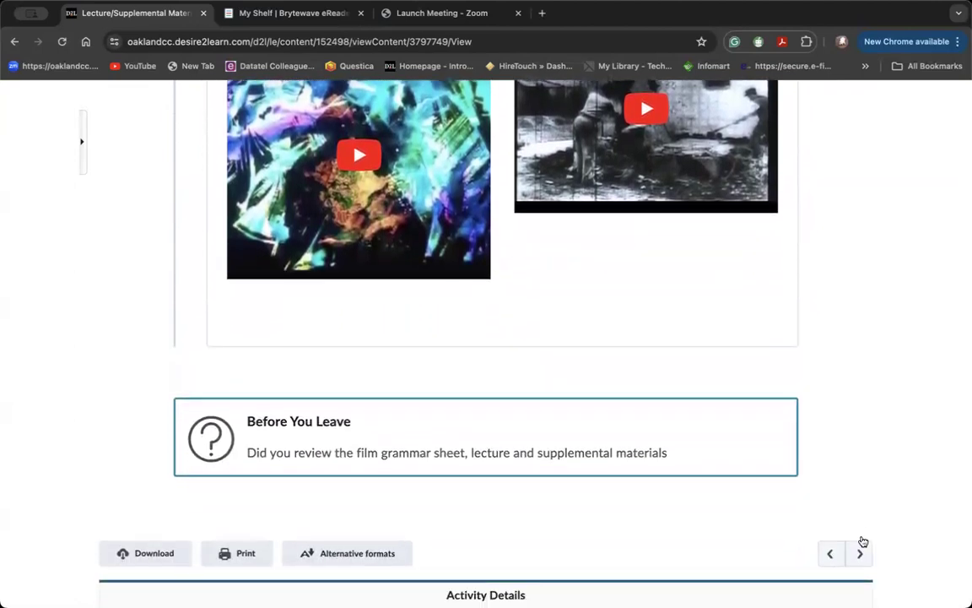
click(859, 553)
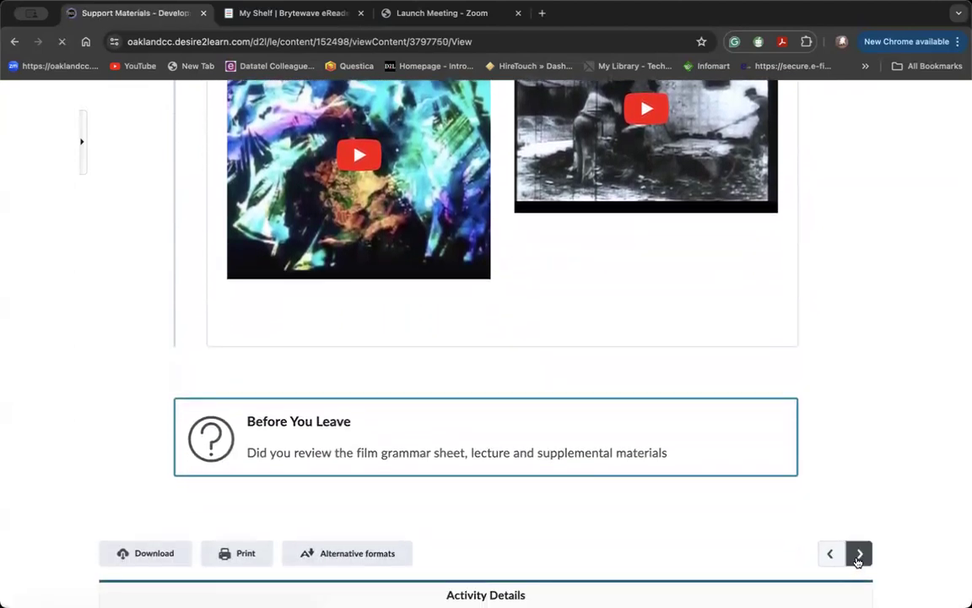
- Read the Support Materials page through its instructional videos
click(859, 554)
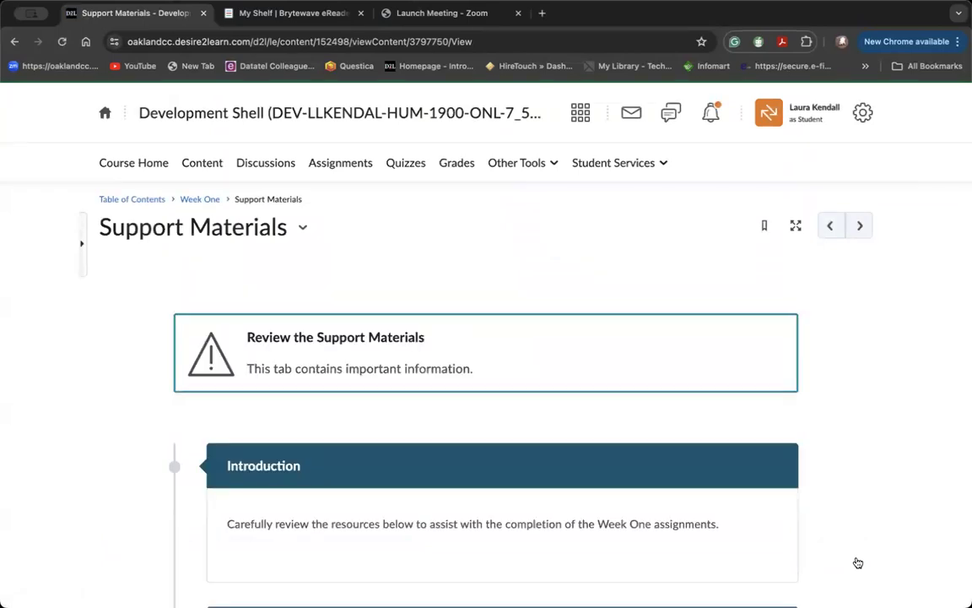
scroll(down, 3)
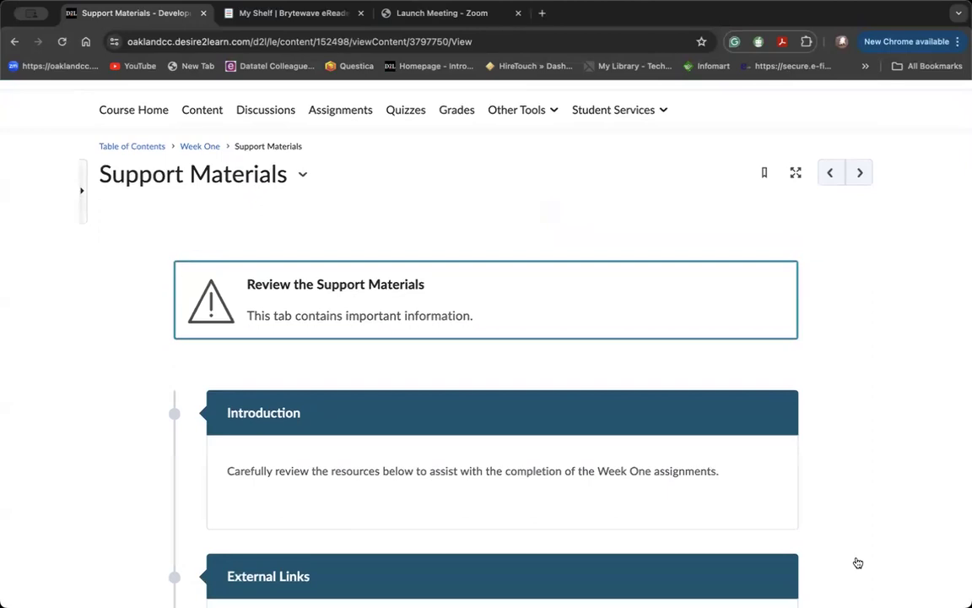
scroll(down, 3)
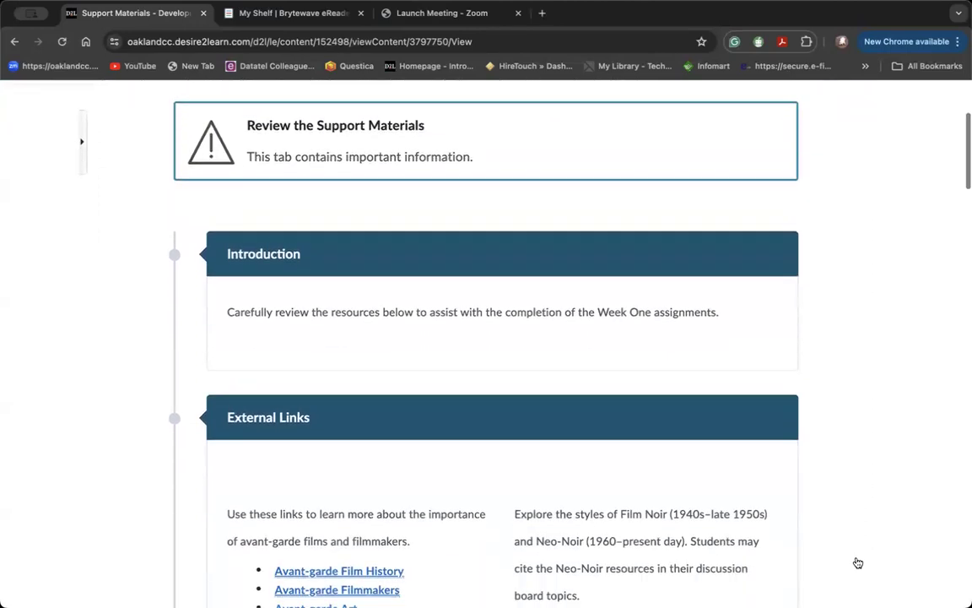
scroll(down, 3)
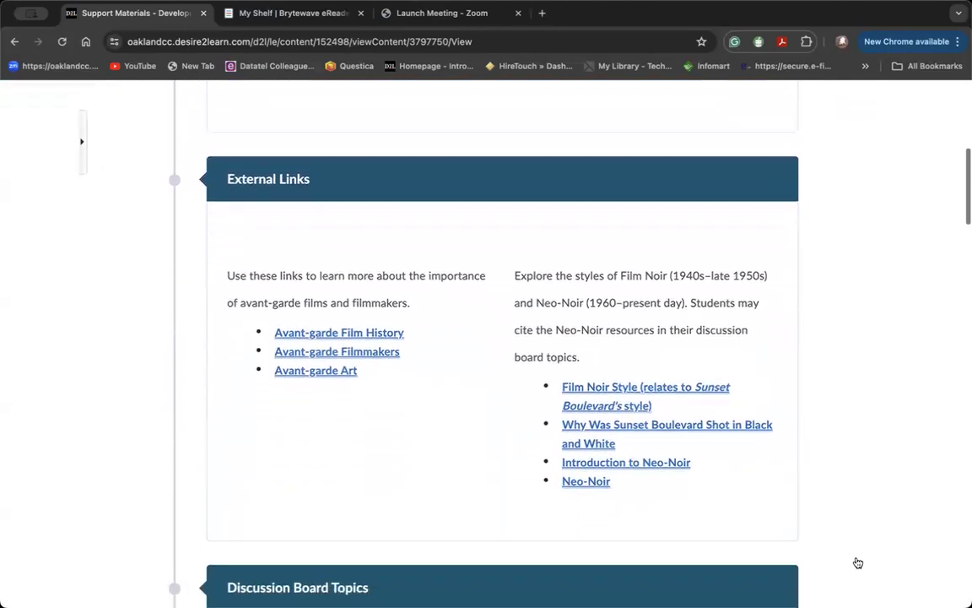
scroll(down, 3)
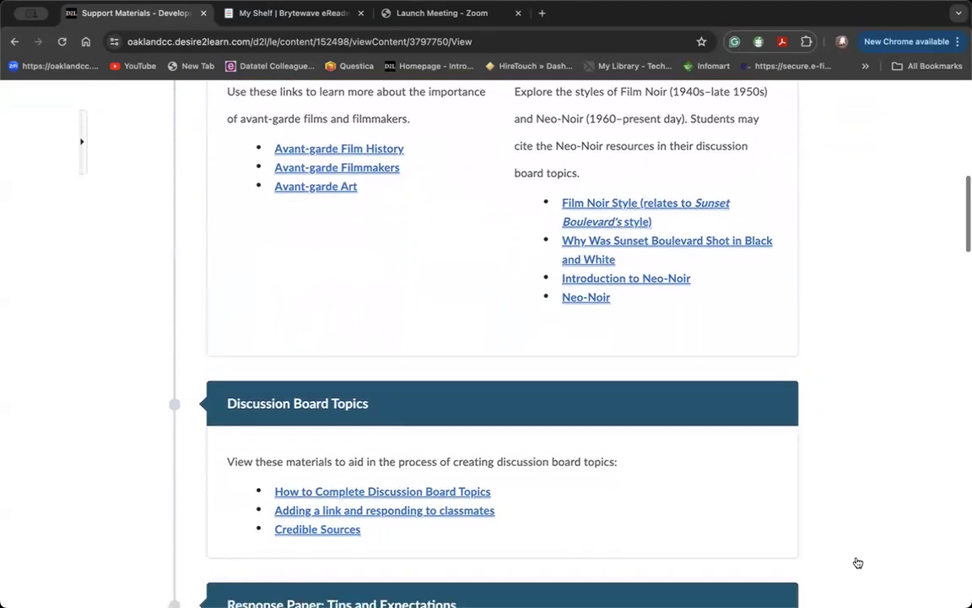
scroll(down, 3)
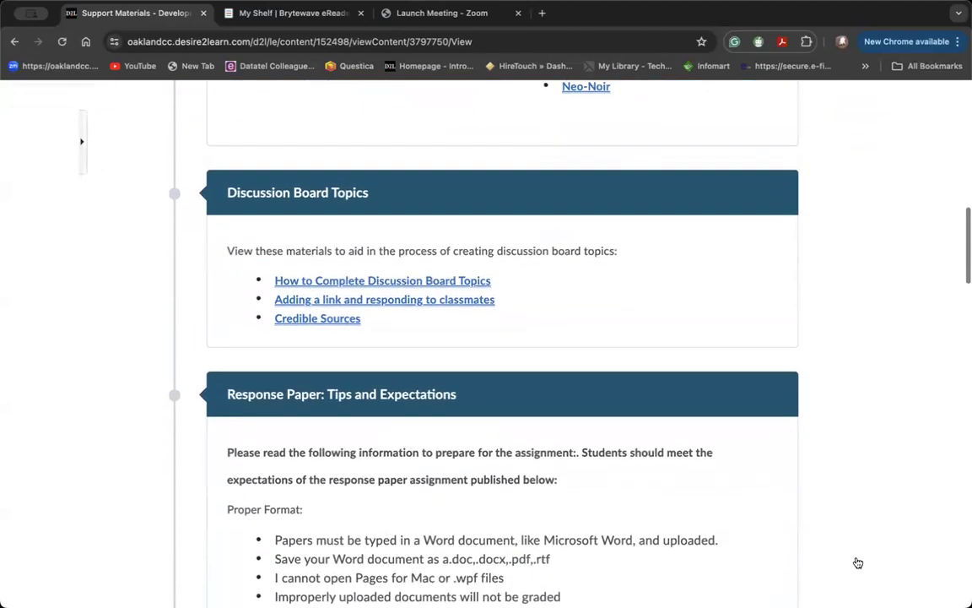
scroll(down, 3)
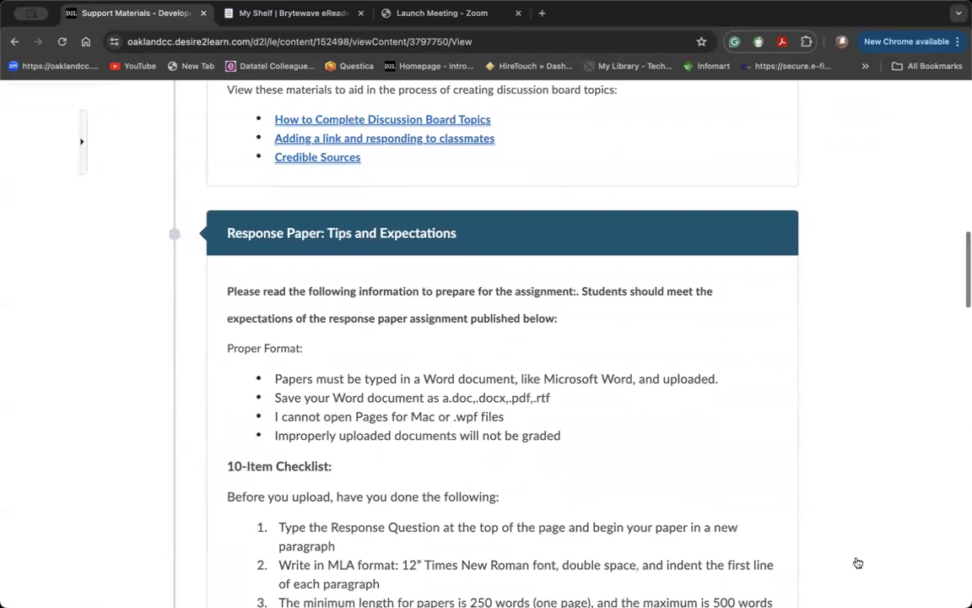
scroll(down, 3)
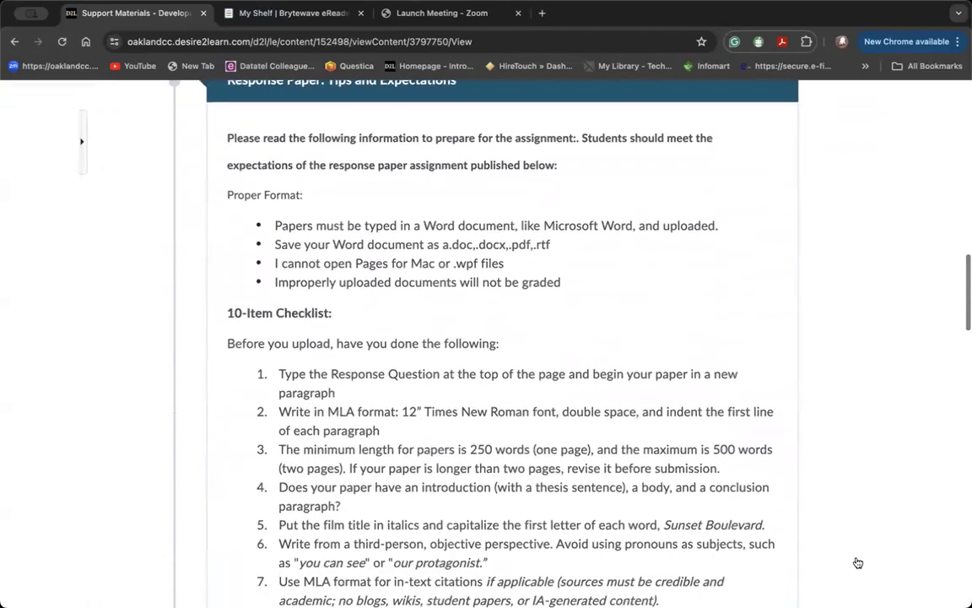
- Finish at the Refine Your Writing resource and continue to Week One Assignments
scroll(down, 3)
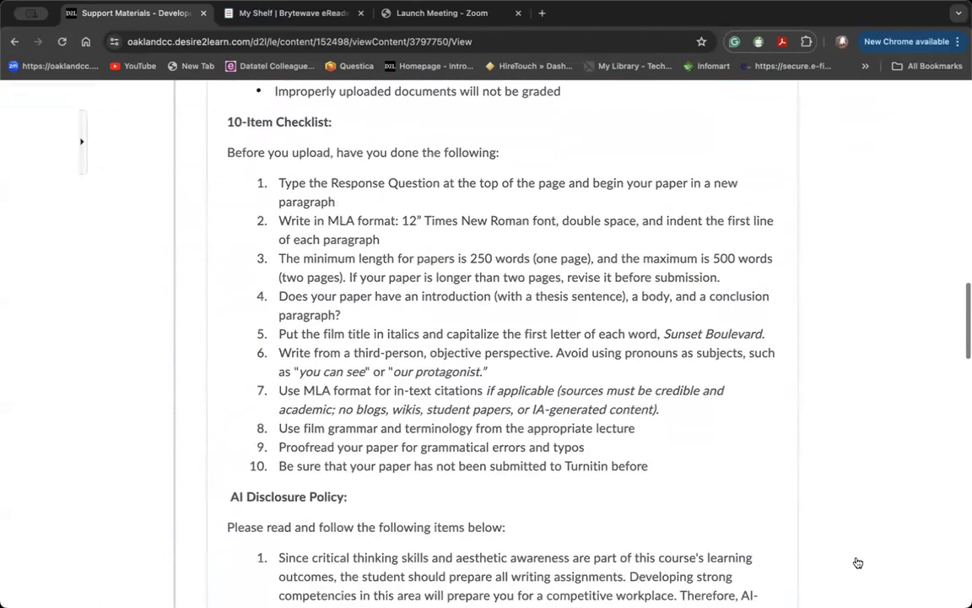
scroll(down, 3)
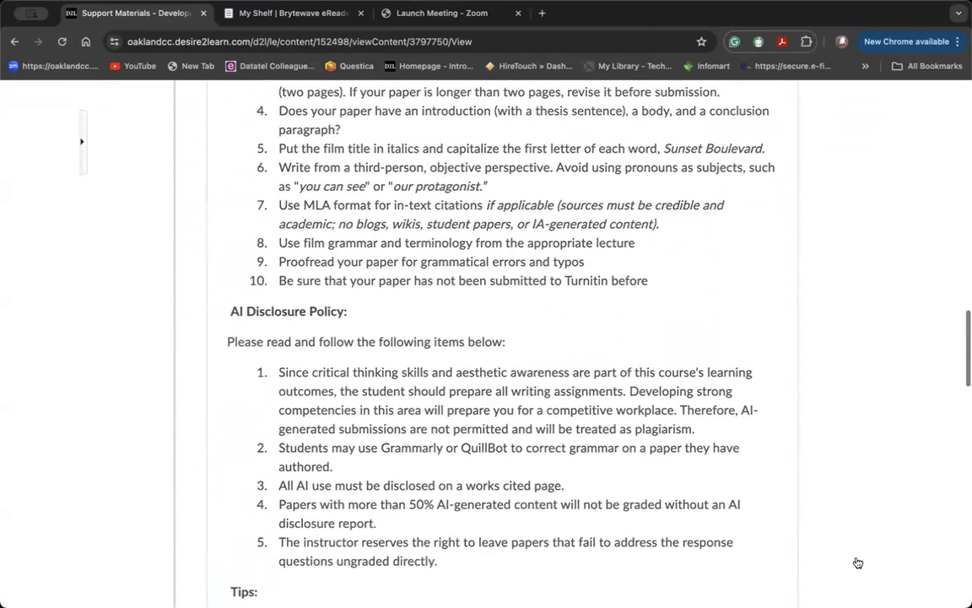
scroll(down, 3)
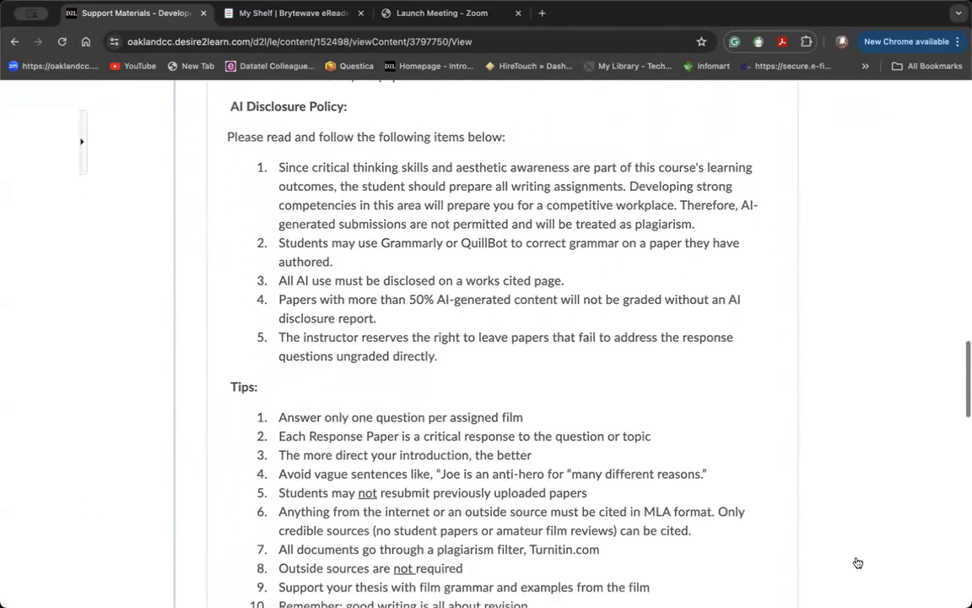
scroll(down, 3)
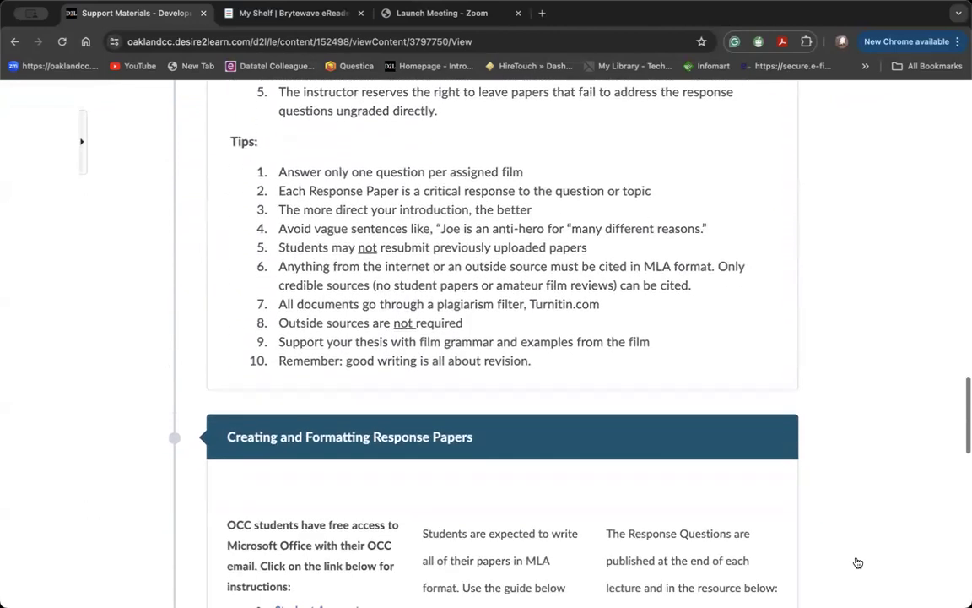
scroll(down, 3)
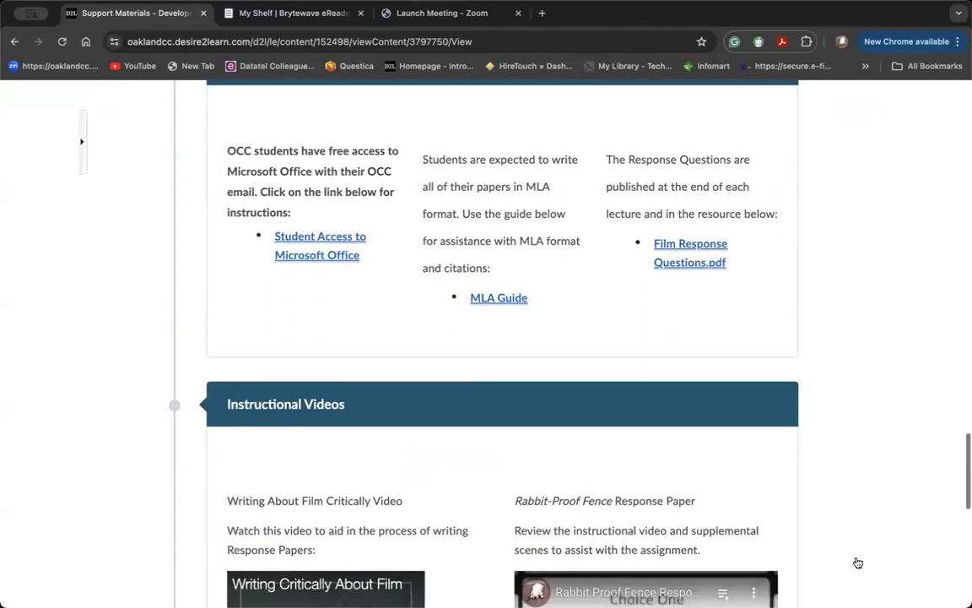
scroll(down, 3)
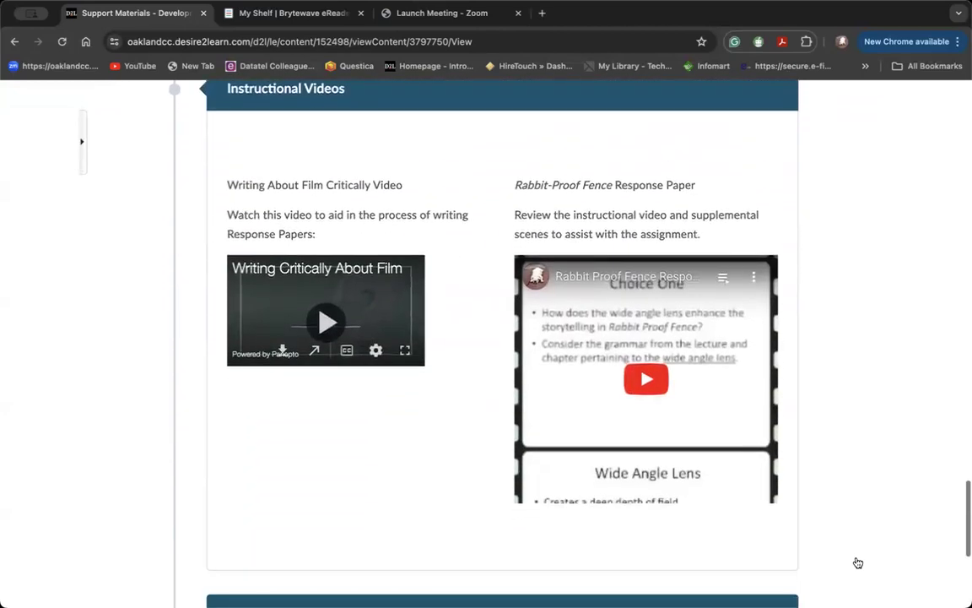
scroll(down, 3)
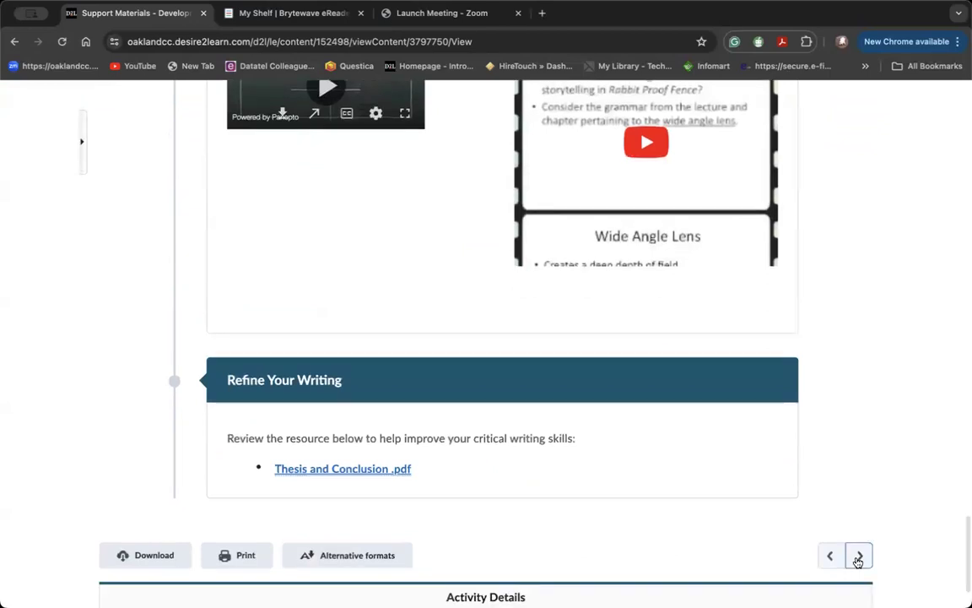
click(858, 554)
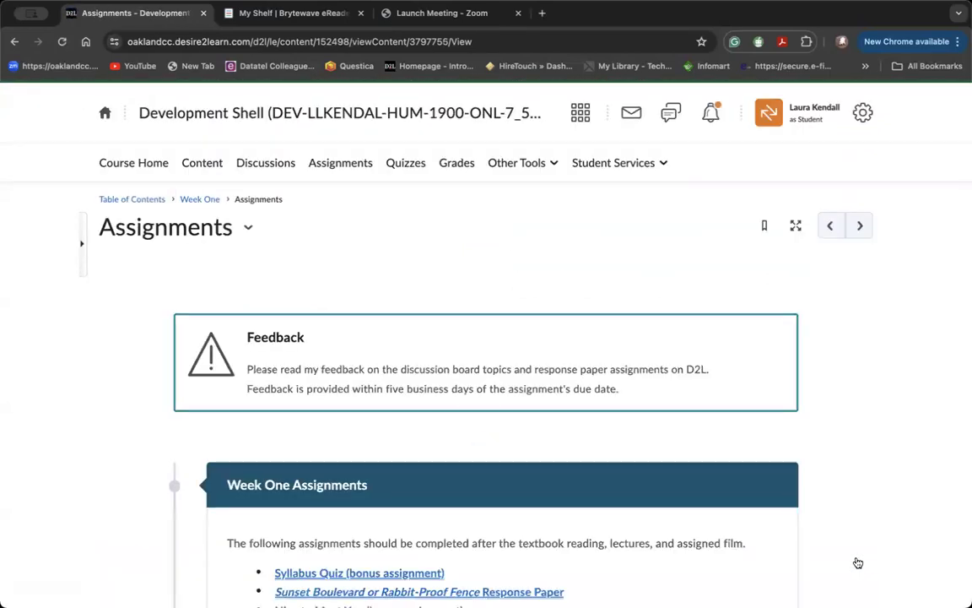
- Read Week One Assignments down to Tutoring and continue to Sneak Peek at Next Week
scroll(down, 3)
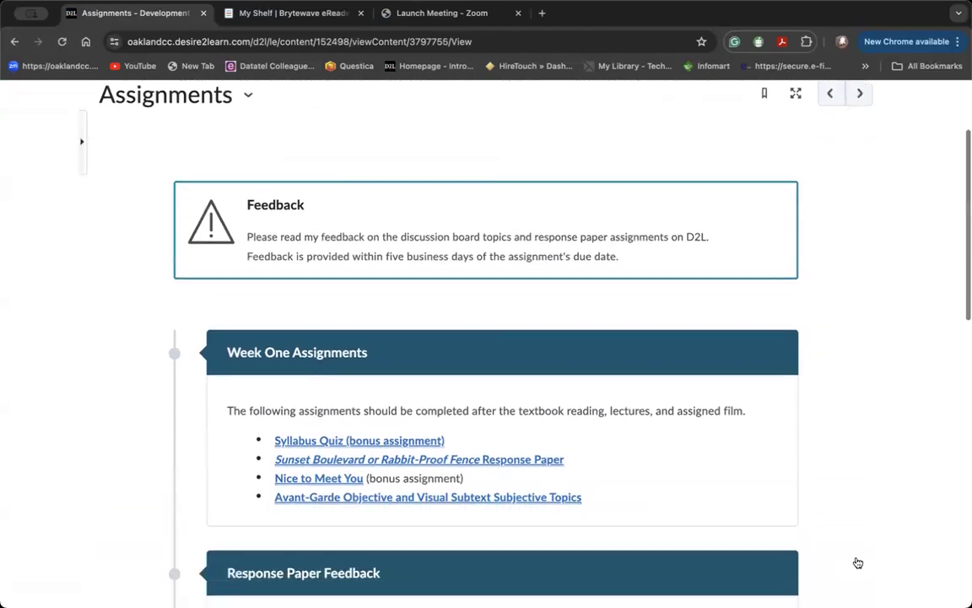
scroll(down, 3)
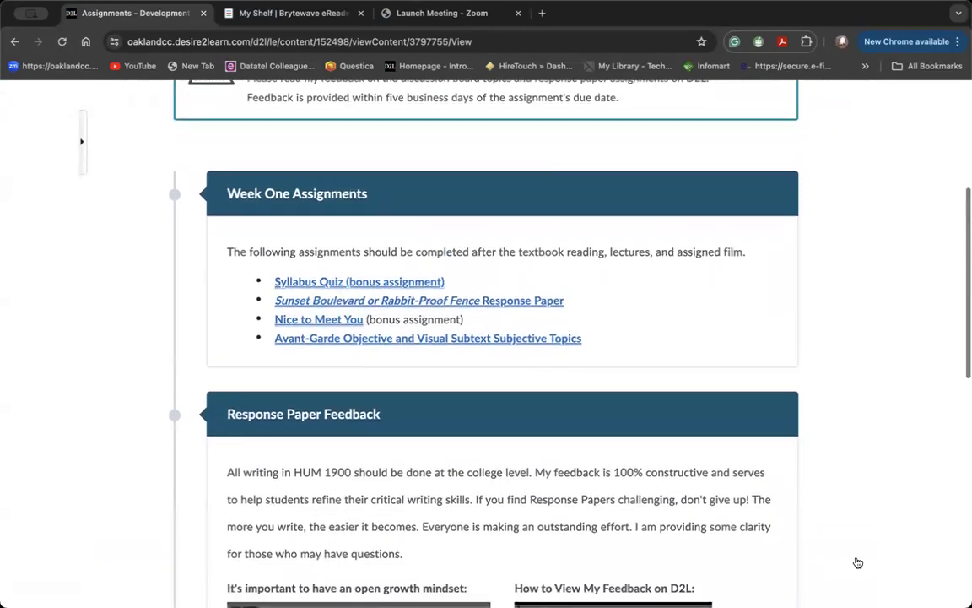
scroll(down, 3)
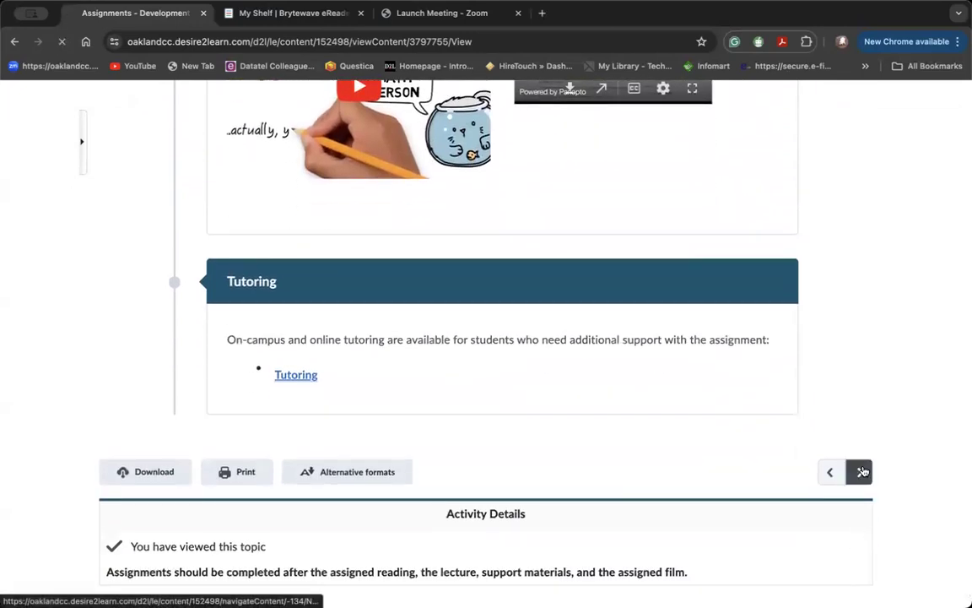
click(861, 471)
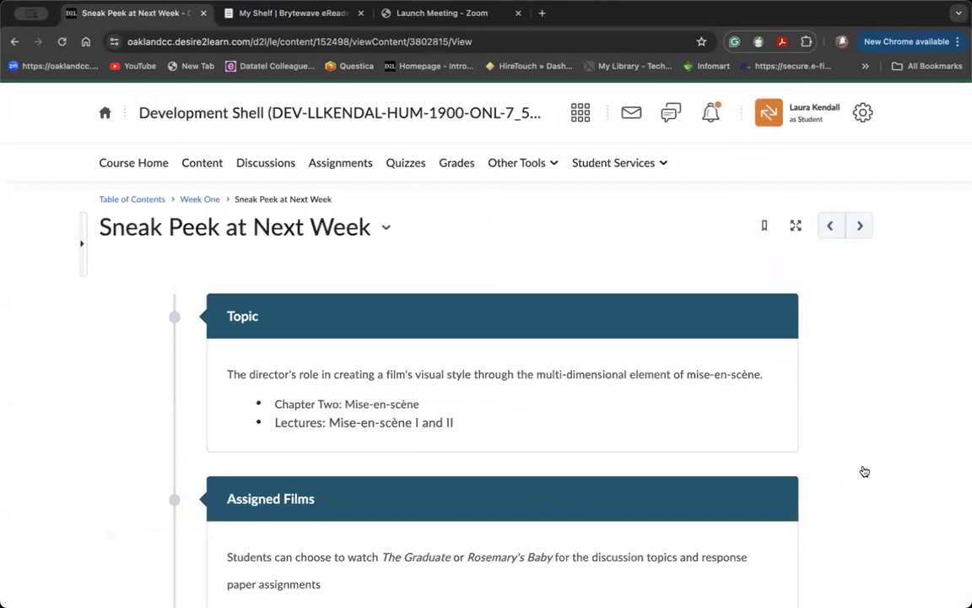
- Read the Week One sneak peek and continue into the Week Two module list
scroll(down, 3)
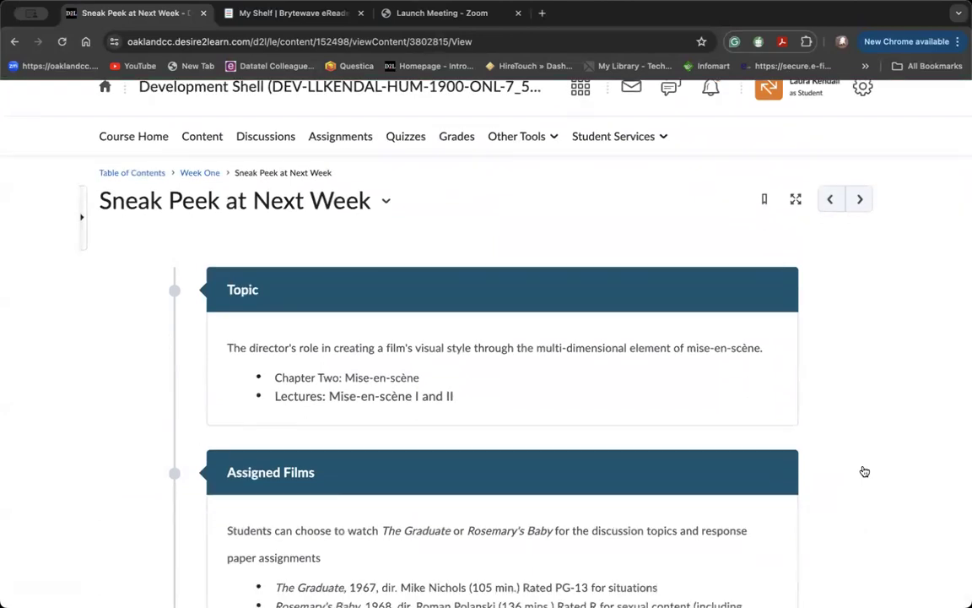
scroll(down, 3)
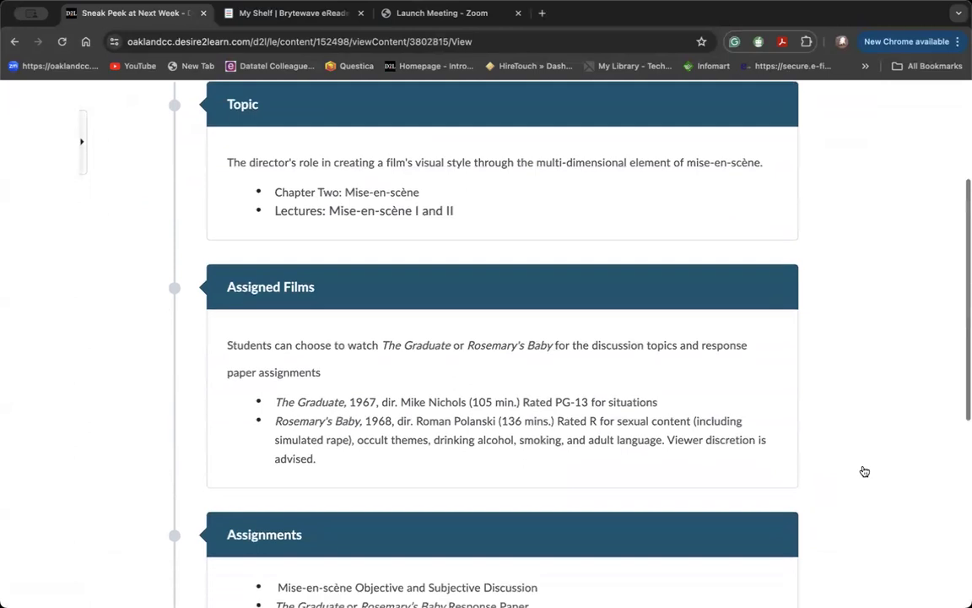
scroll(down, 3)
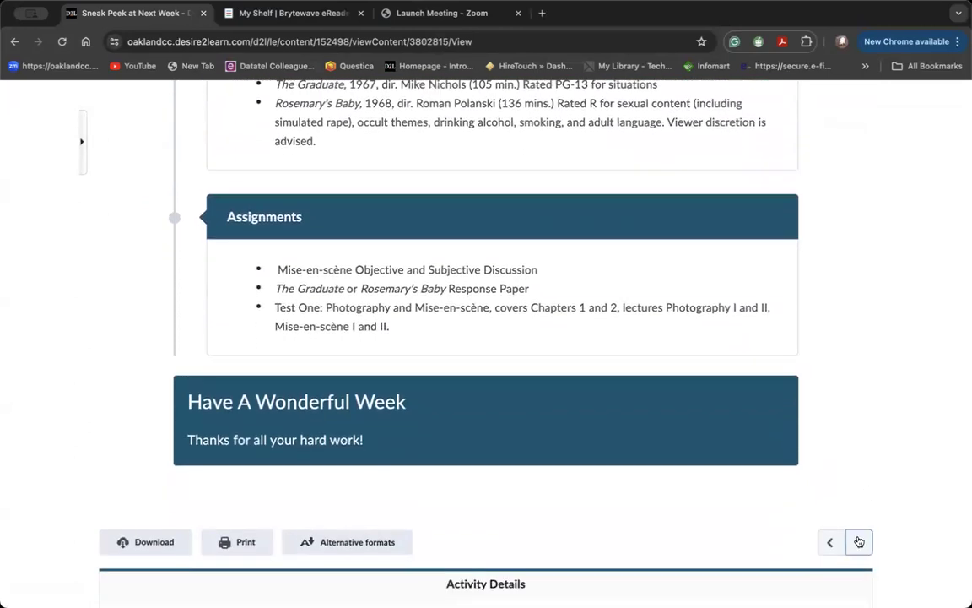
click(857, 540)
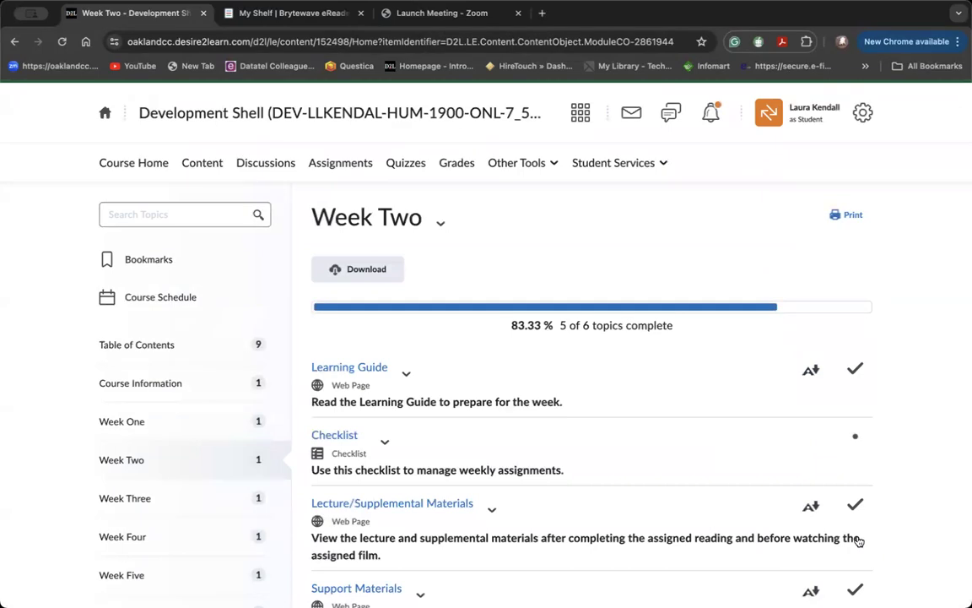
scroll(down, 3)
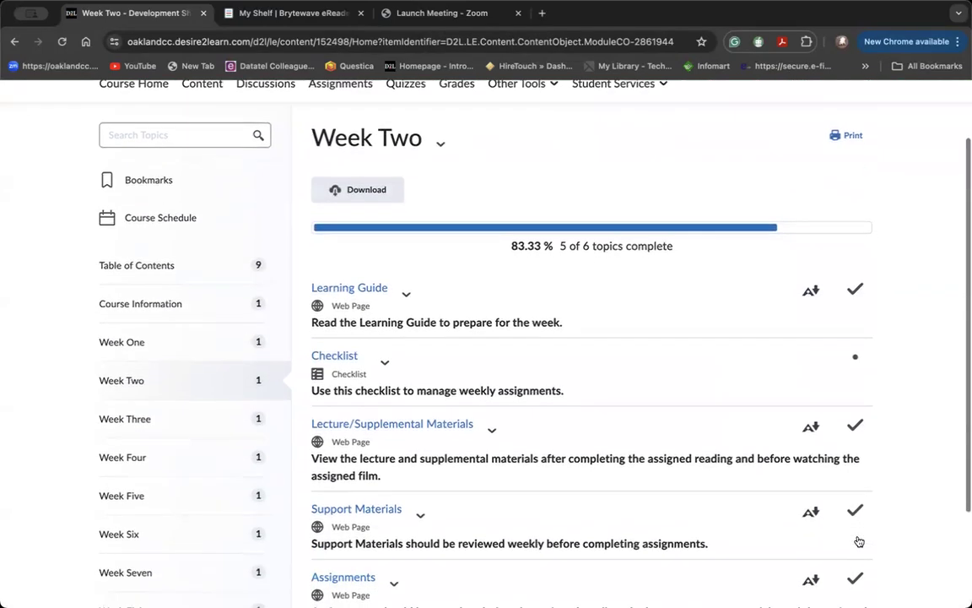
scroll(down, 3)
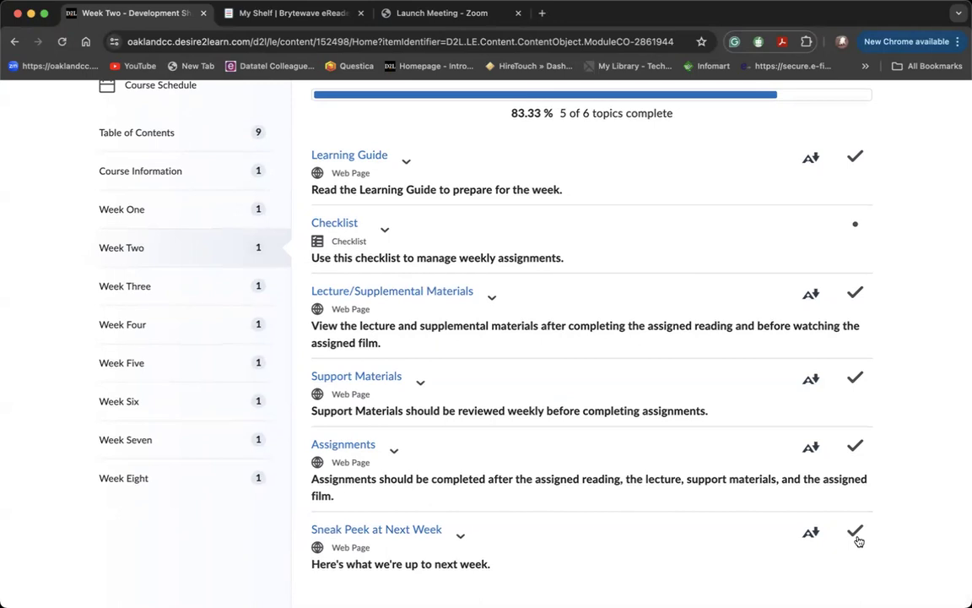
mouse_move(393, 449)
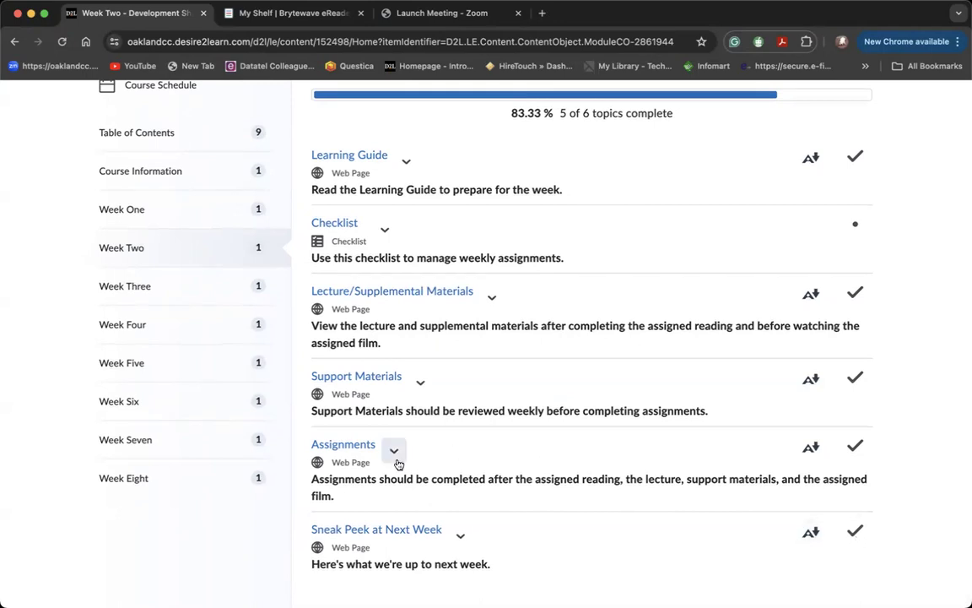
- Open Week Two's Assignments topic with its three links, then return to Course Home
click(343, 443)
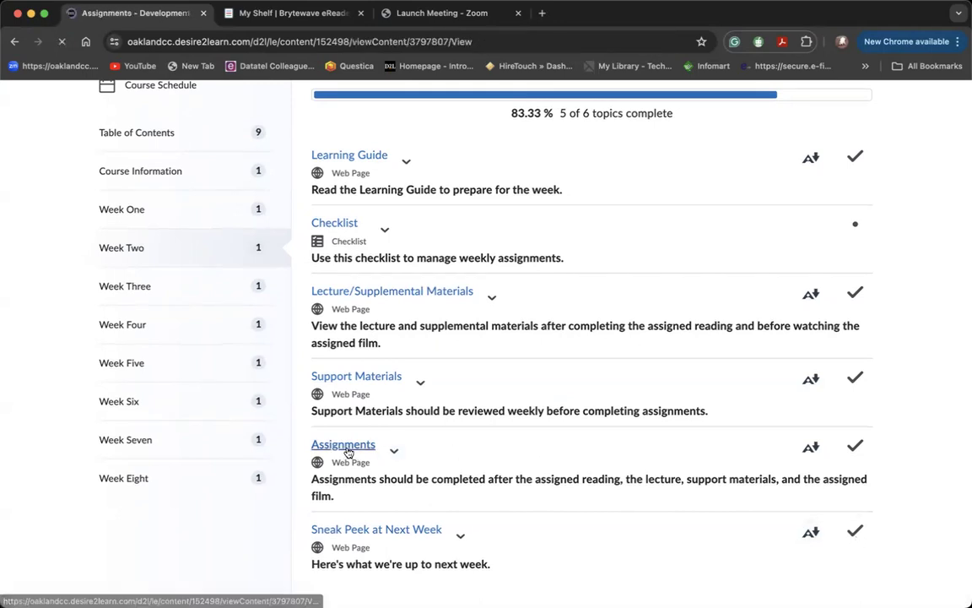
click(343, 444)
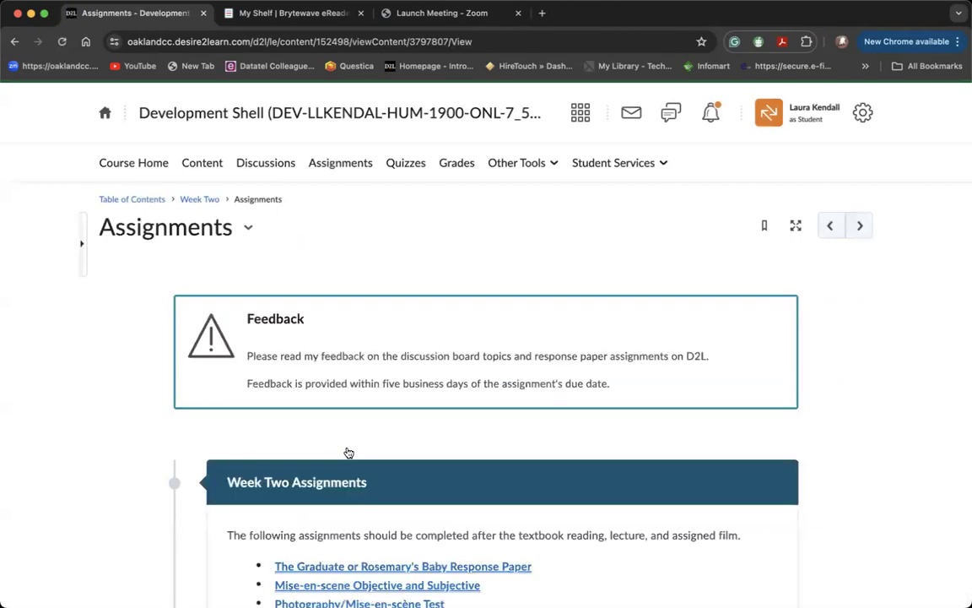
scroll(down, 3)
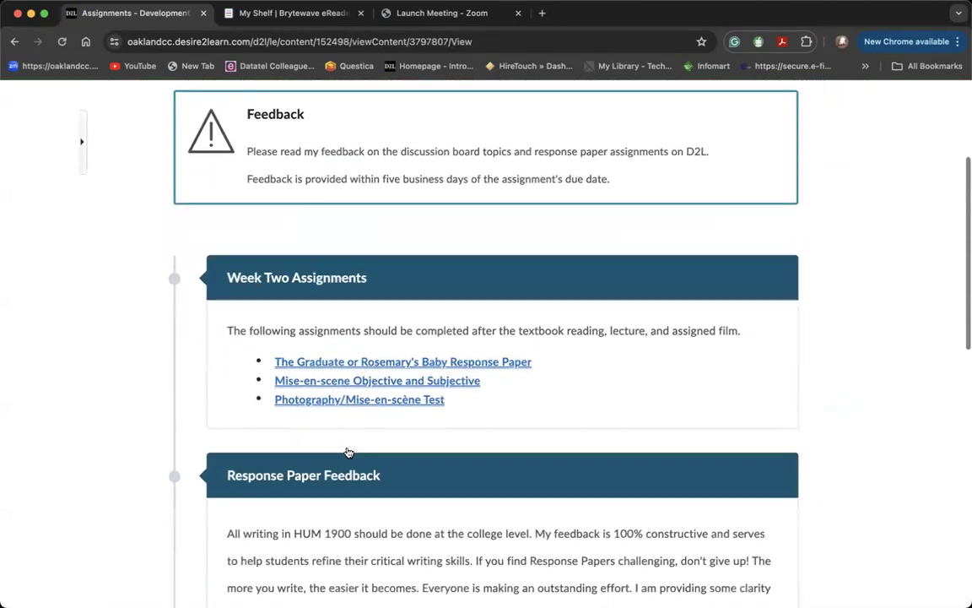
scroll(up, 3)
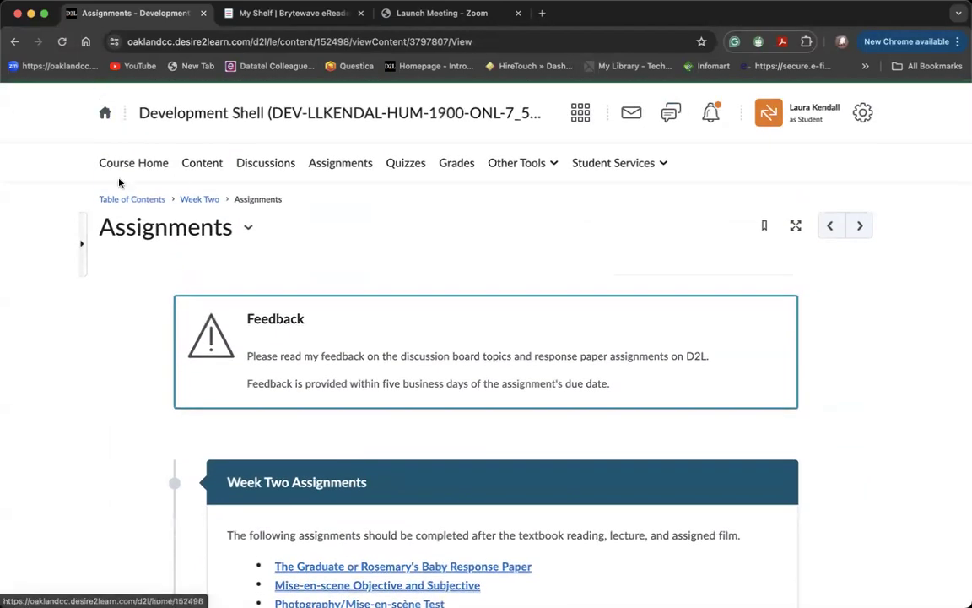
click(133, 162)
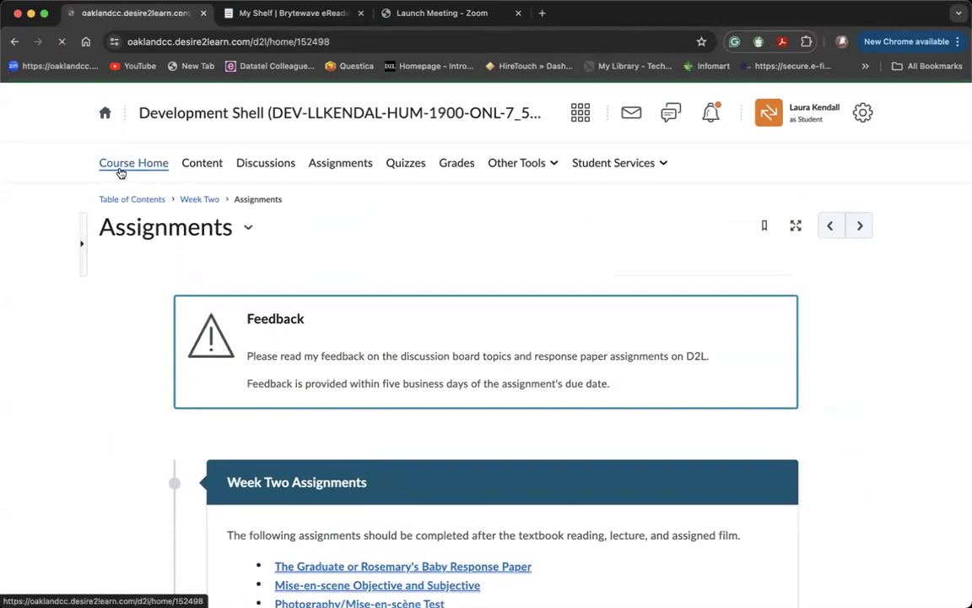
click(133, 162)
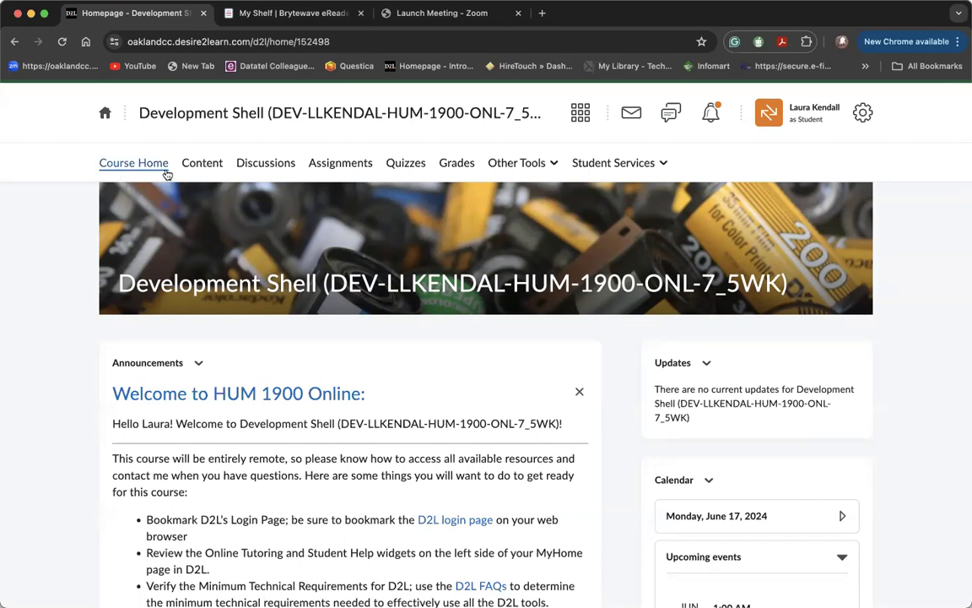
click(265, 162)
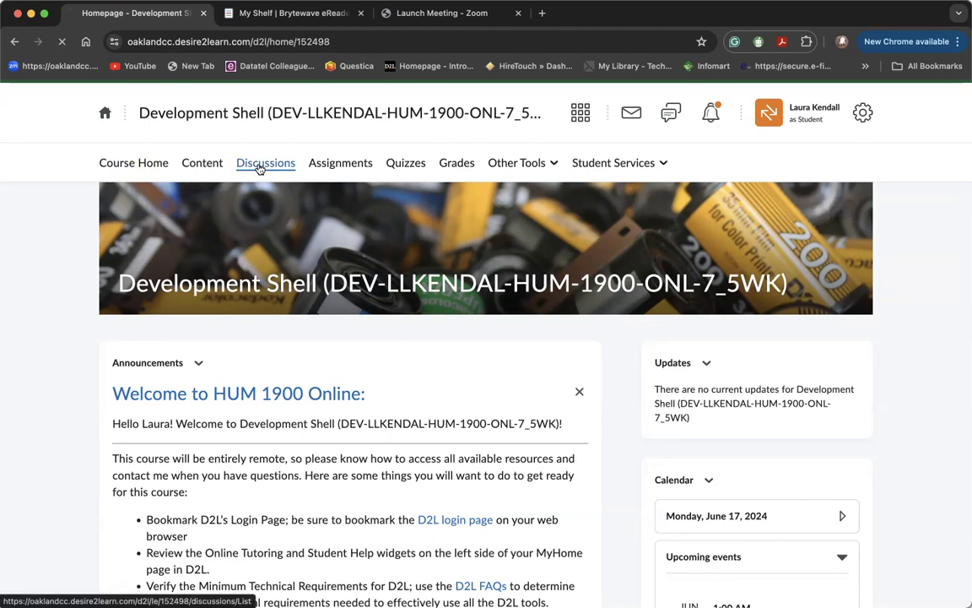
click(265, 162)
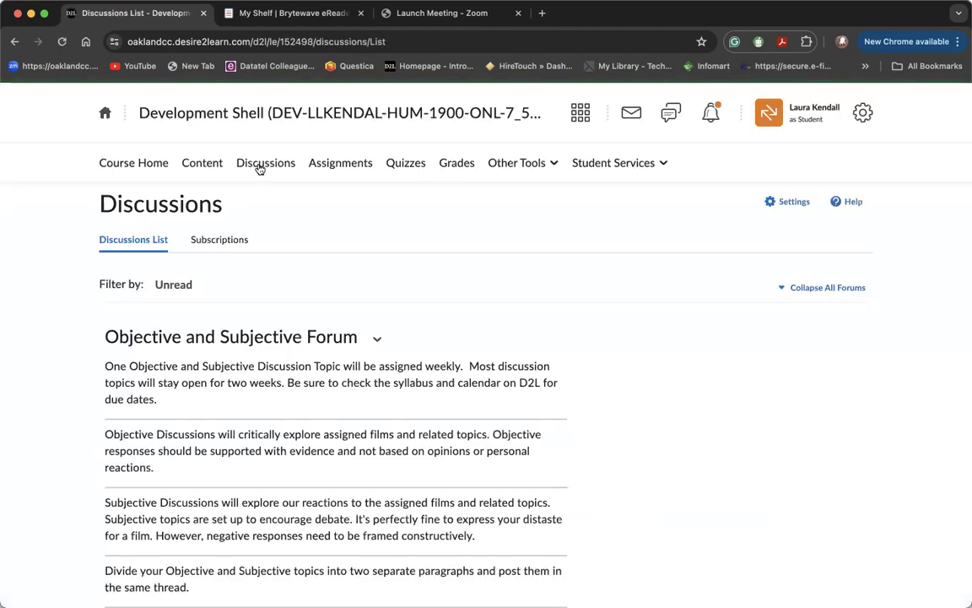
scroll(down, 3)
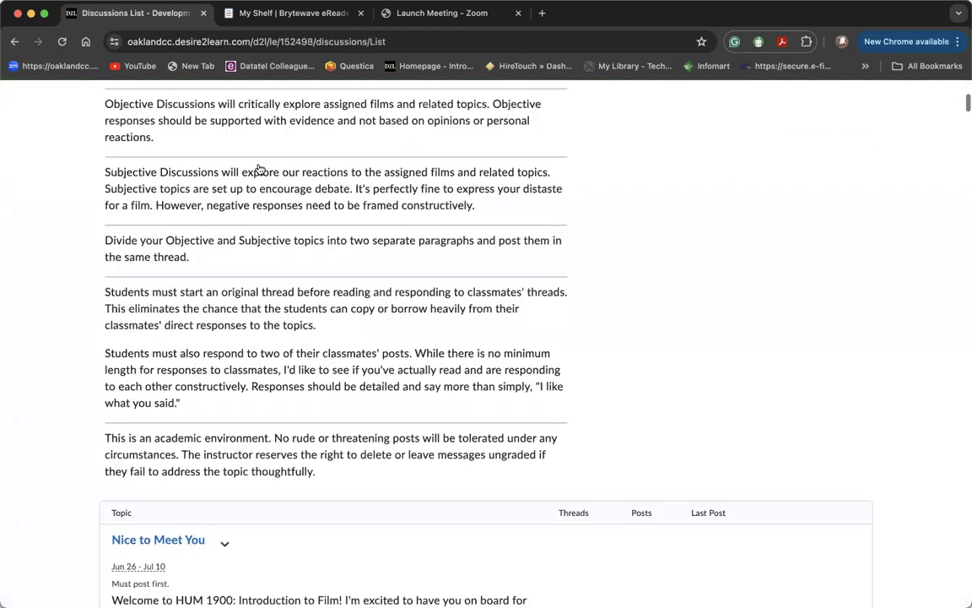
scroll(down, 3)
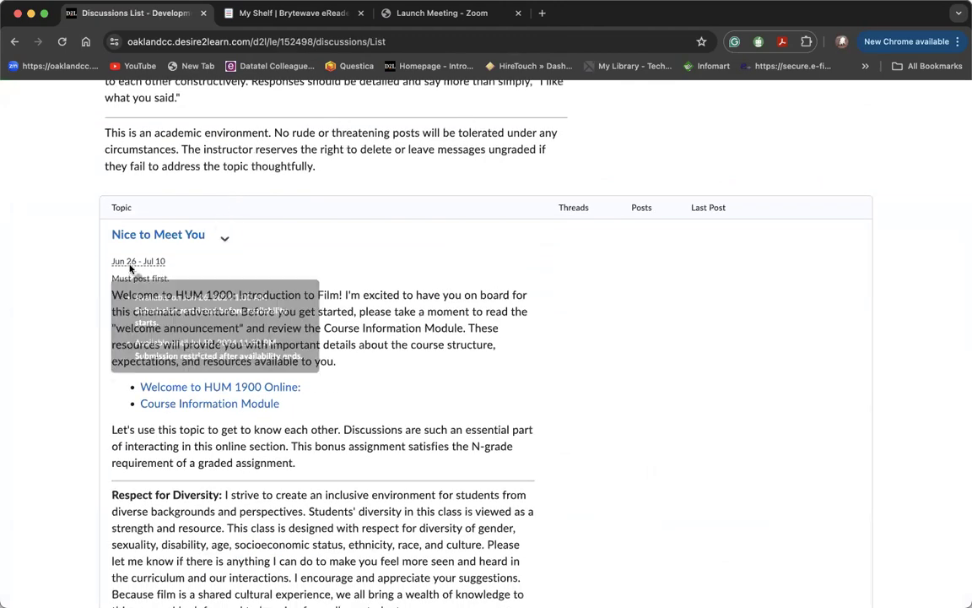
mouse_move(139, 260)
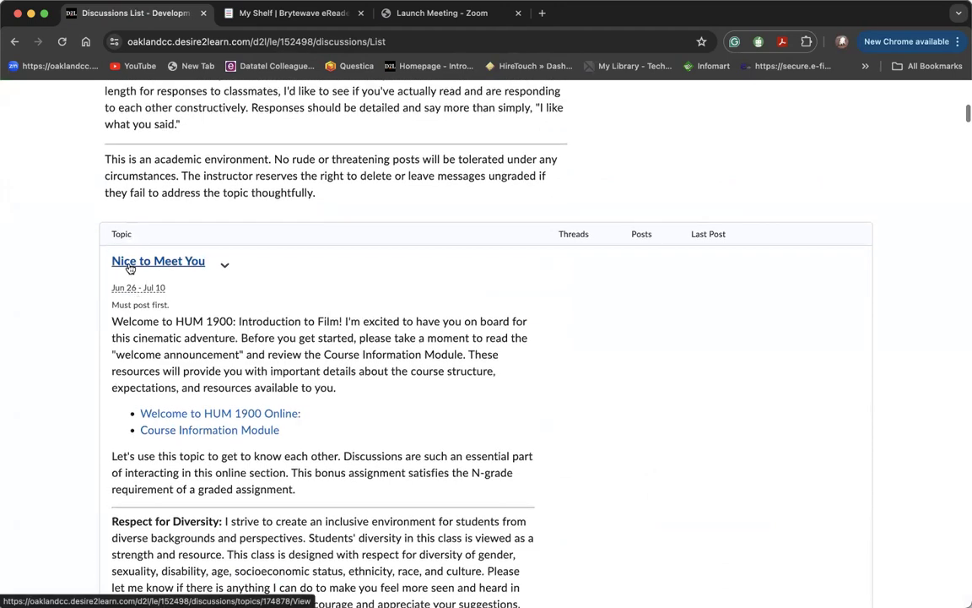
scroll(up, 3)
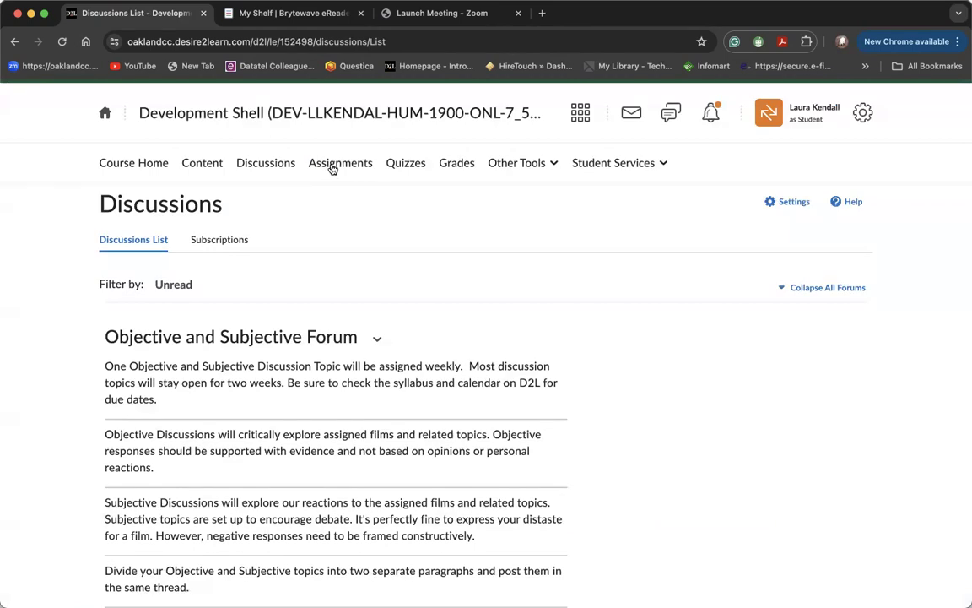
- Review the response-paper assignments, then bring up the Quiz List with its five future quizzes
click(341, 162)
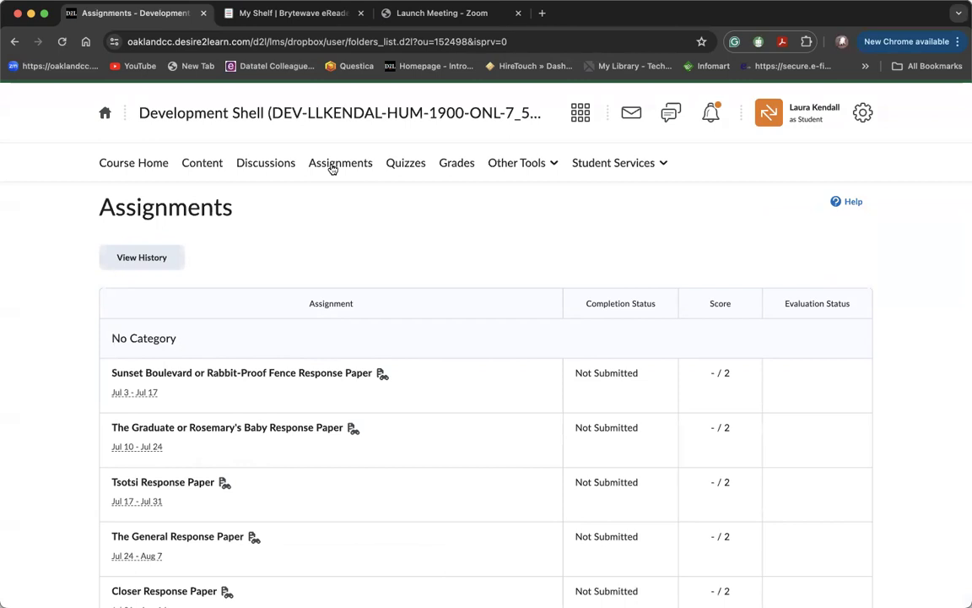
click(405, 162)
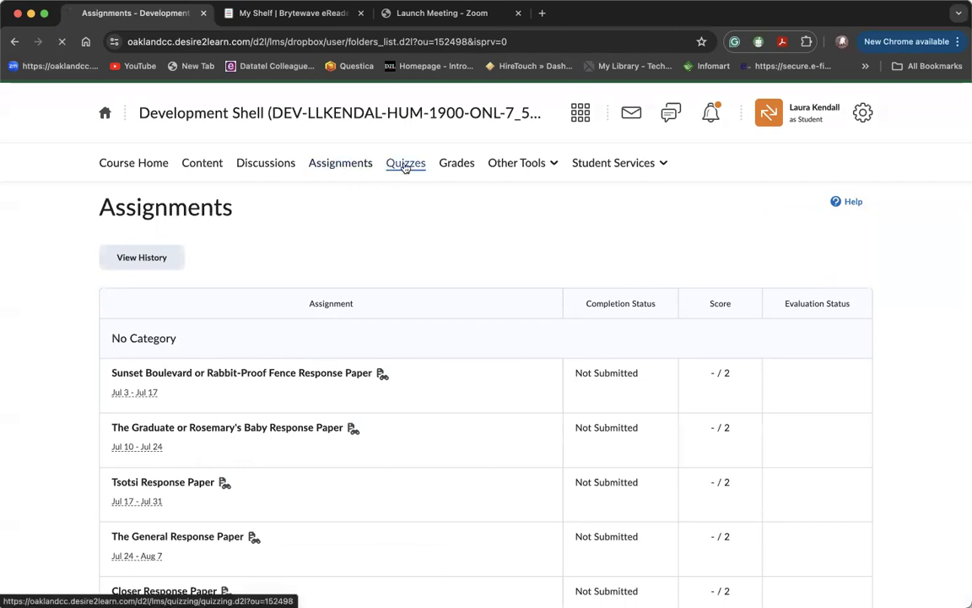
click(405, 162)
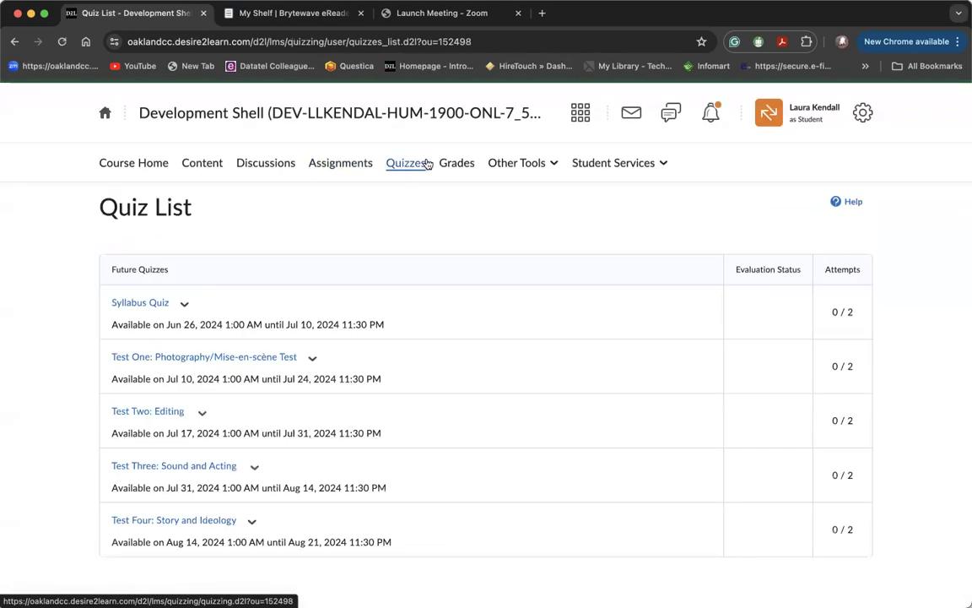
click(456, 162)
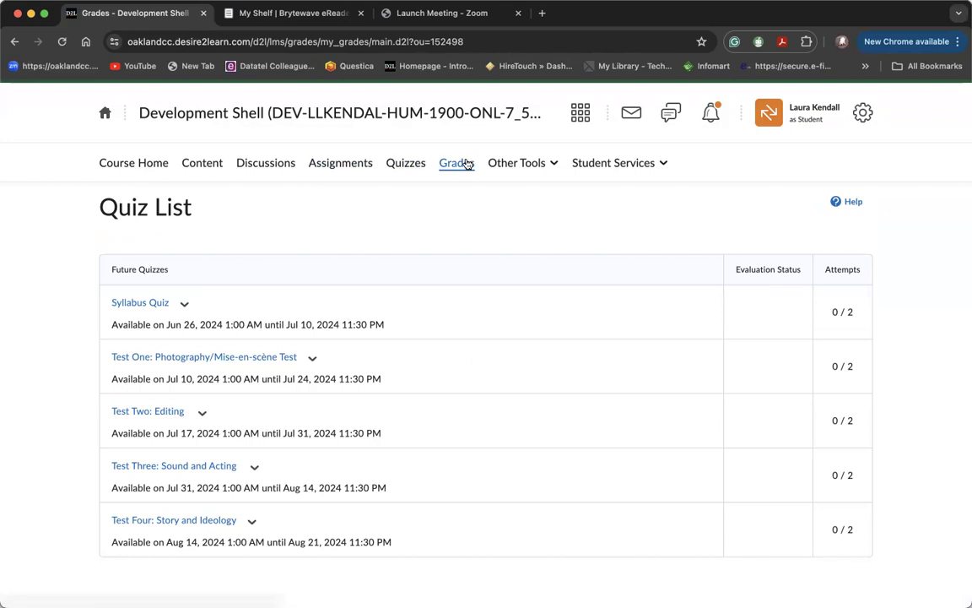
- Scroll through the bonus, discussion, response-paper and quiz grade items, then open Other Tools
click(455, 162)
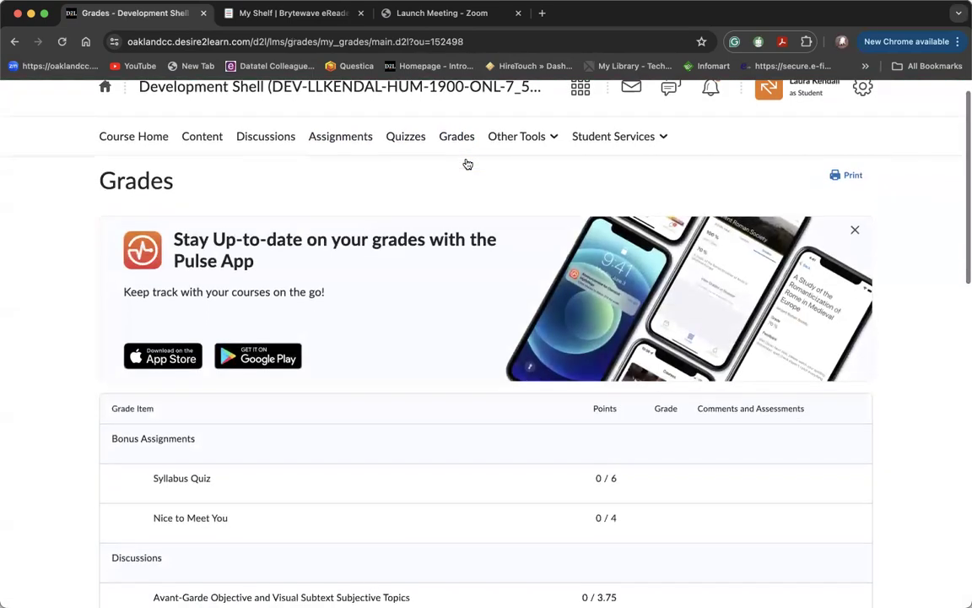
scroll(up, 3)
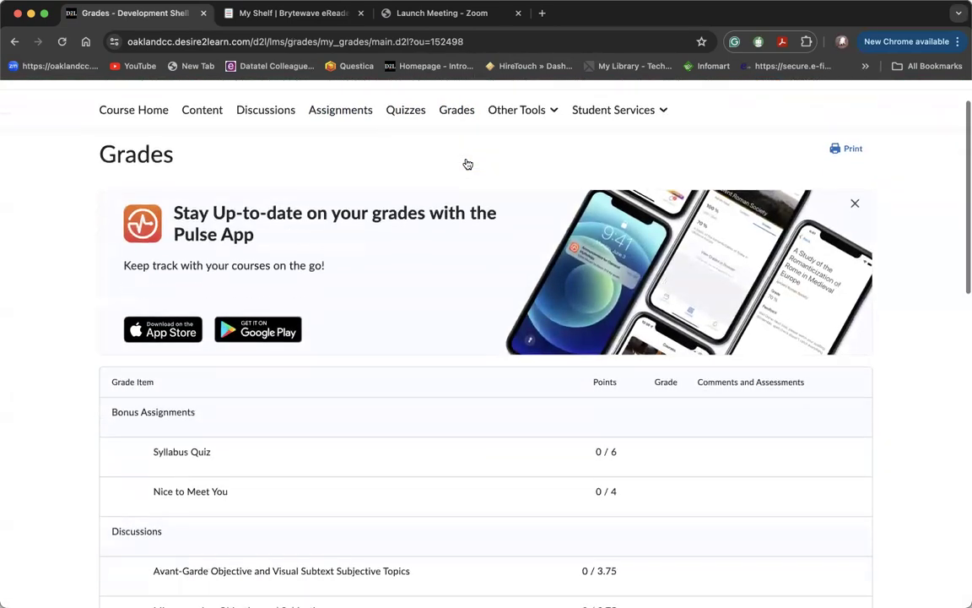
scroll(down, 3)
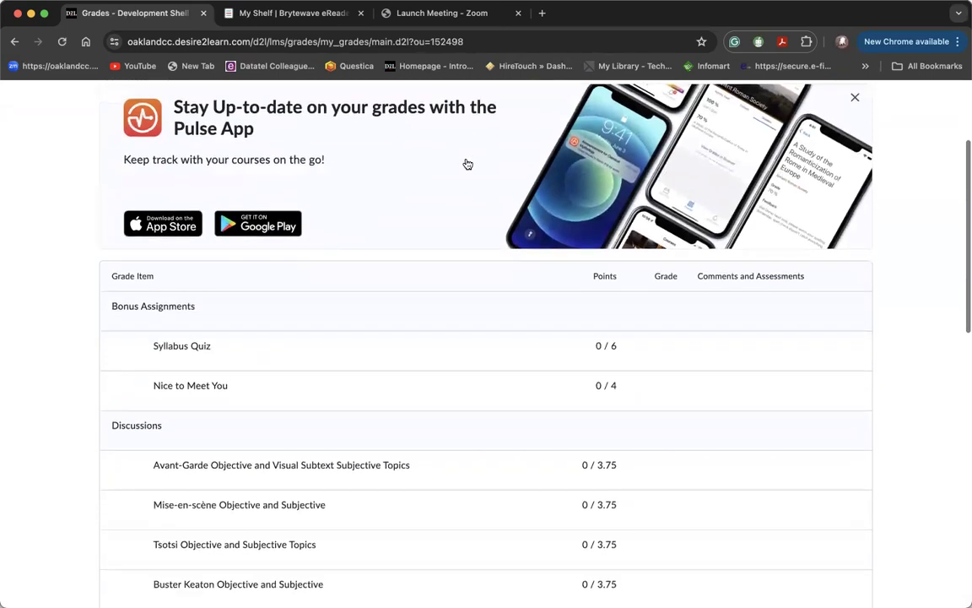
scroll(down, 3)
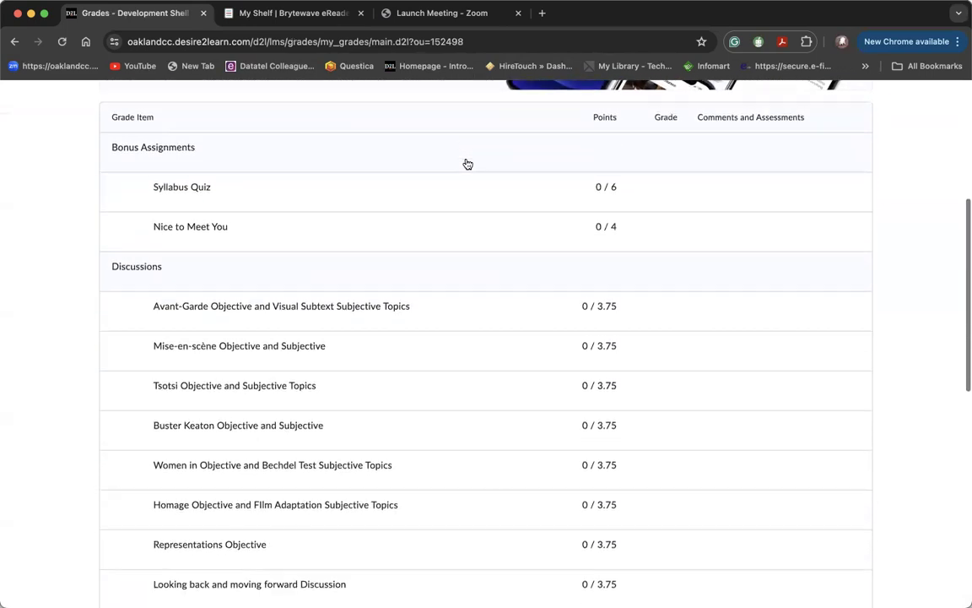
scroll(down, 3)
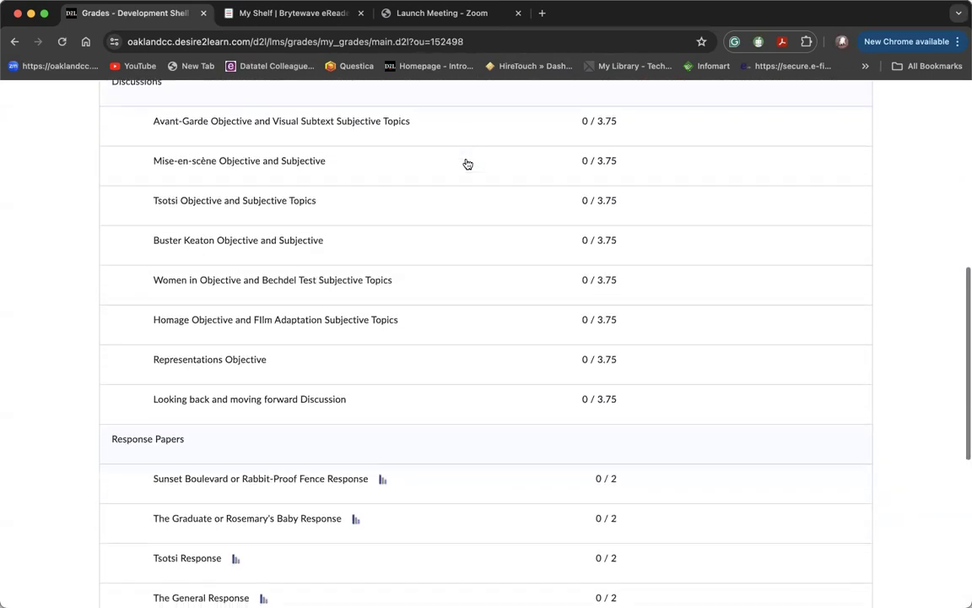
scroll(down, 3)
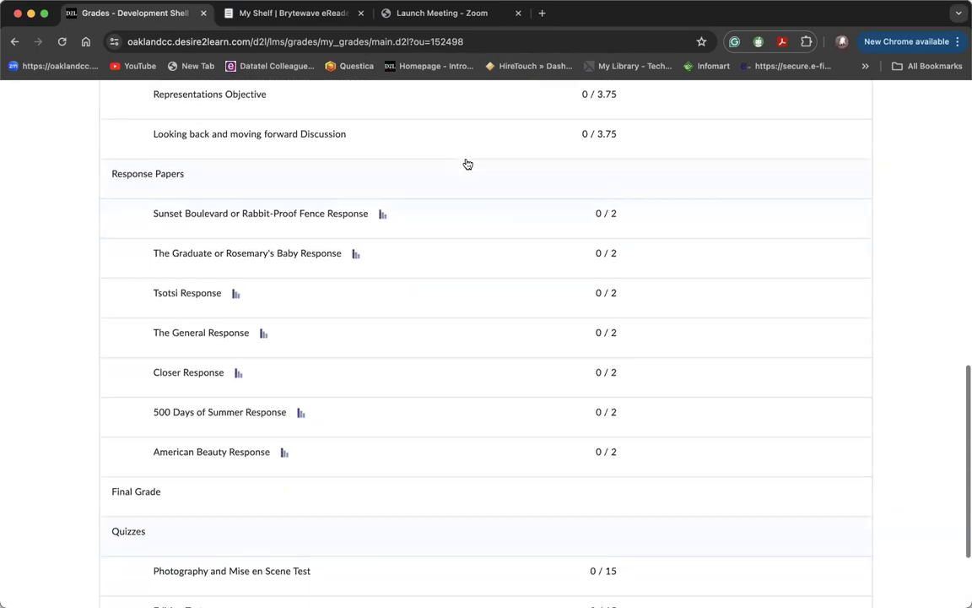
scroll(down, 3)
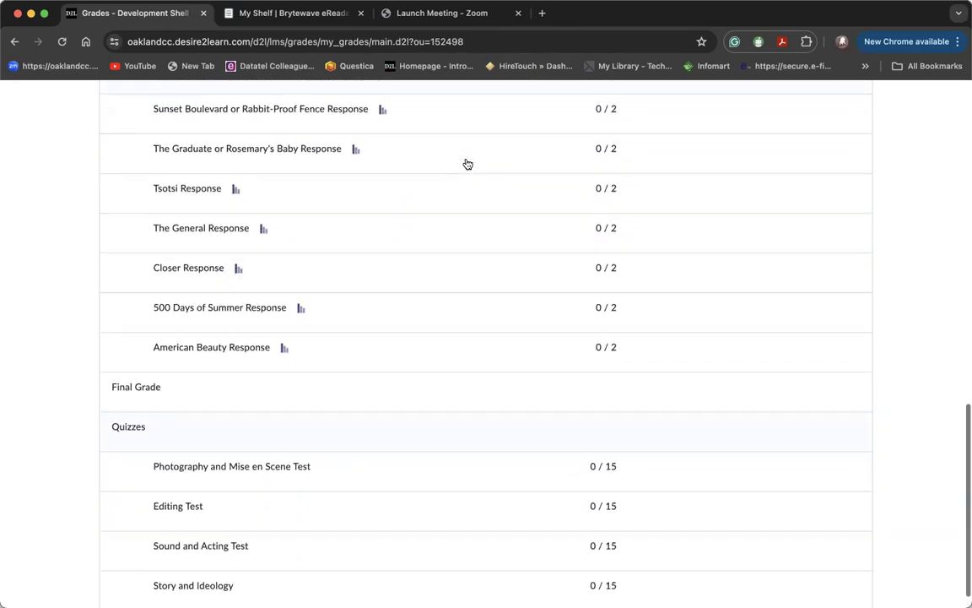
scroll(up, 3)
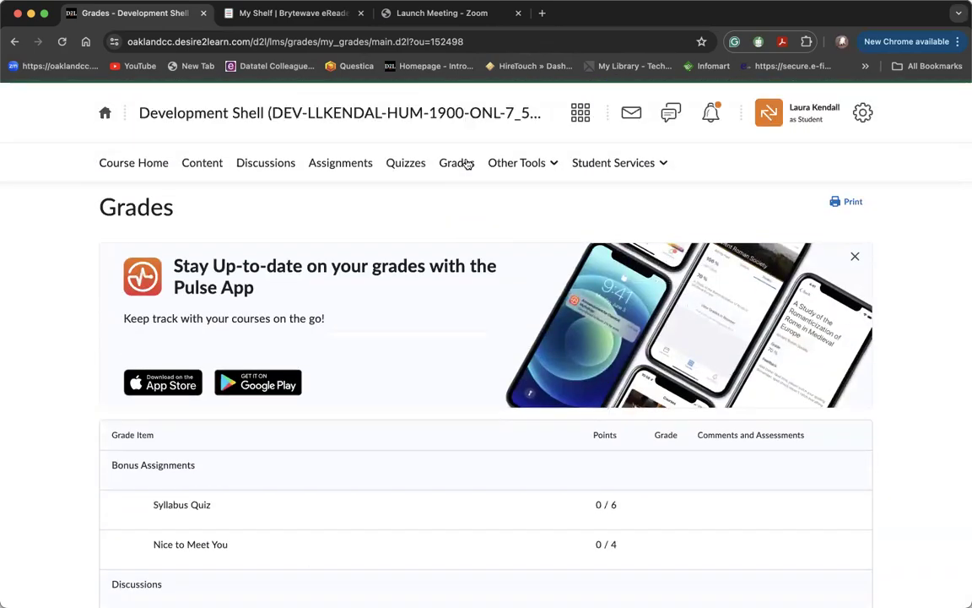
click(516, 162)
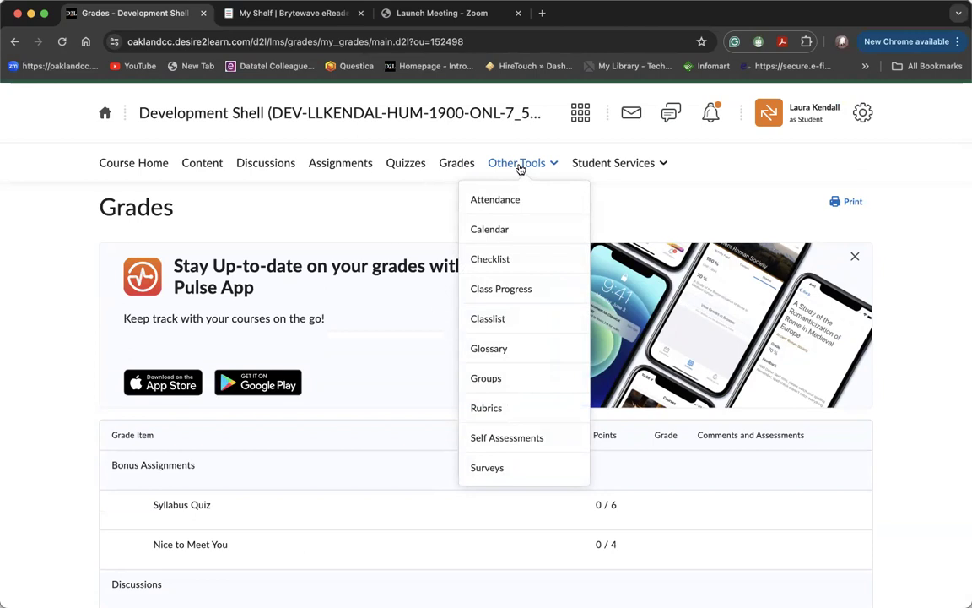
- Browse the Student Services dropdown entries, then return to Course Home
click(614, 162)
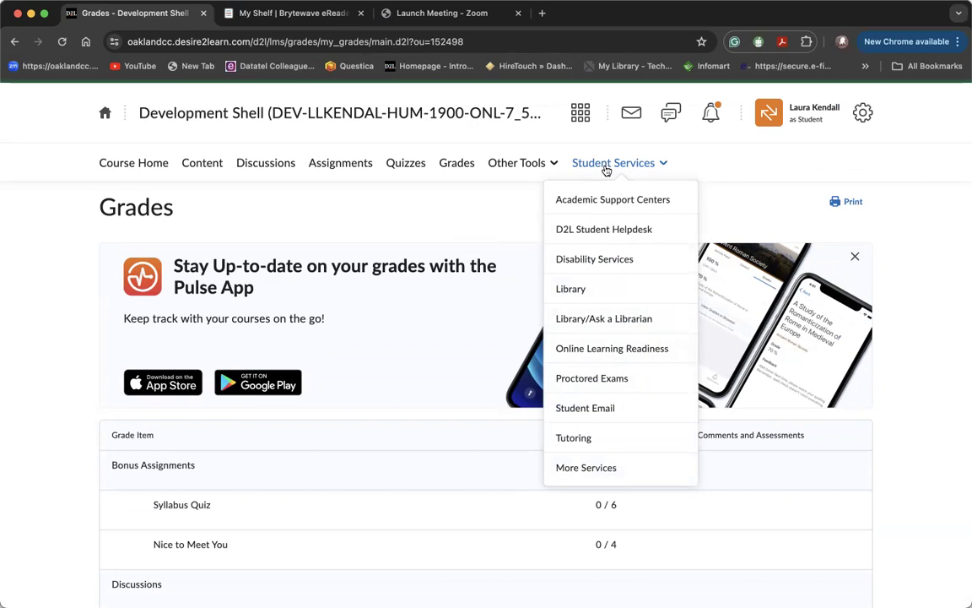
mouse_move(613, 199)
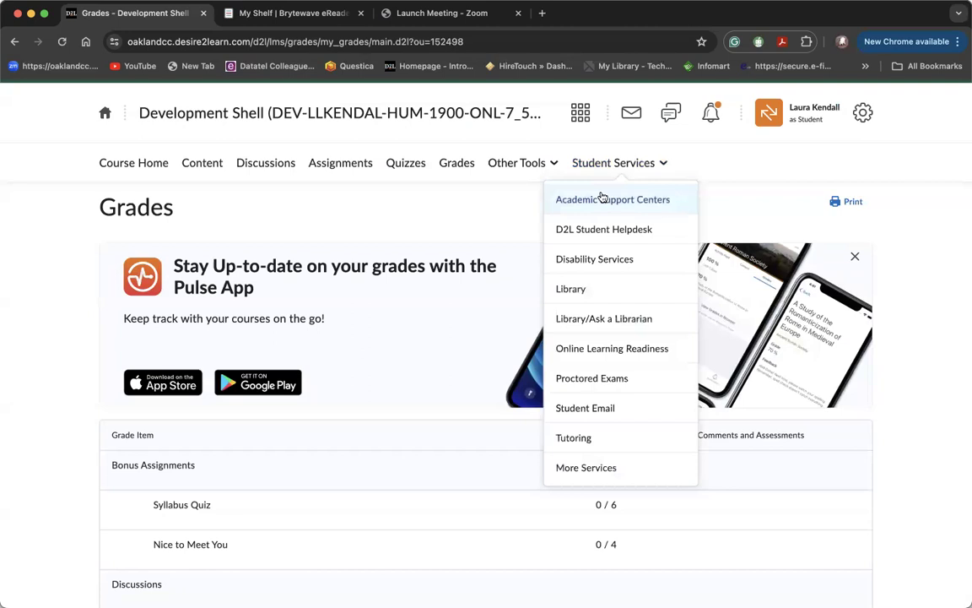
mouse_move(605, 229)
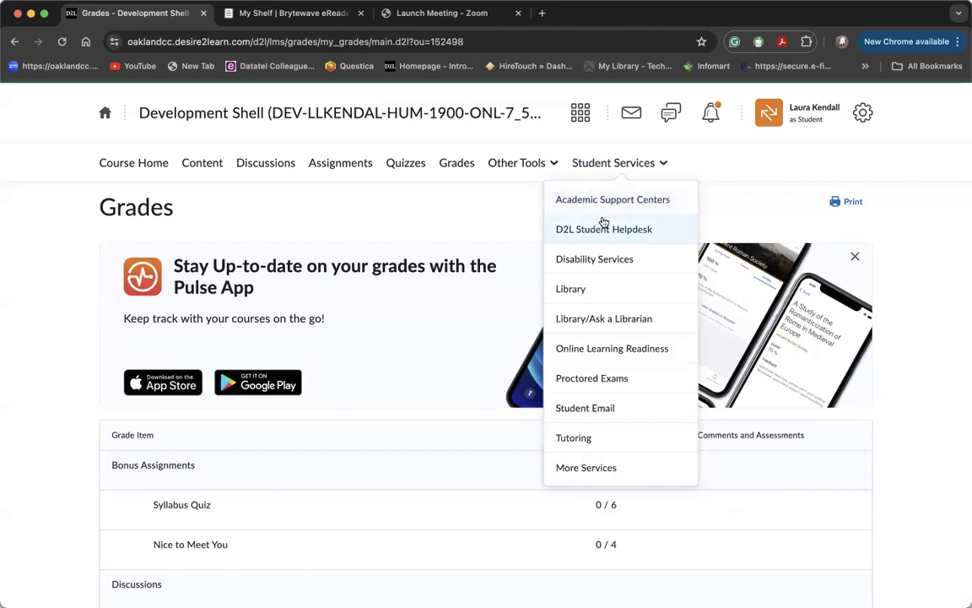
mouse_move(604, 227)
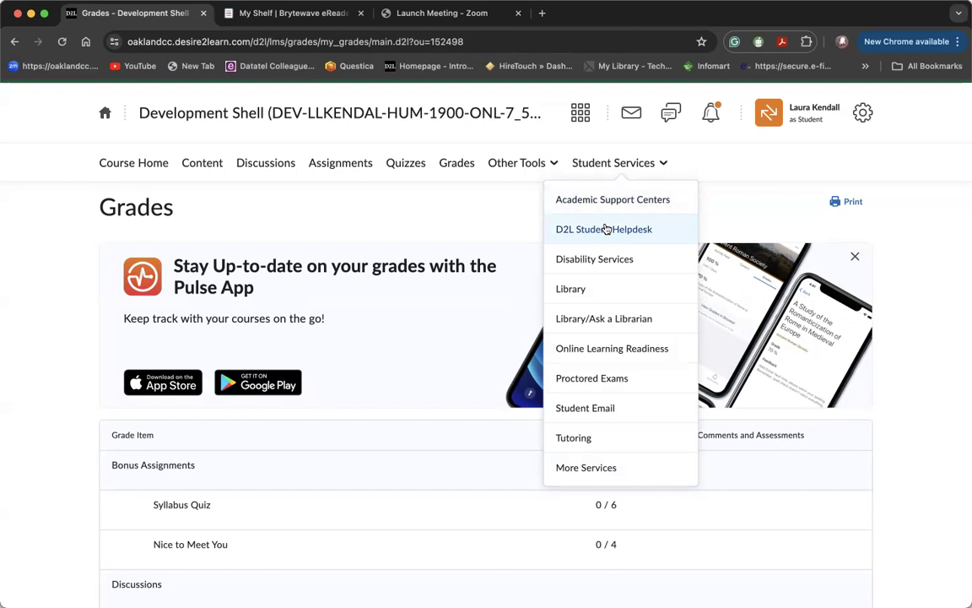
mouse_move(600, 260)
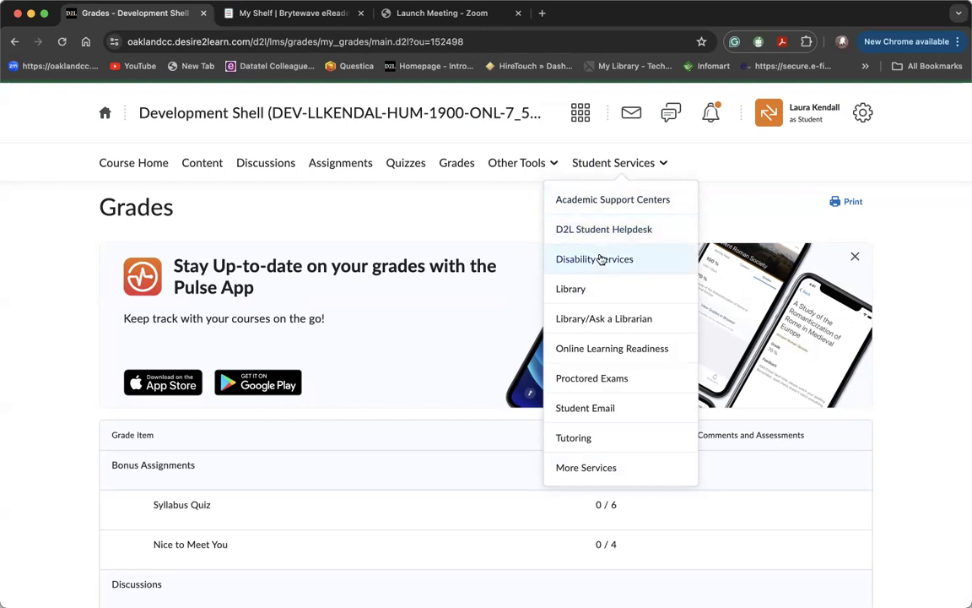
mouse_move(570, 289)
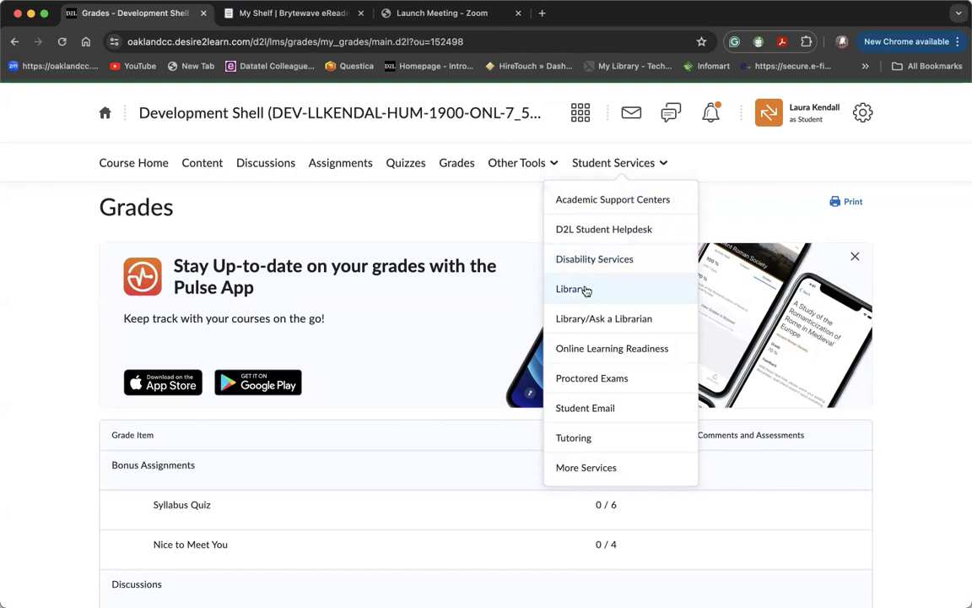
mouse_move(577, 348)
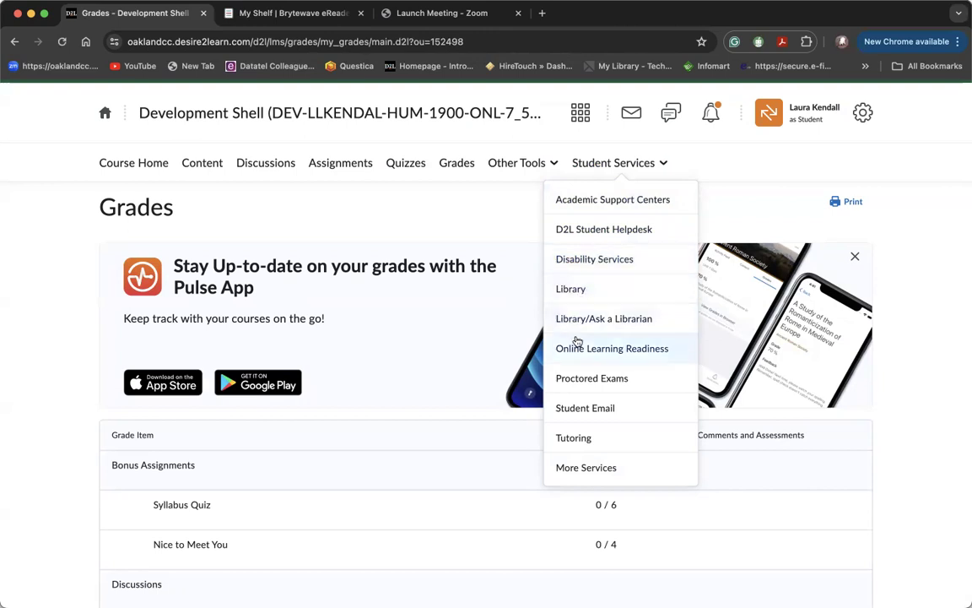
mouse_move(604, 317)
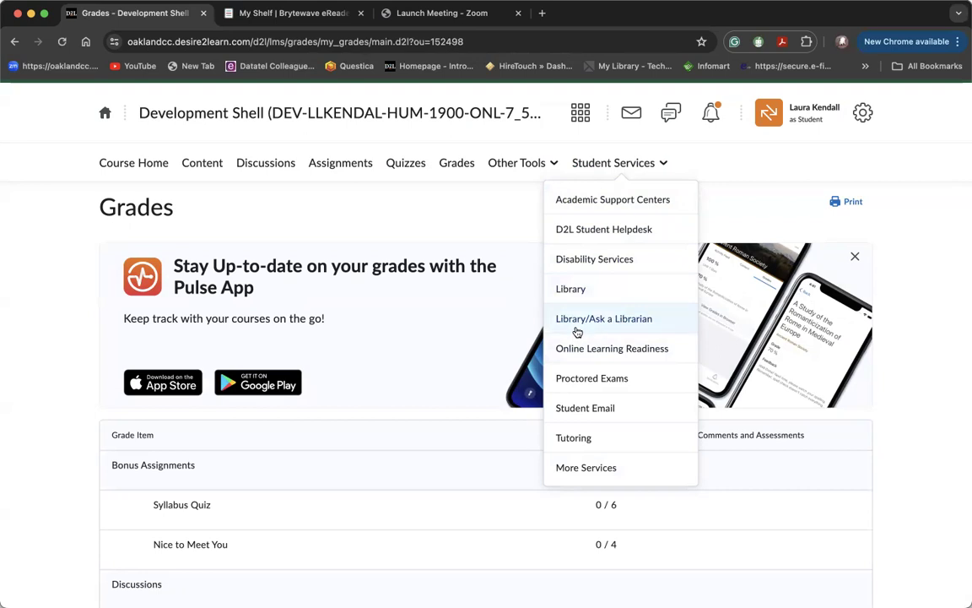
mouse_move(584, 353)
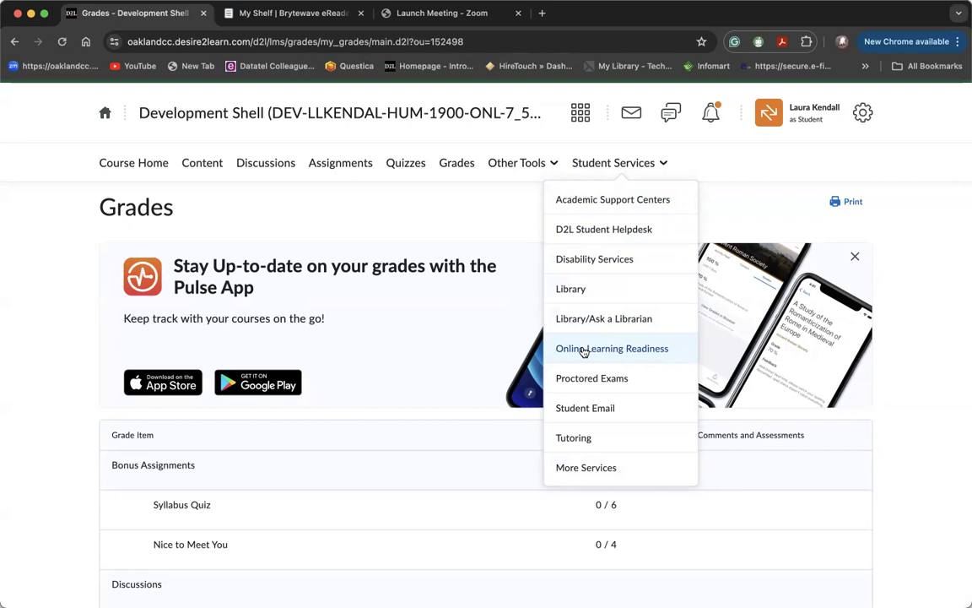
mouse_move(584, 407)
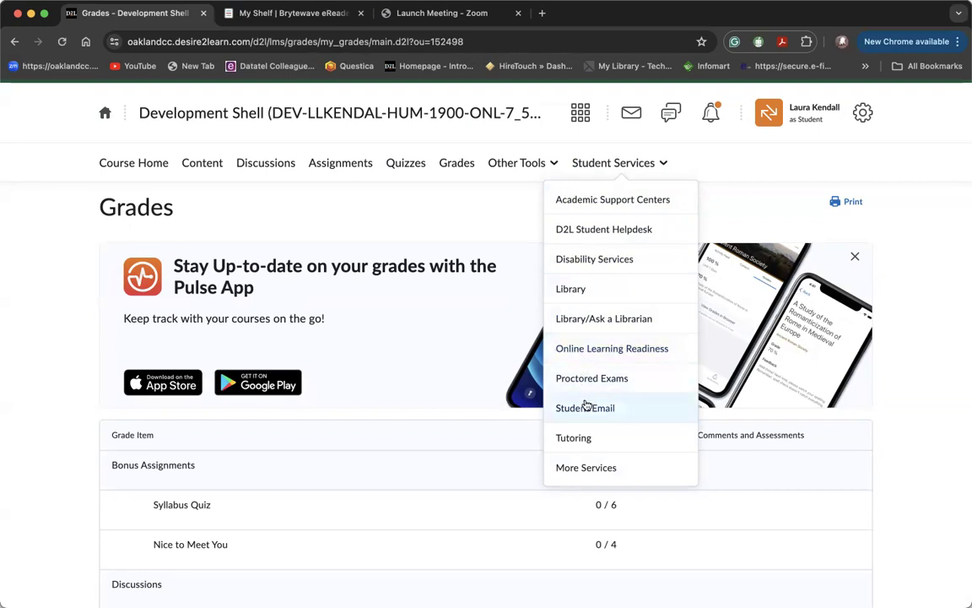
mouse_move(573, 437)
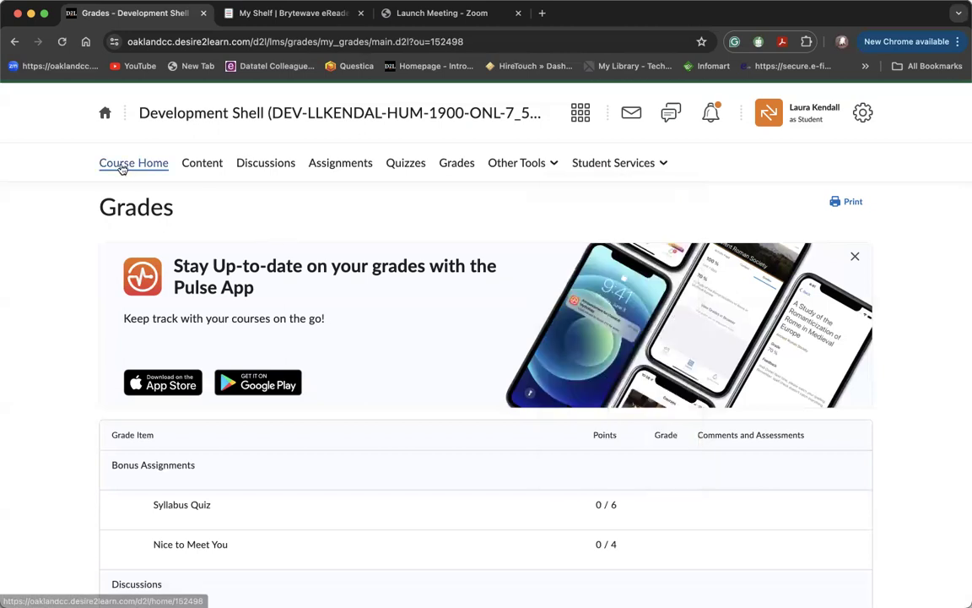
click(134, 162)
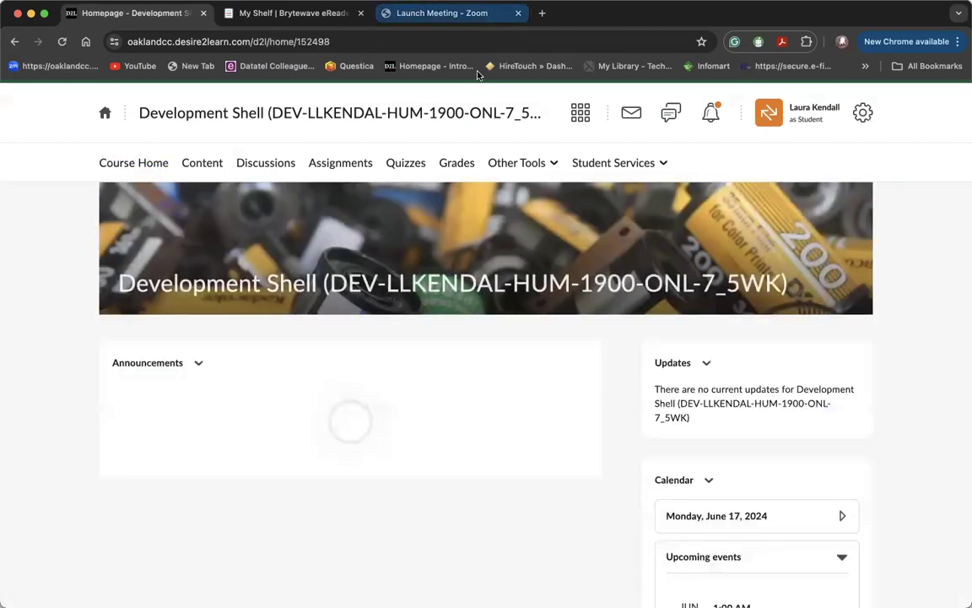